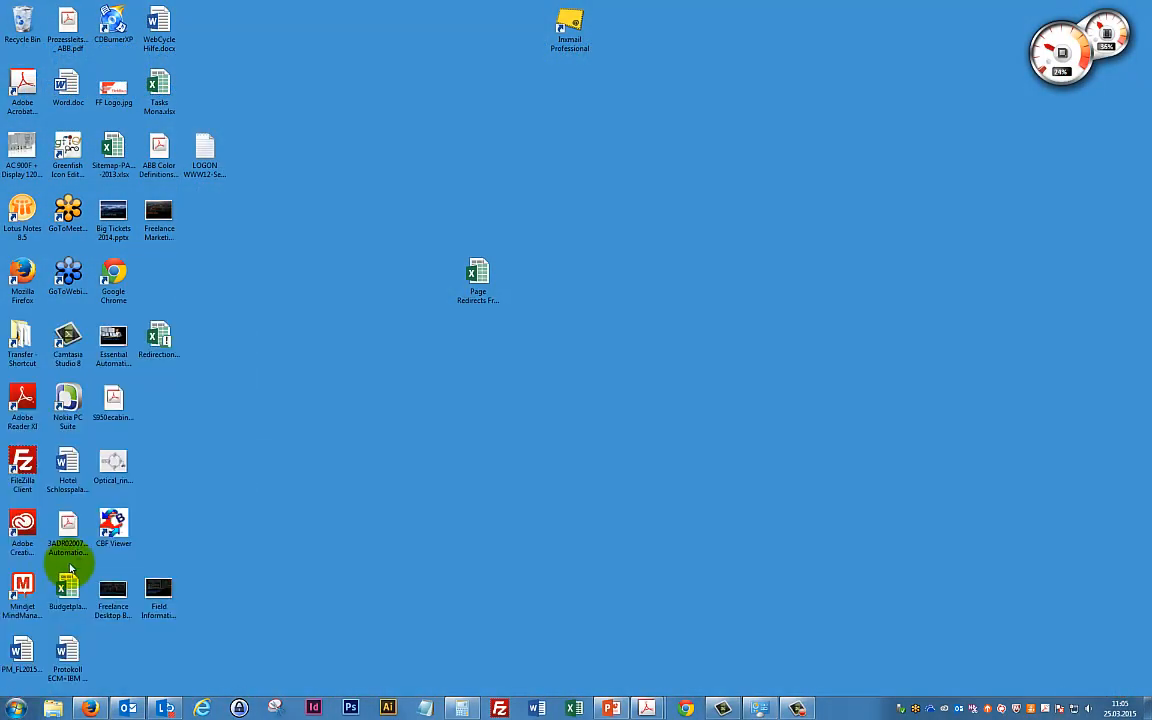
Launch Control Builder F from the desktop and dismiss the demo mode notice.
double_click(68, 530)
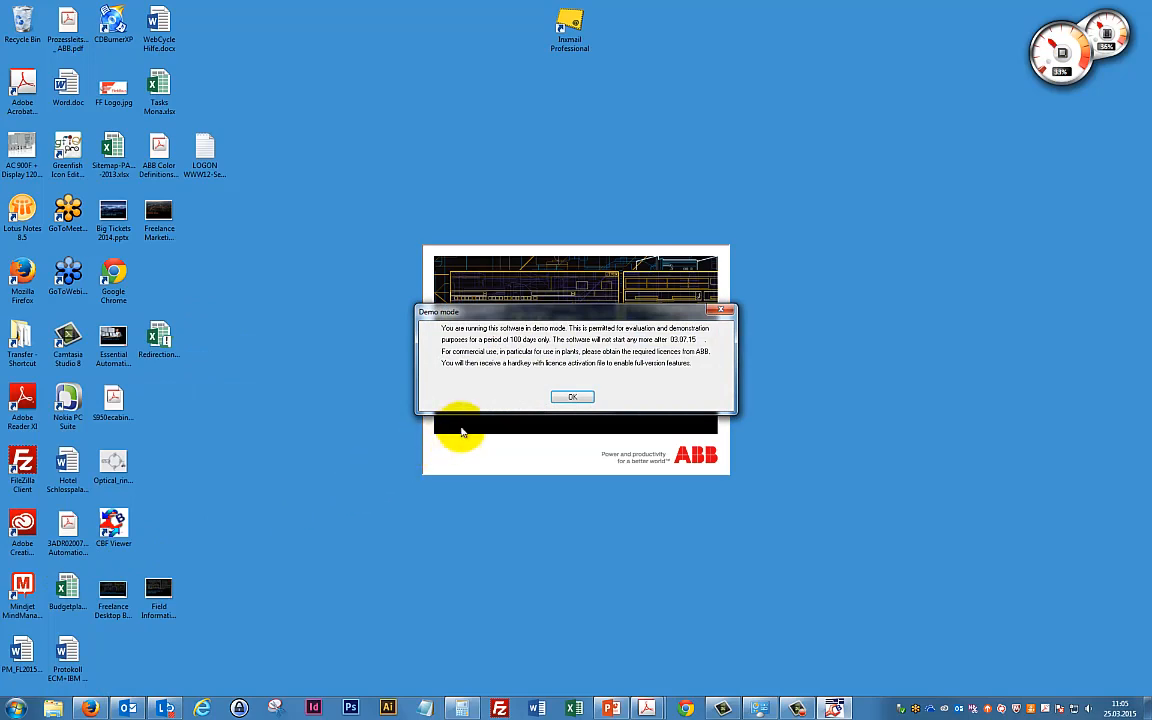
mouse_move(576, 398)
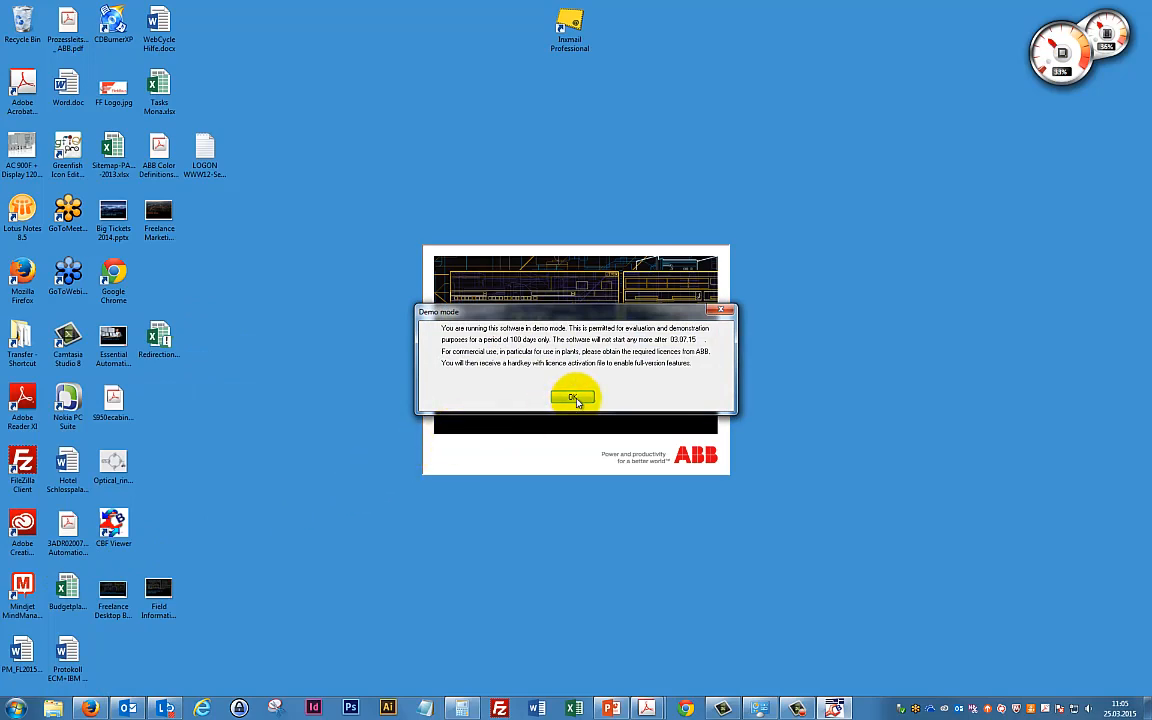
left_click(576, 398)
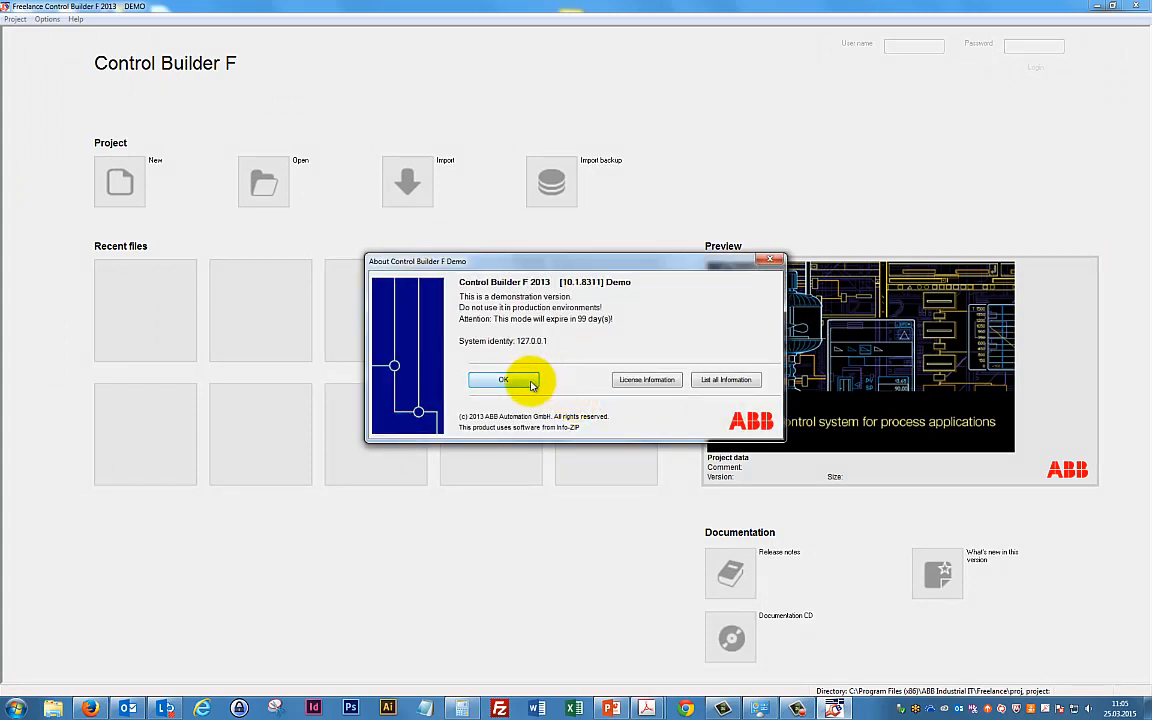
Create a new project file named Waterplant and accept the default project header.
left_click(504, 380)
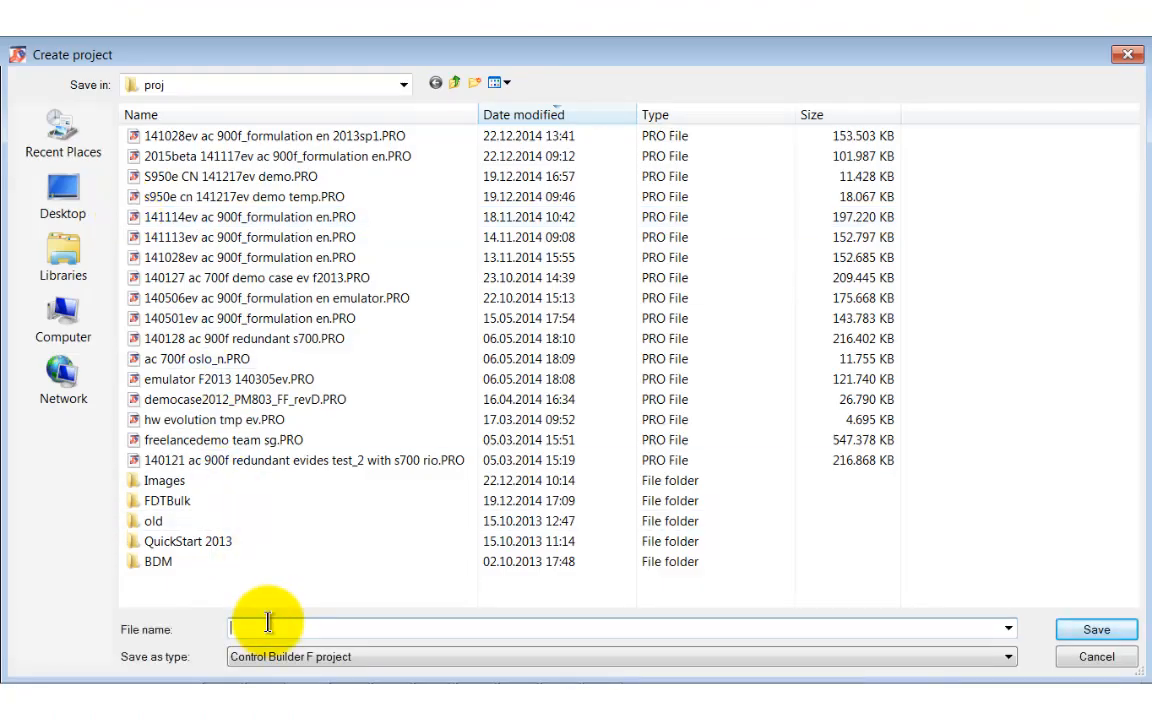
type("Water")
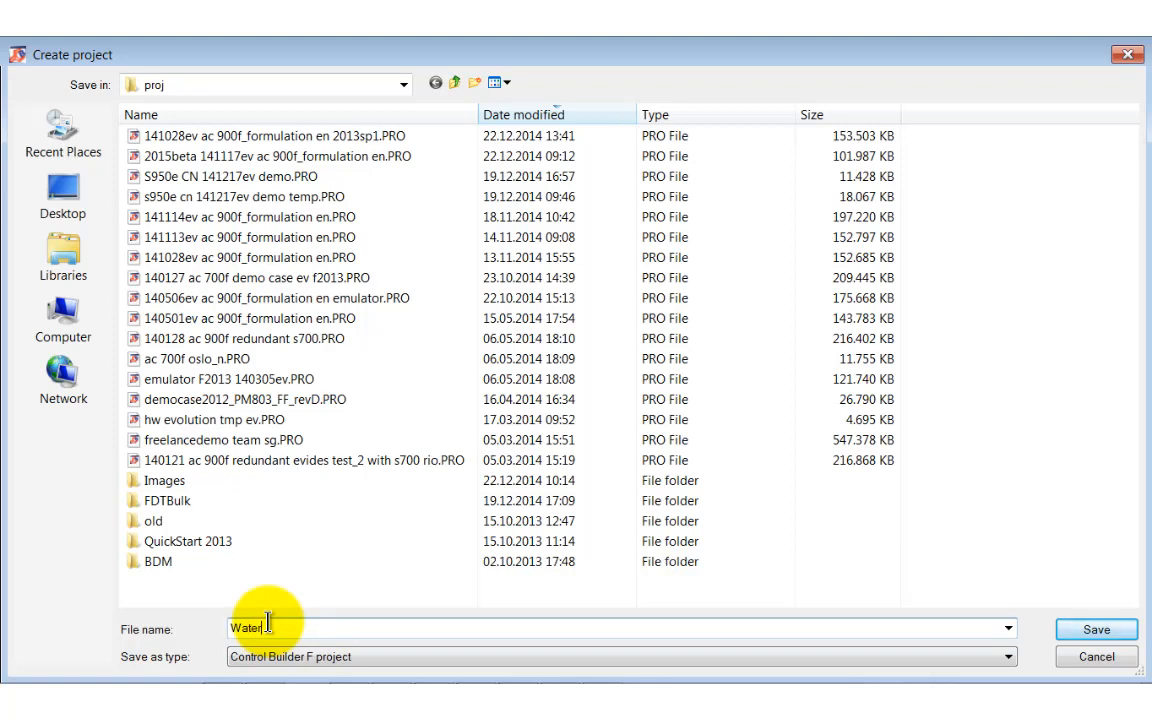
type("plant")
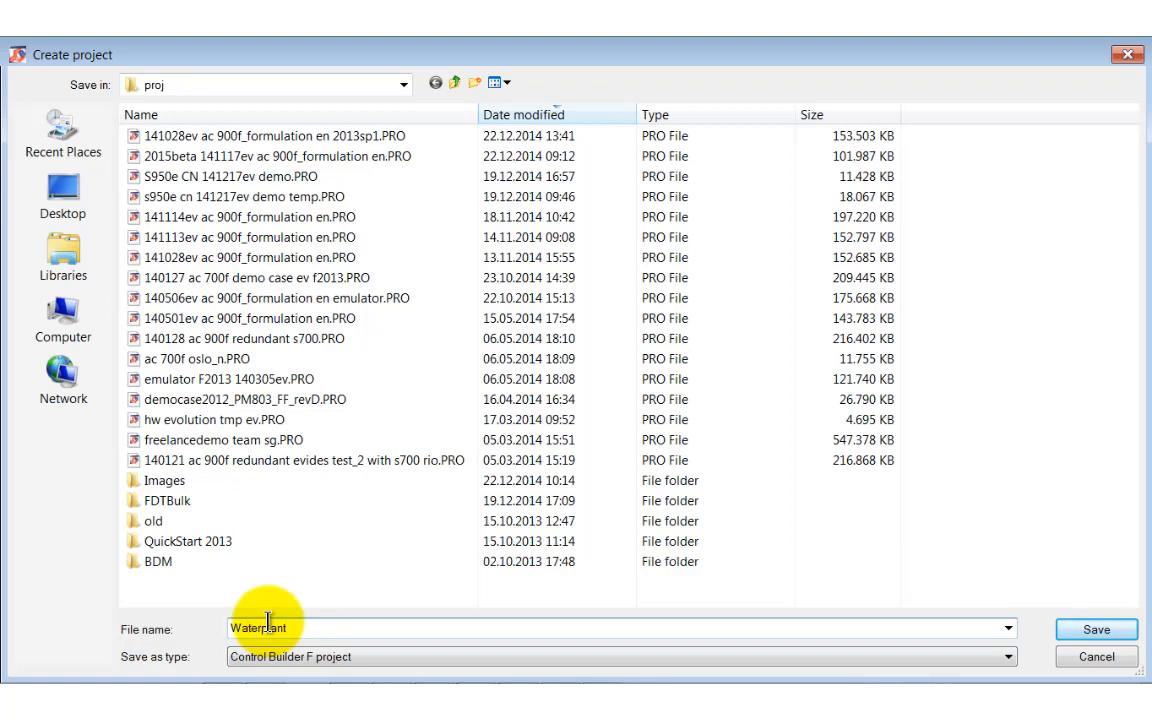
left_click(1096, 628)
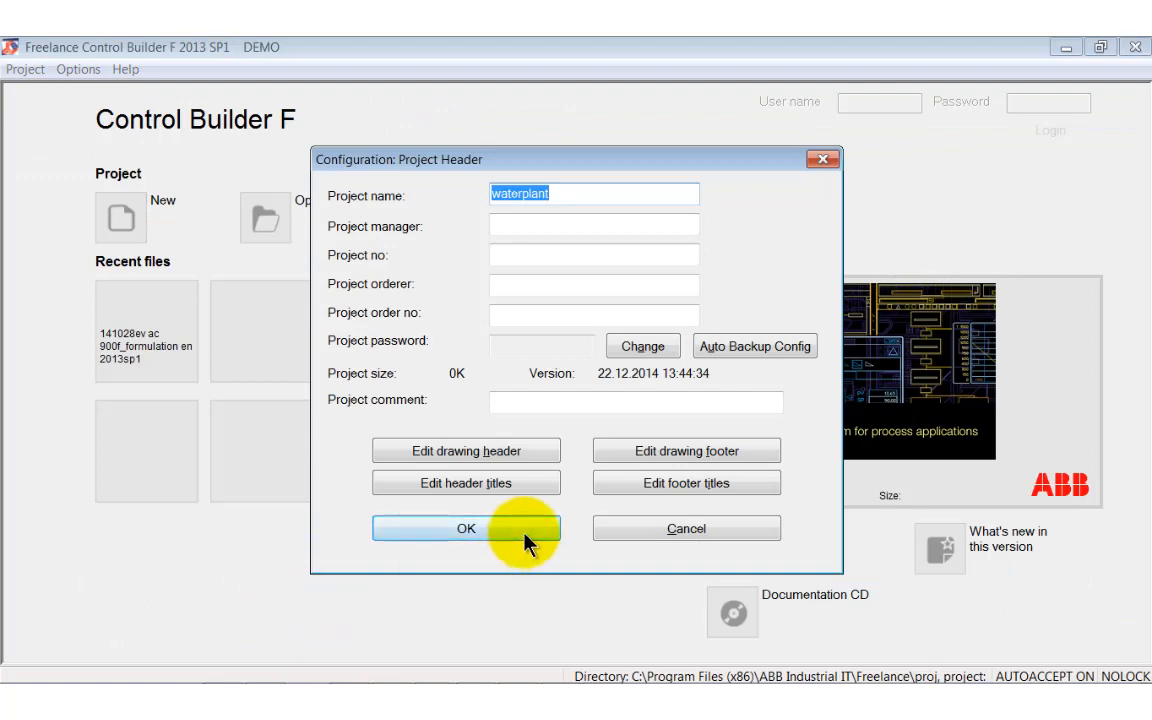
left_click(464, 528)
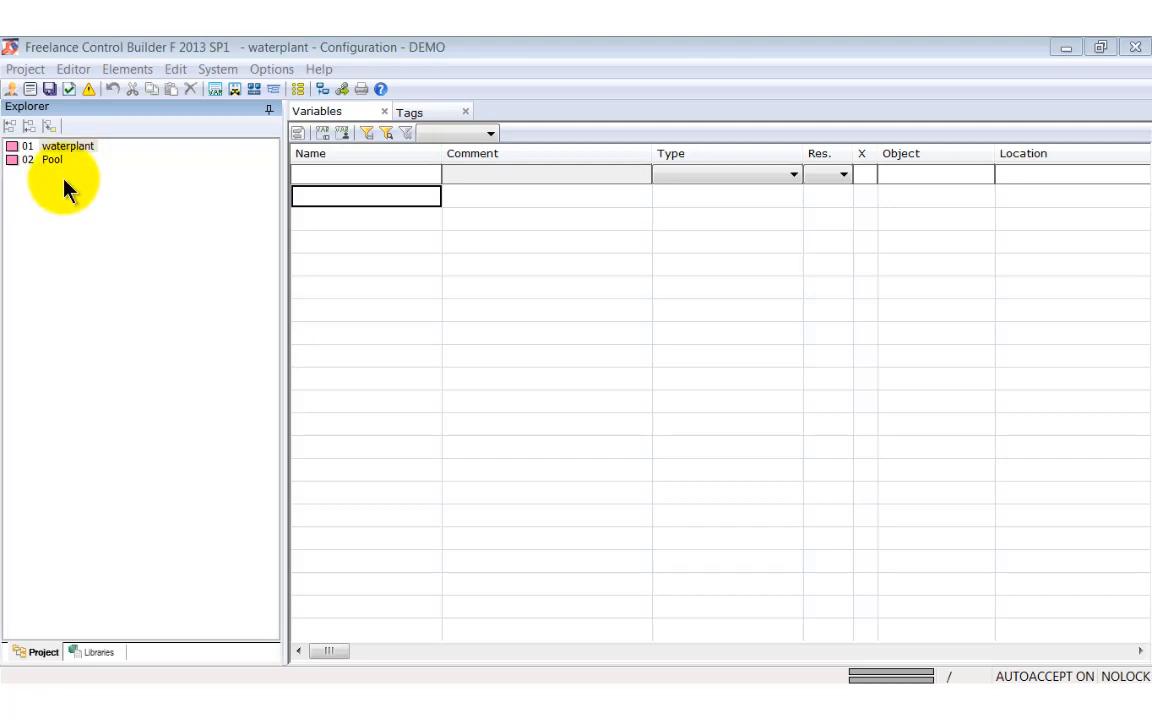
Insert a Configuration CONF object named waterplant one level below the project node.
left_click(68, 146)
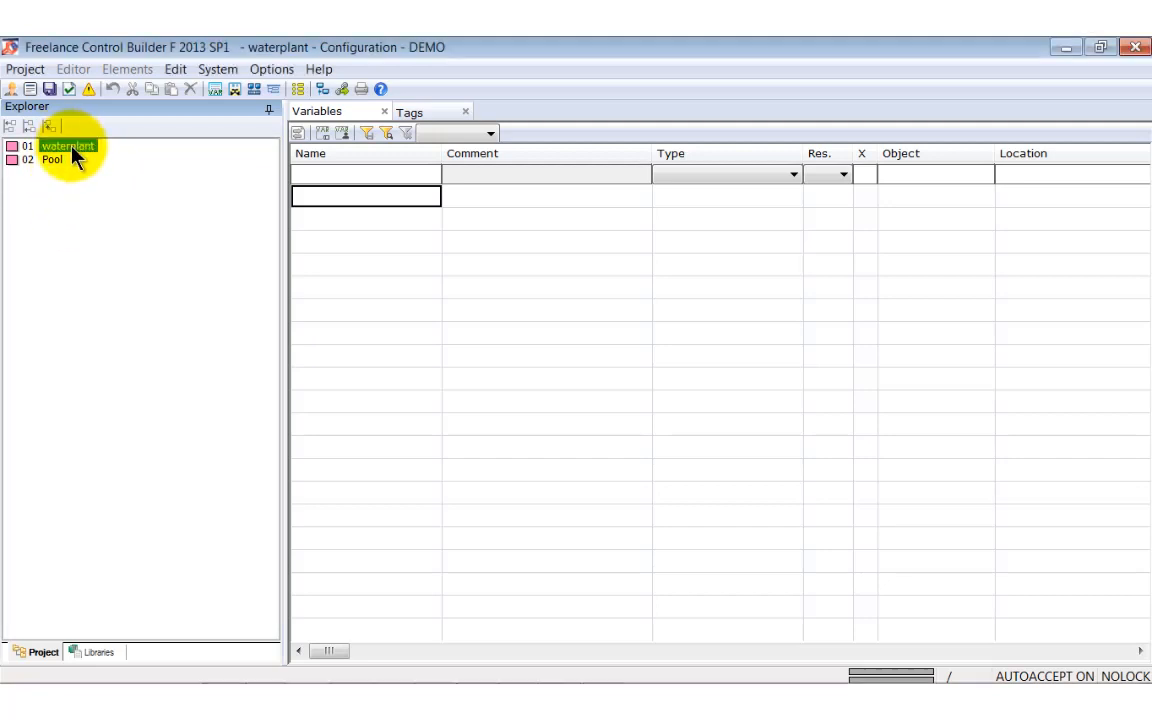
right_click(68, 144)
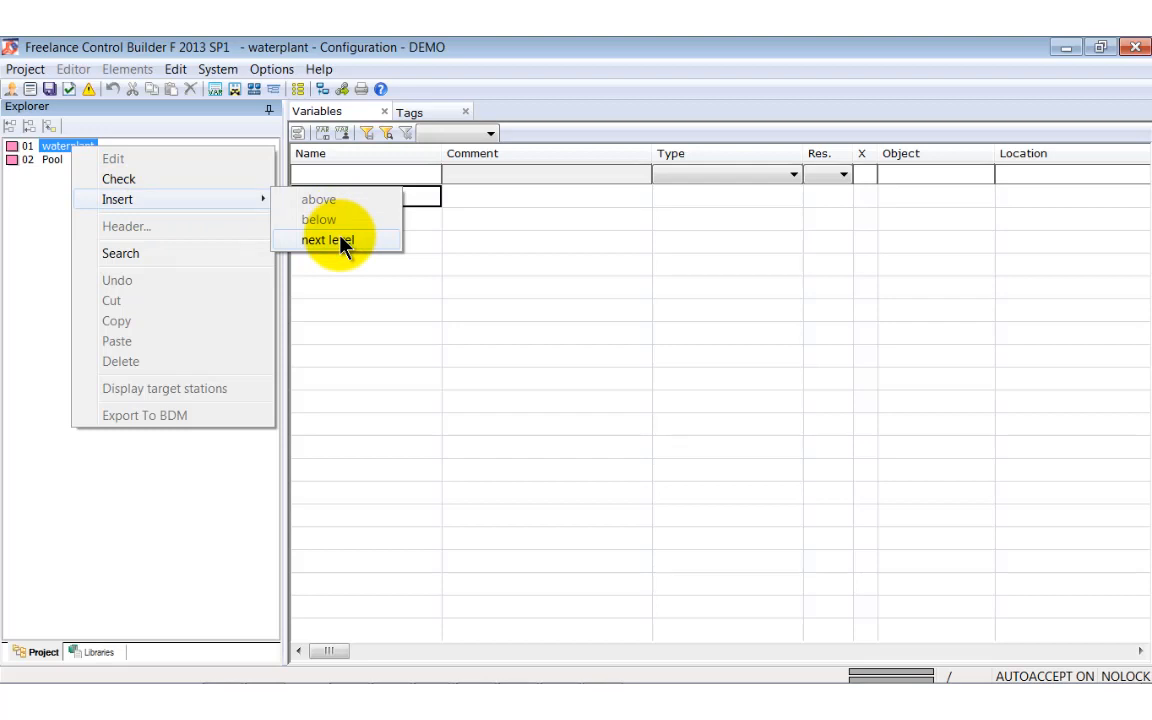
left_click(328, 240)
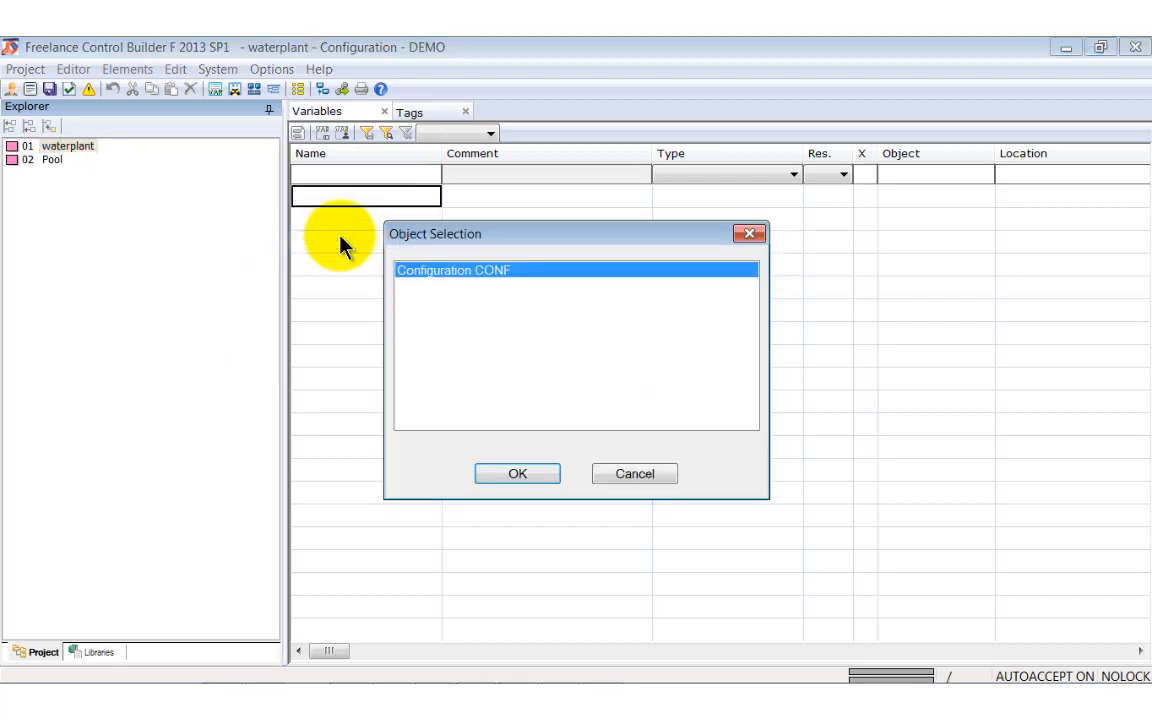
mouse_move(476, 284)
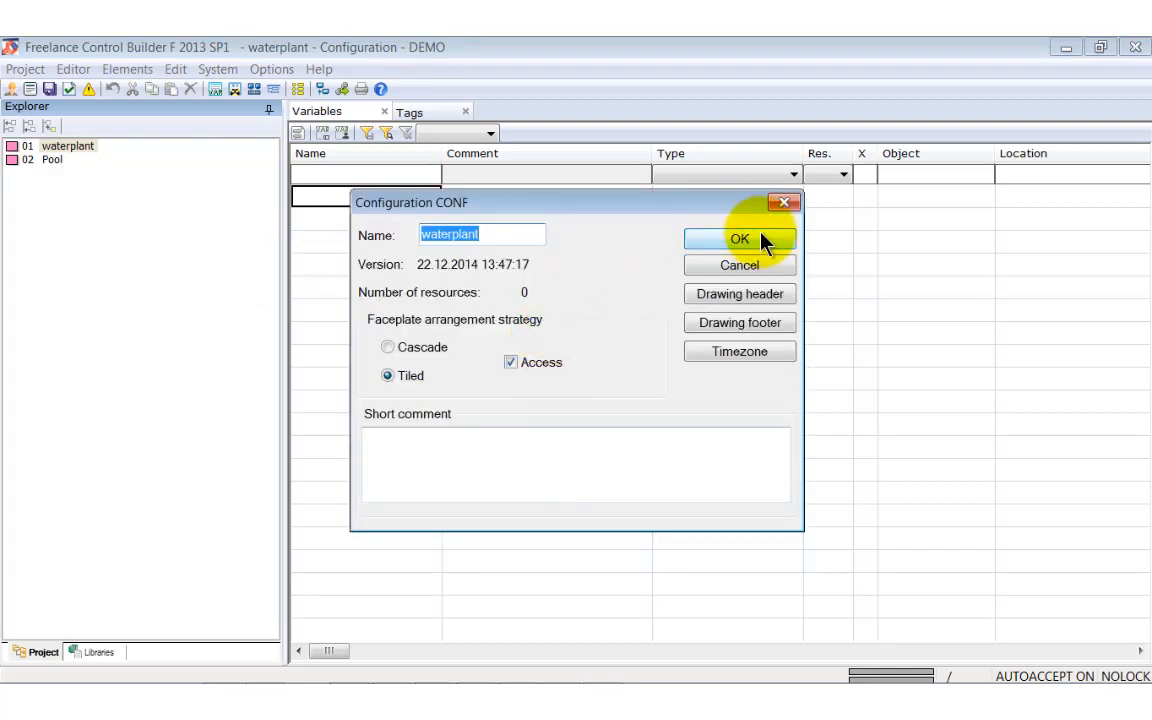
left_click(740, 240)
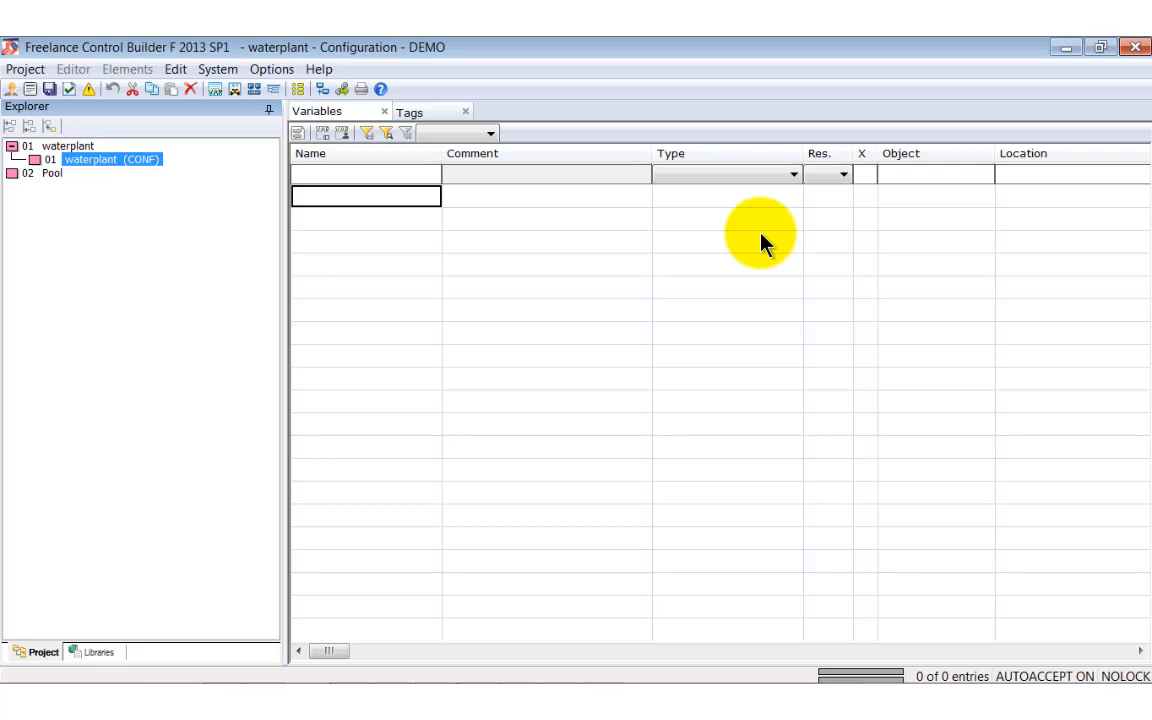
mouse_move(930, 230)
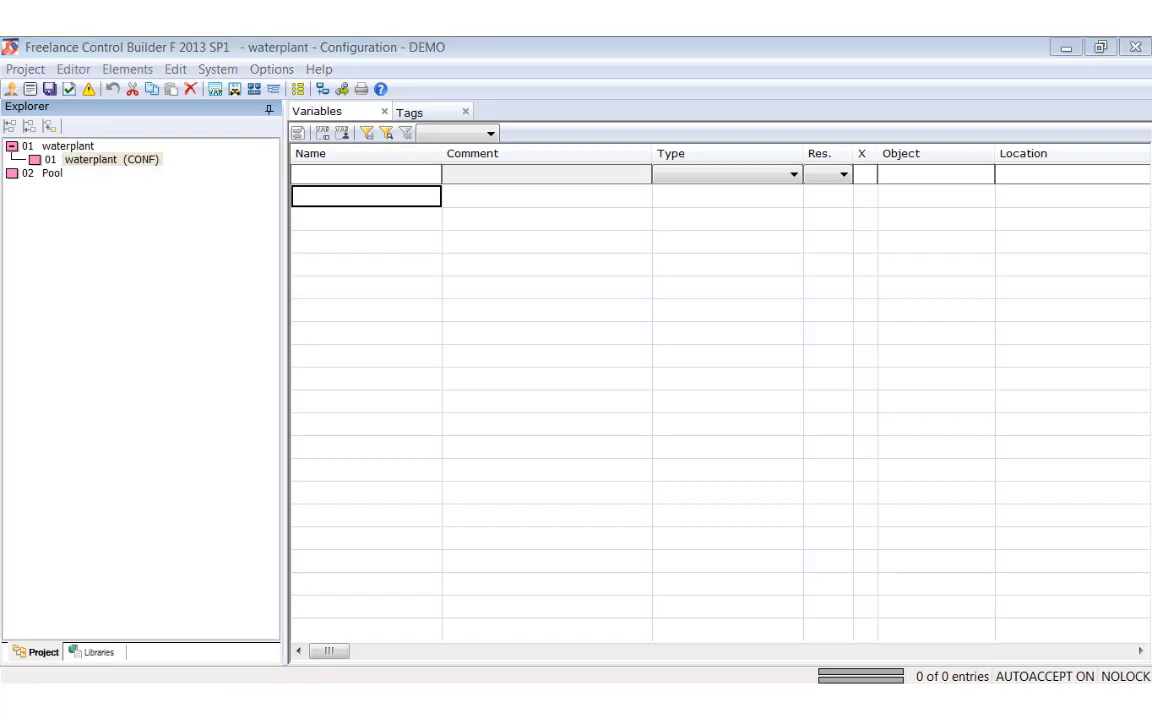
mouse_move(112, 78)
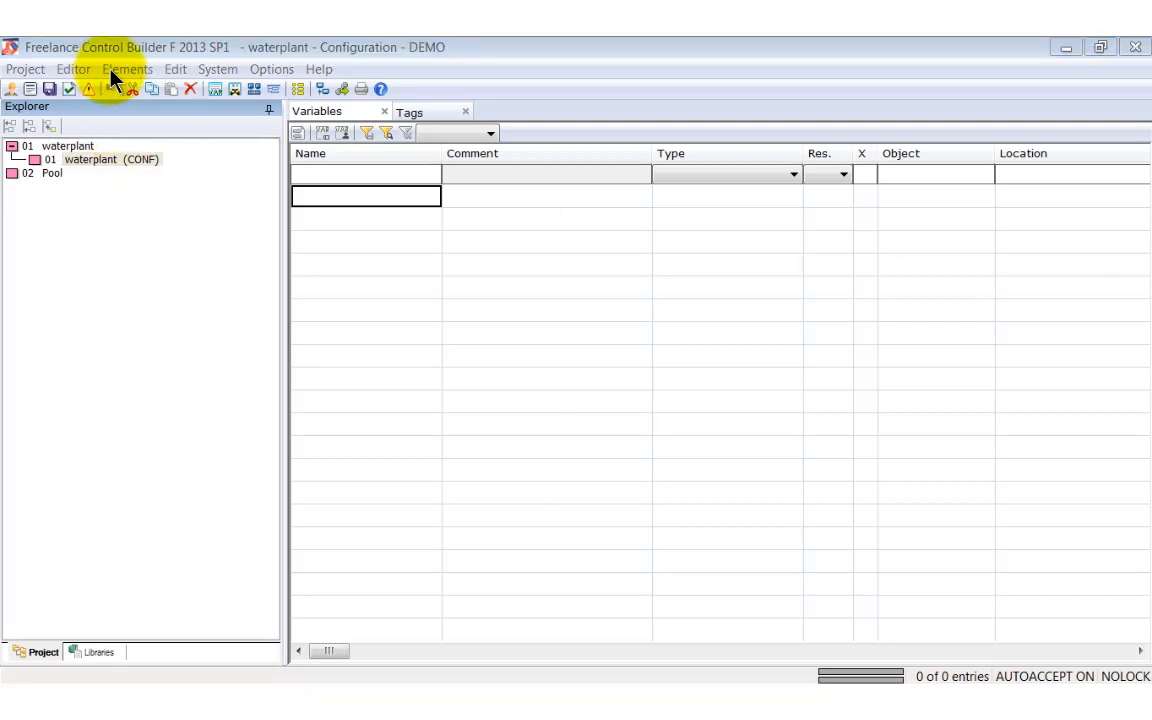
Import the partial project block file from the _QuickStart export folder into Pool.
left_click(176, 68)
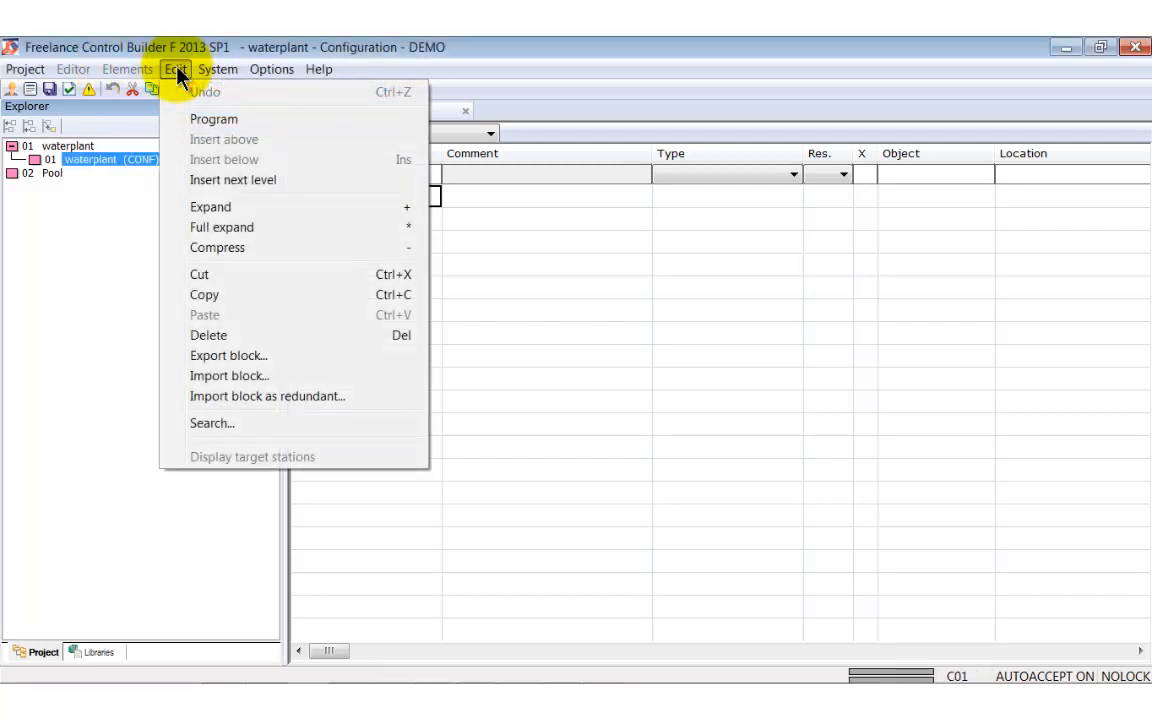
mouse_move(236, 336)
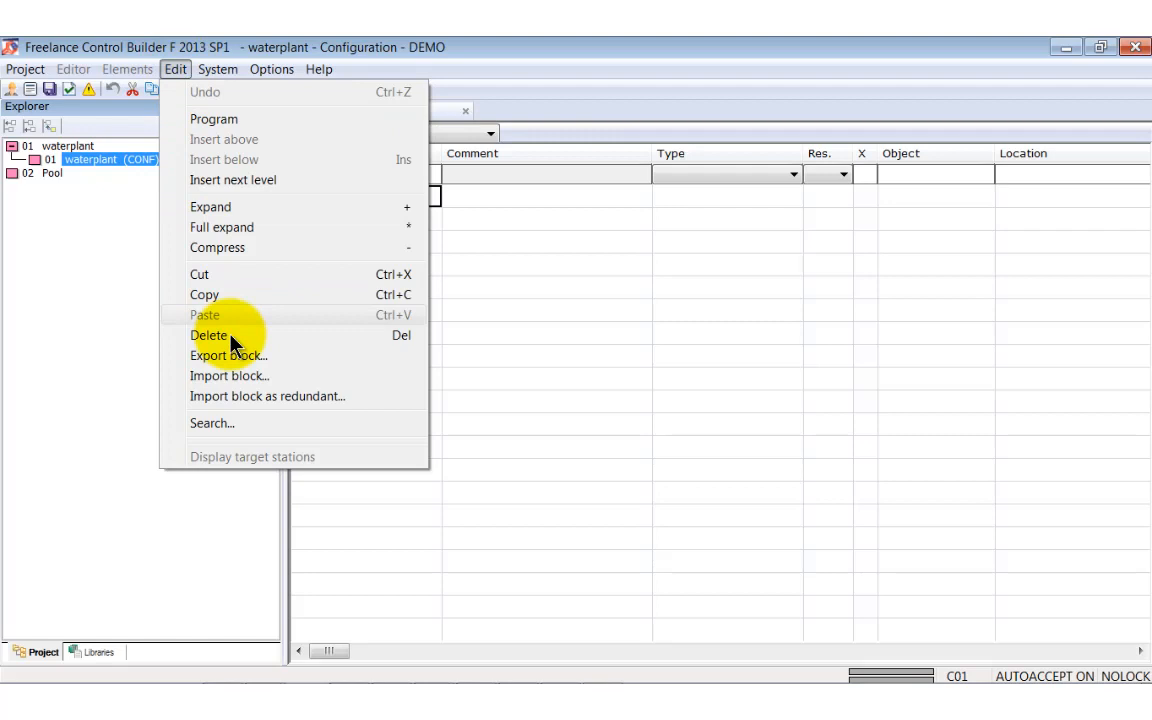
mouse_move(236, 376)
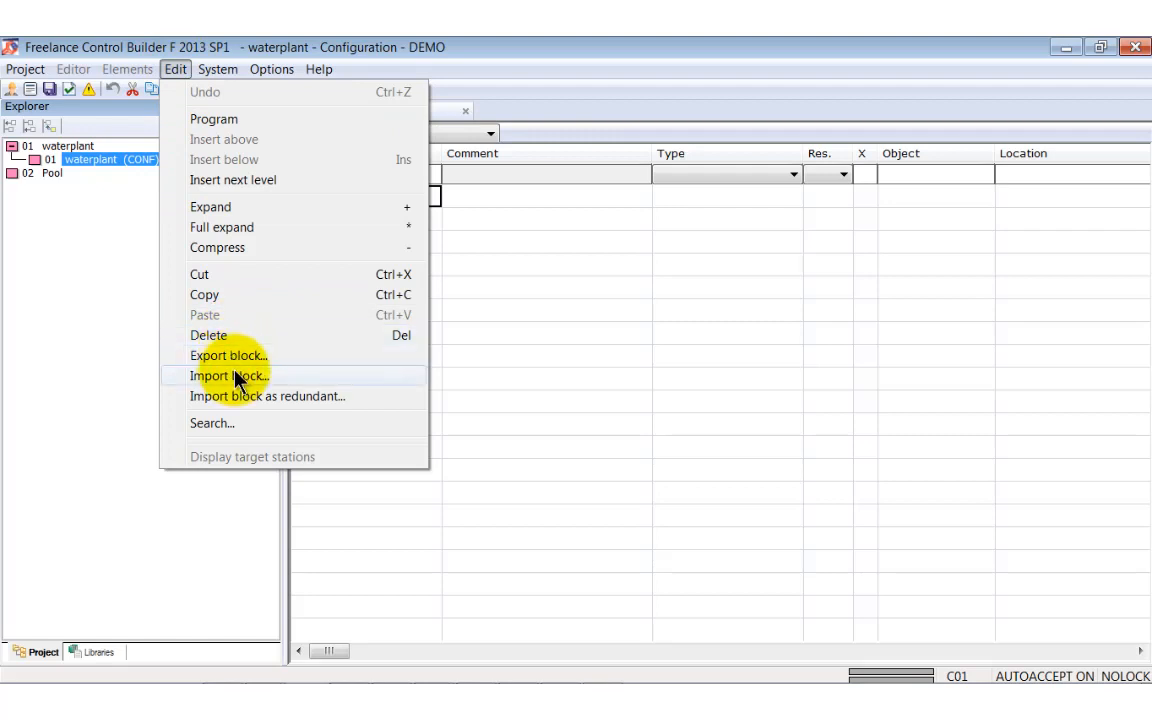
left_click(228, 376)
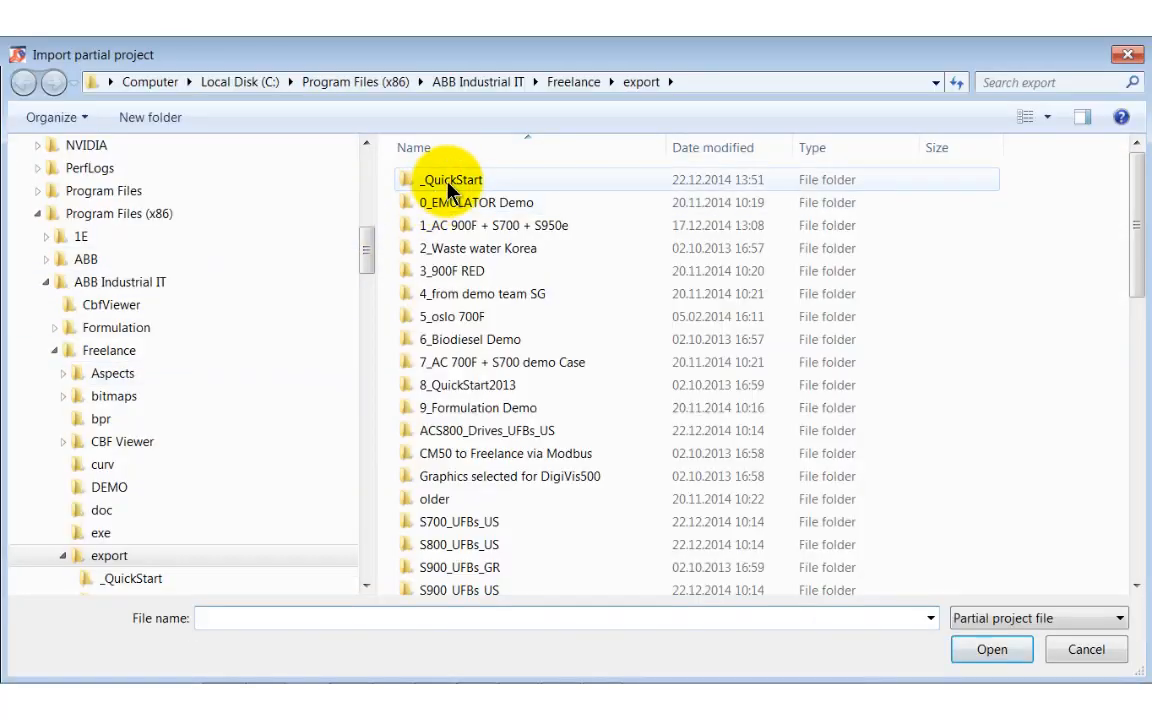
double_click(452, 180)
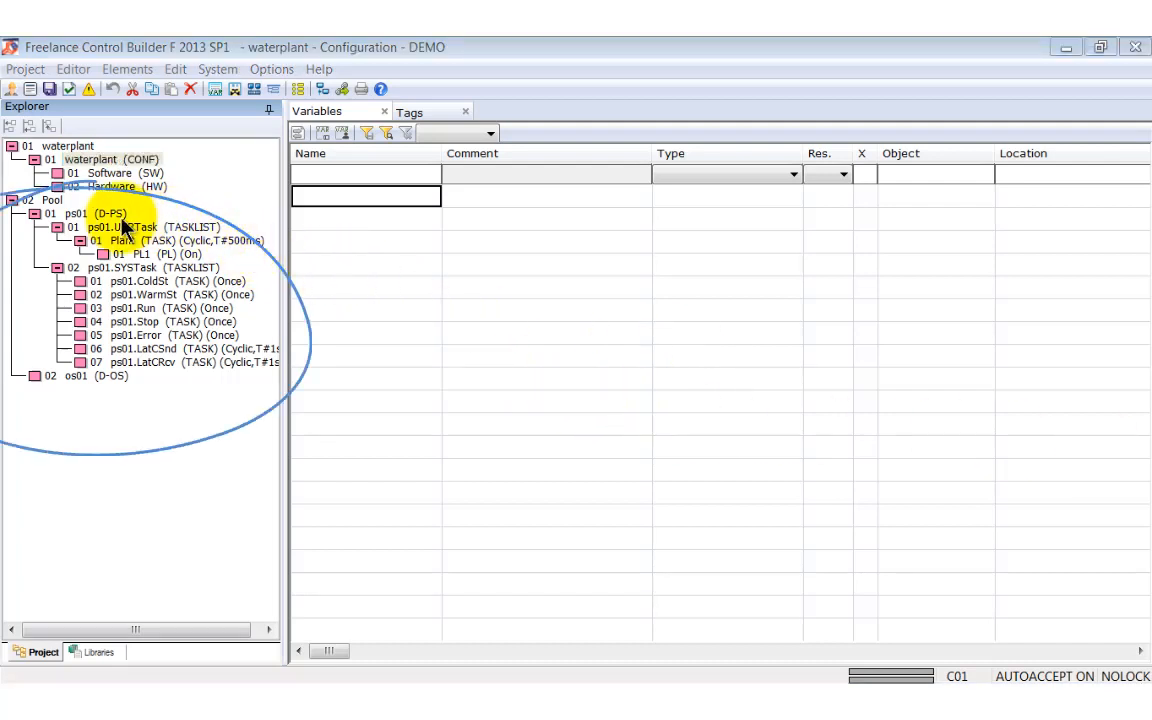
Move ps01 and os01 from Pool under Software and collapse ps01.SYSTask.
left_click(78, 212)
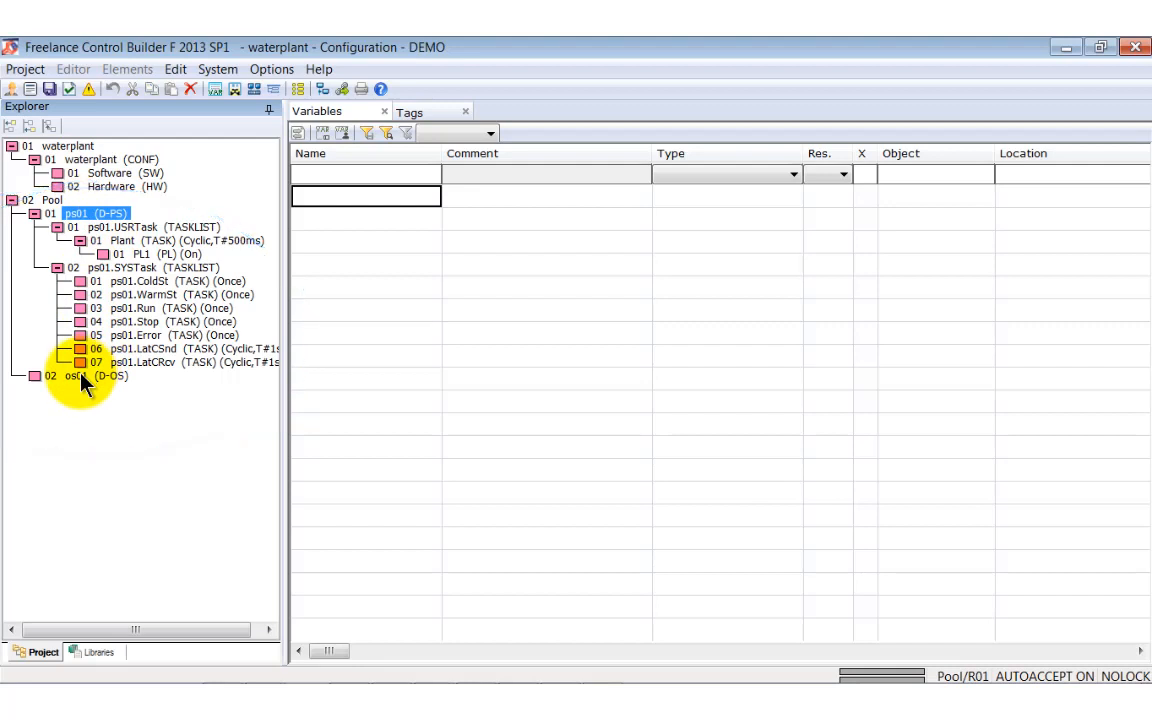
left_click(76, 376)
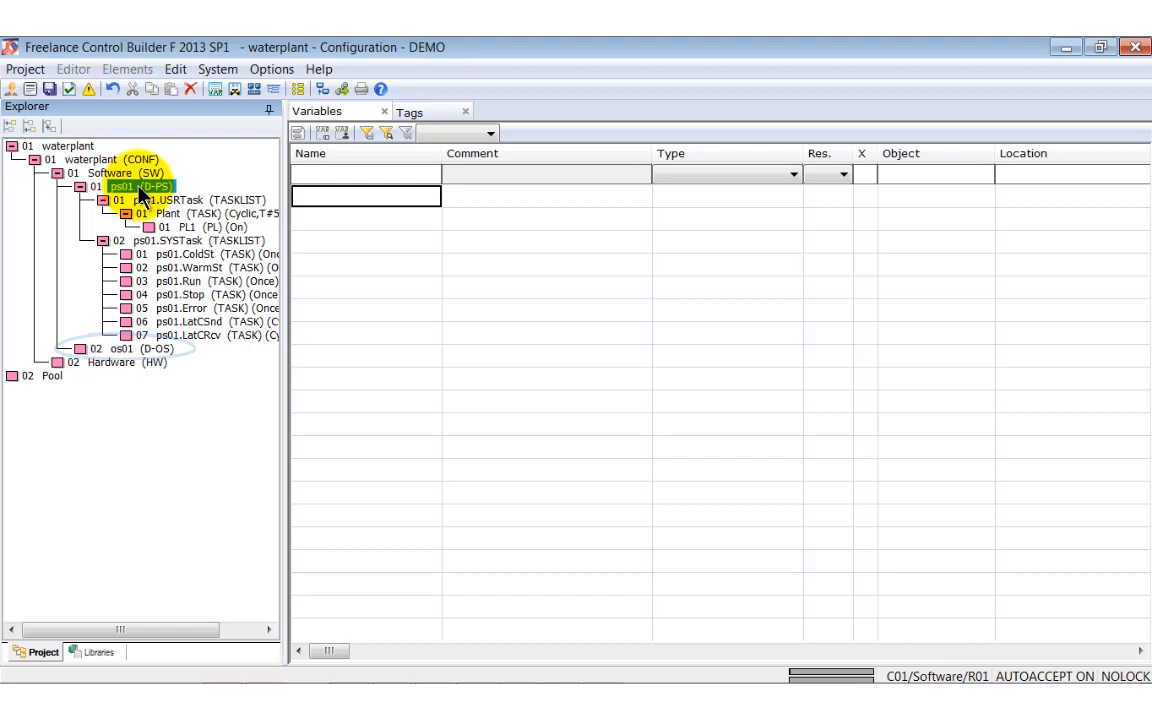
left_click(180, 240)
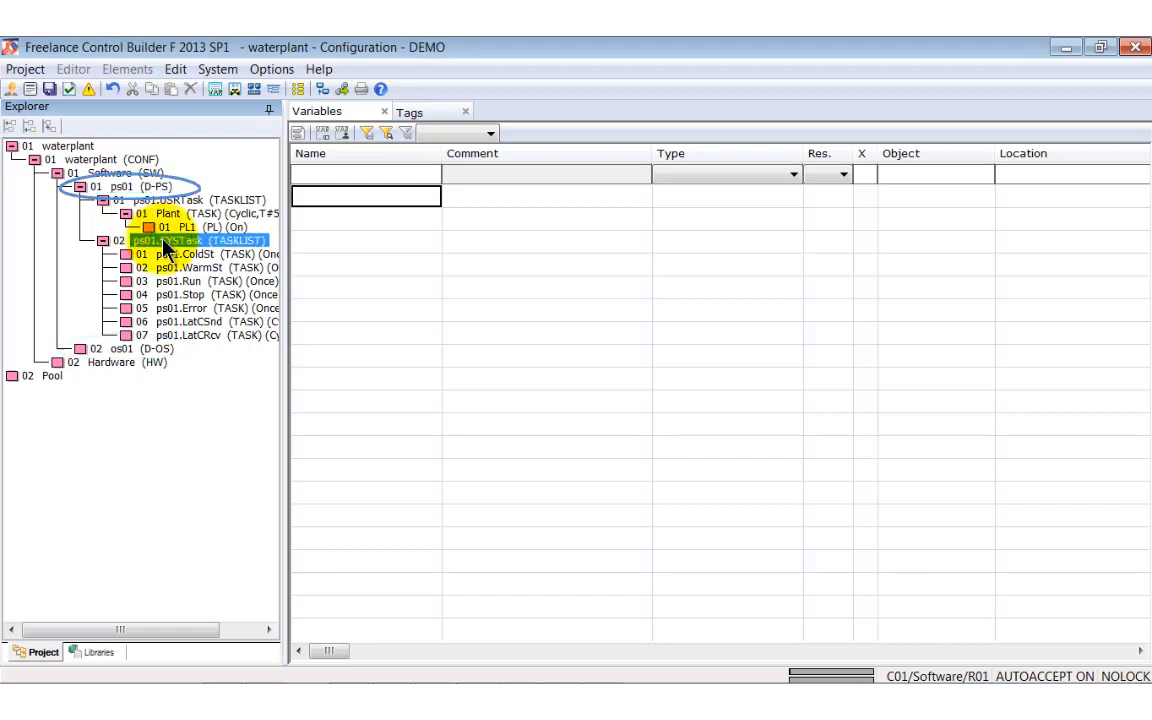
left_click(100, 240)
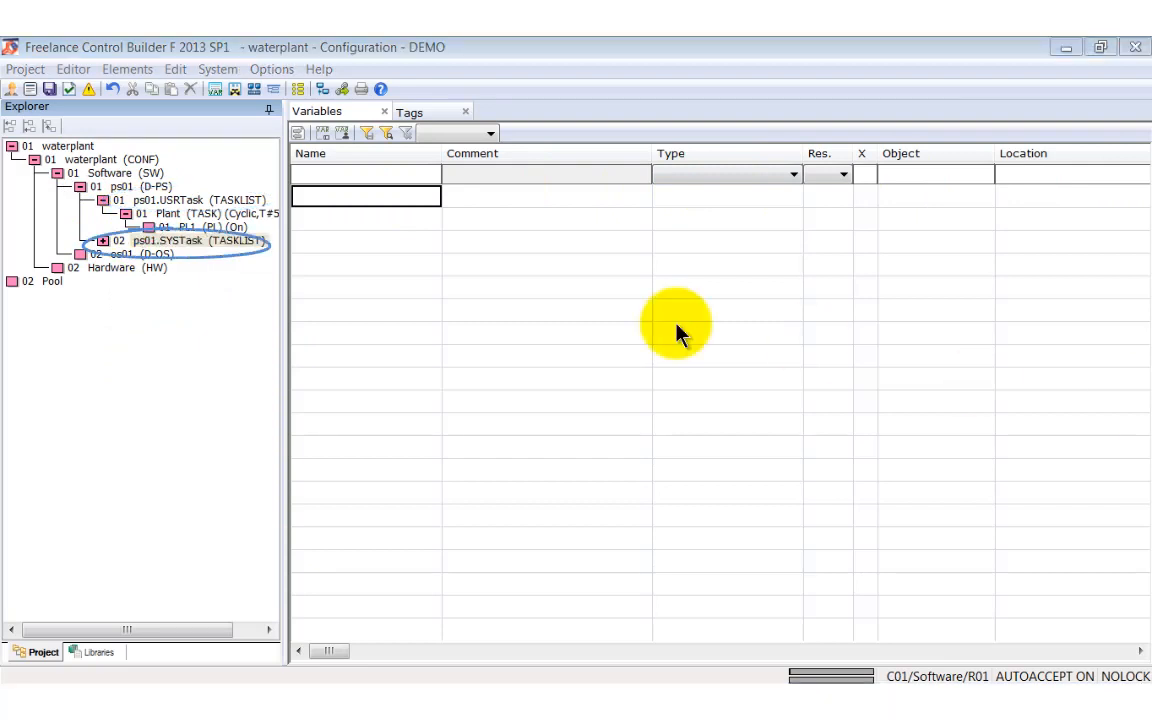
Select the PL1 program list under the Plant task.
left_click(176, 228)
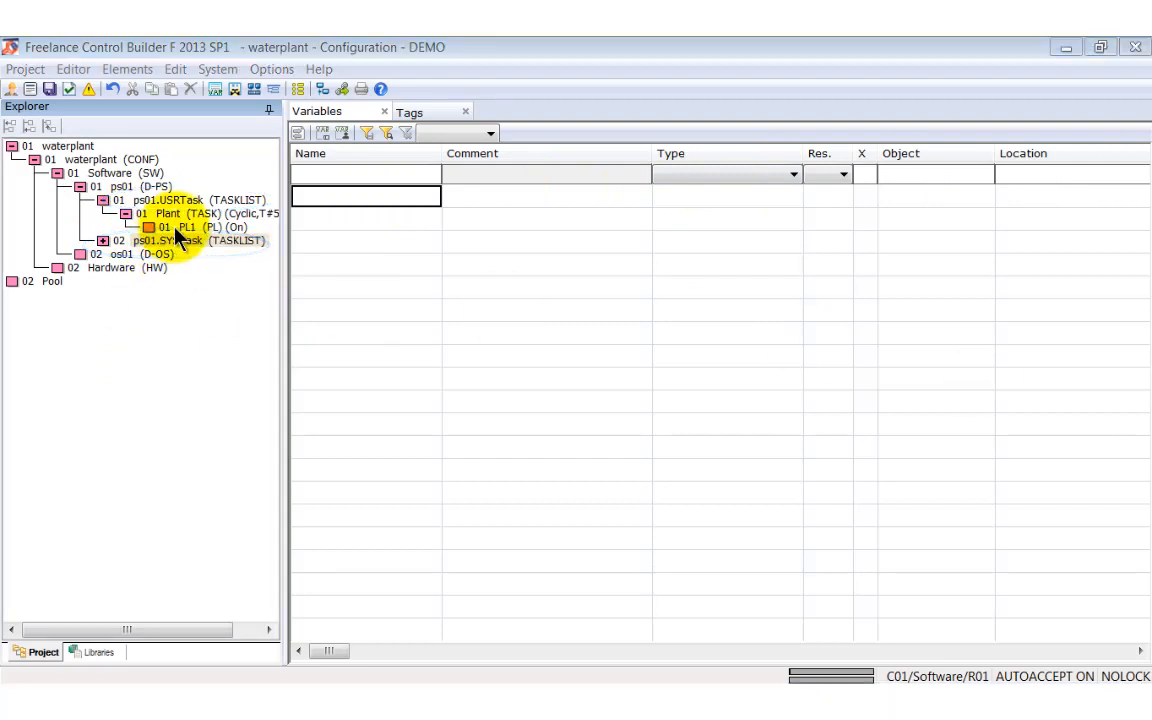
left_click(200, 228)
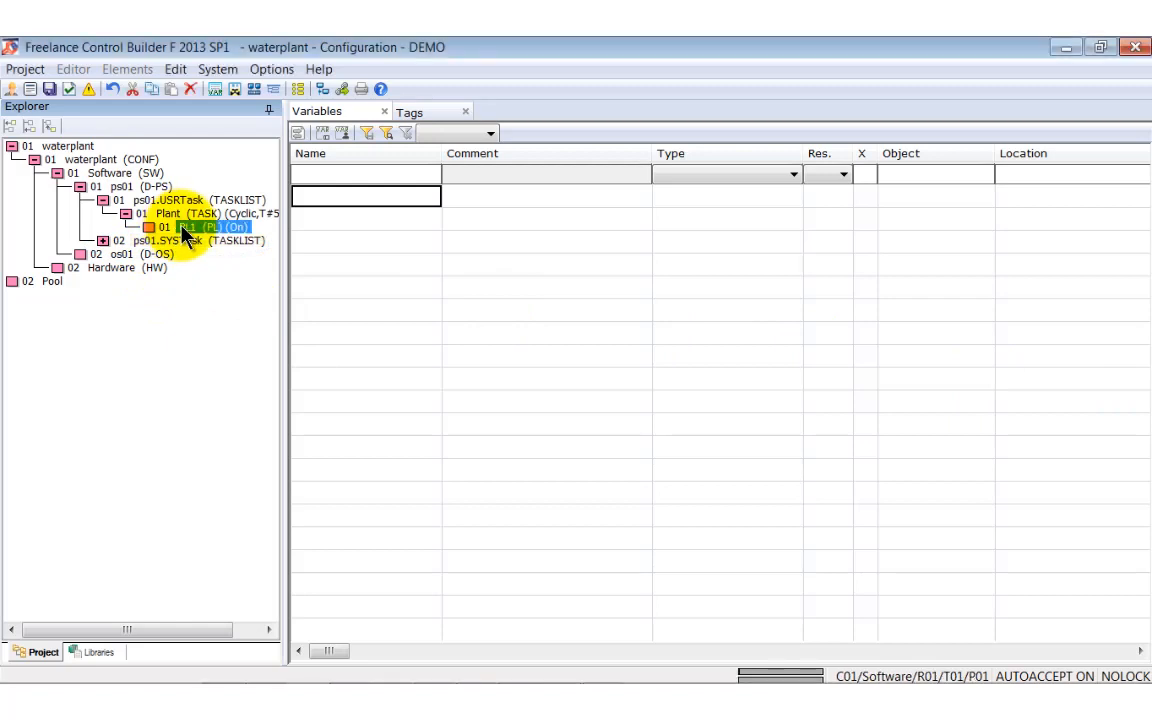
left_click(210, 228)
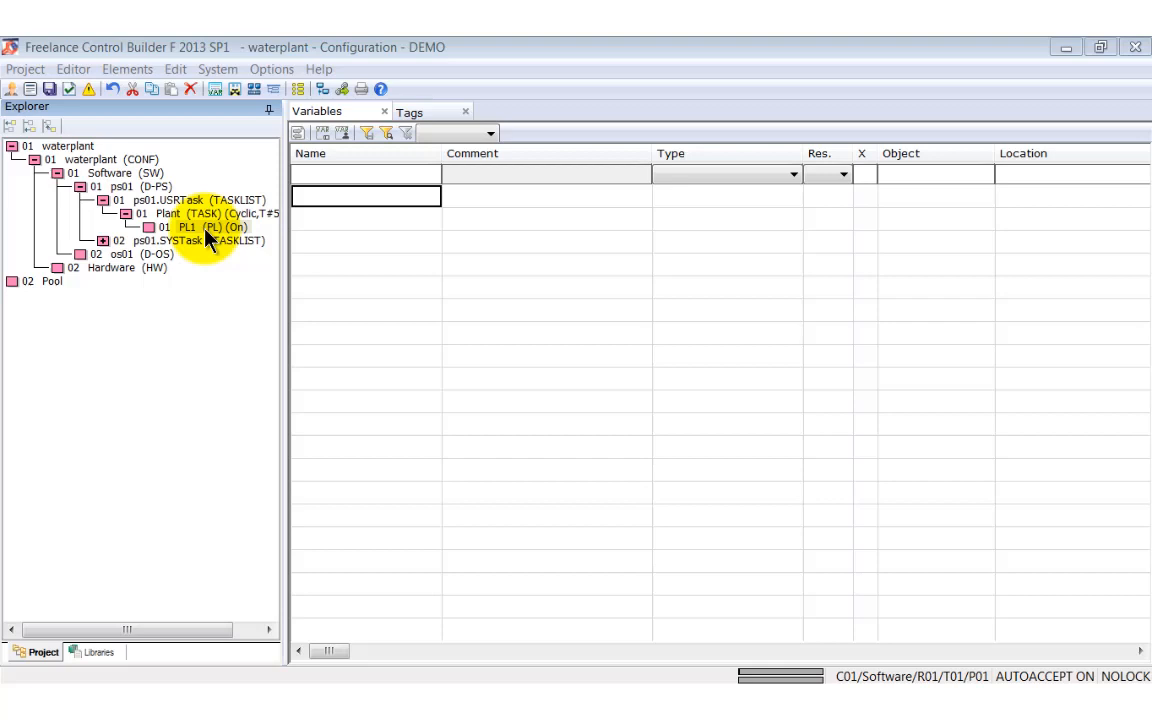
left_click(204, 228)
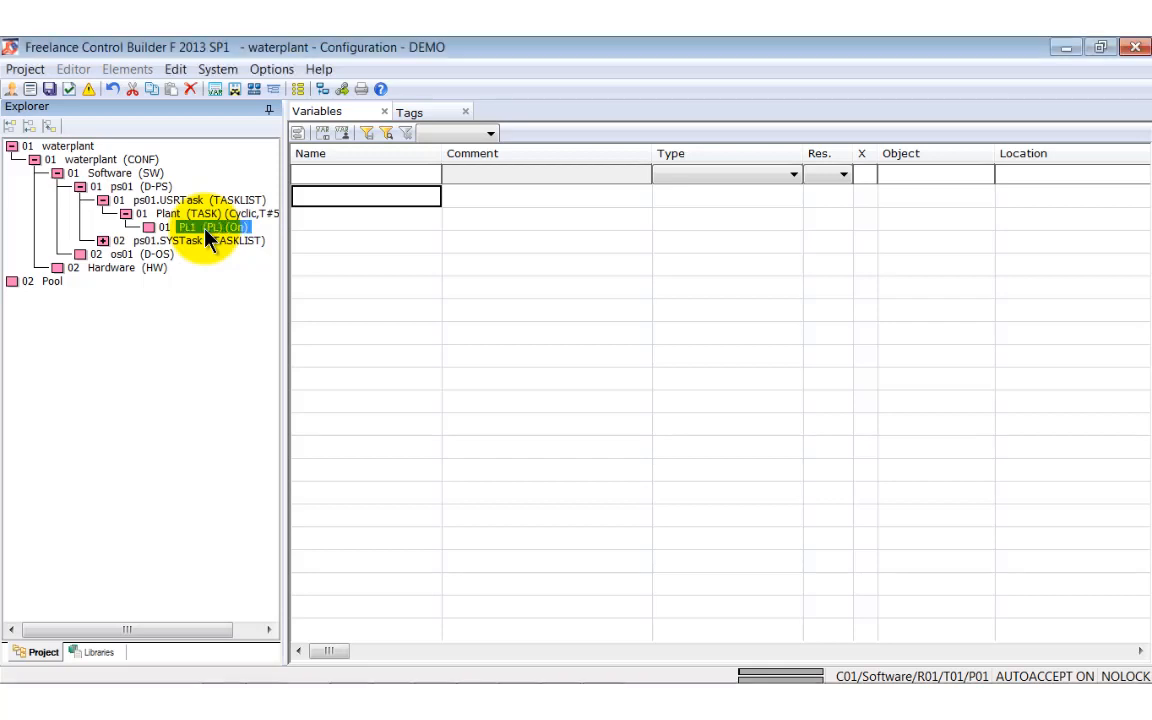
Insert an FBD program named NP10 under PL1 and select it in the tree.
right_click(210, 228)
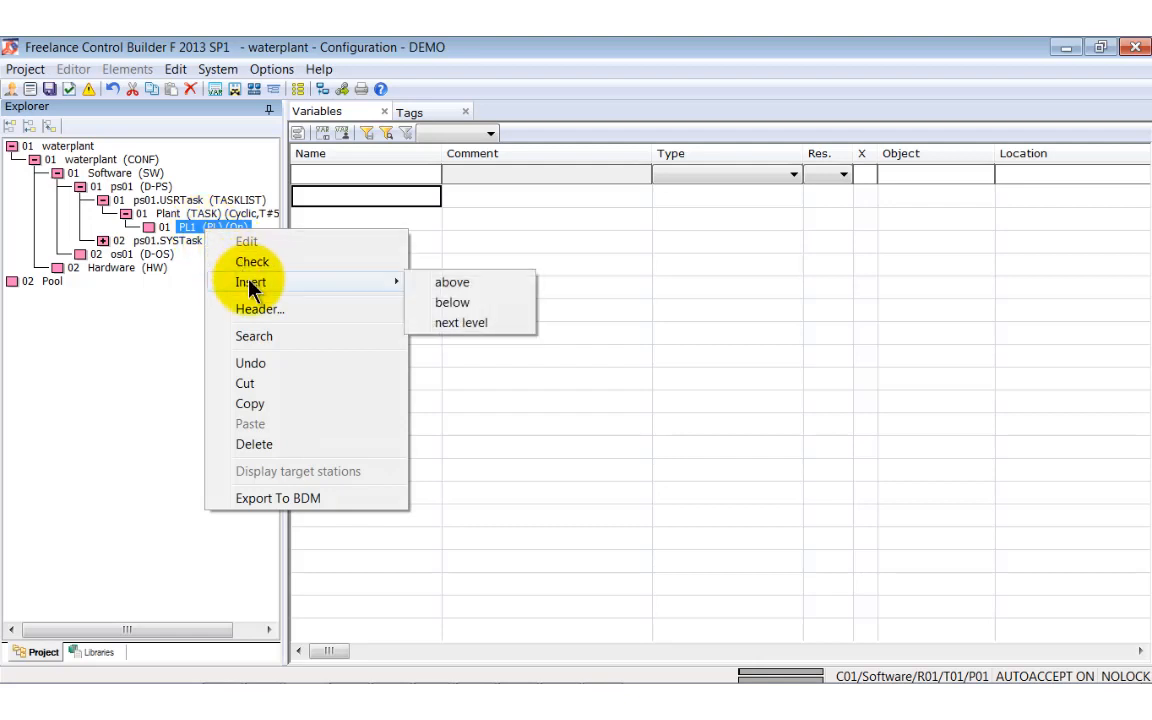
left_click(460, 322)
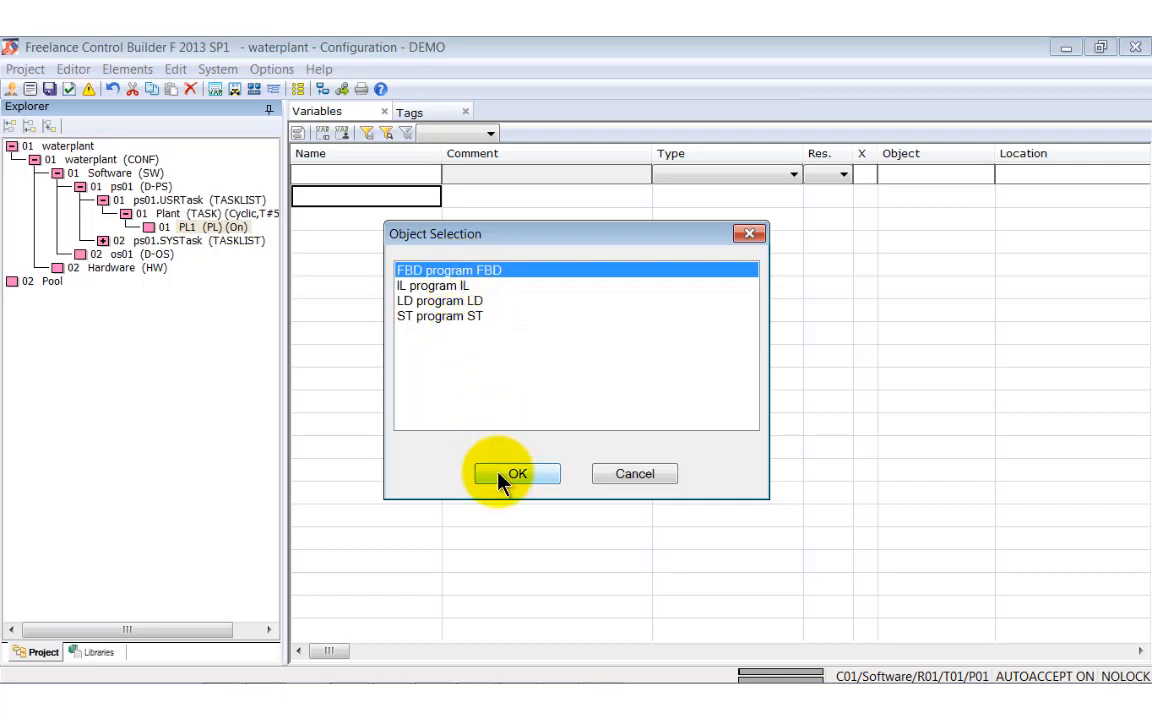
left_click(516, 472)
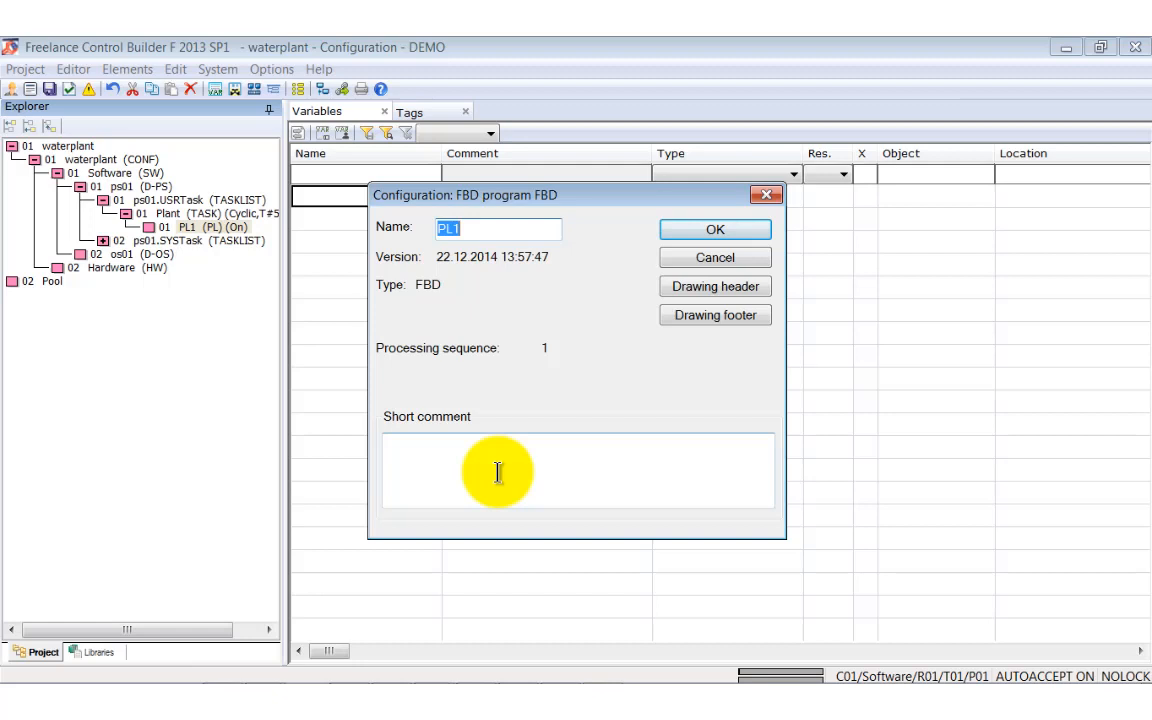
type("NP1")
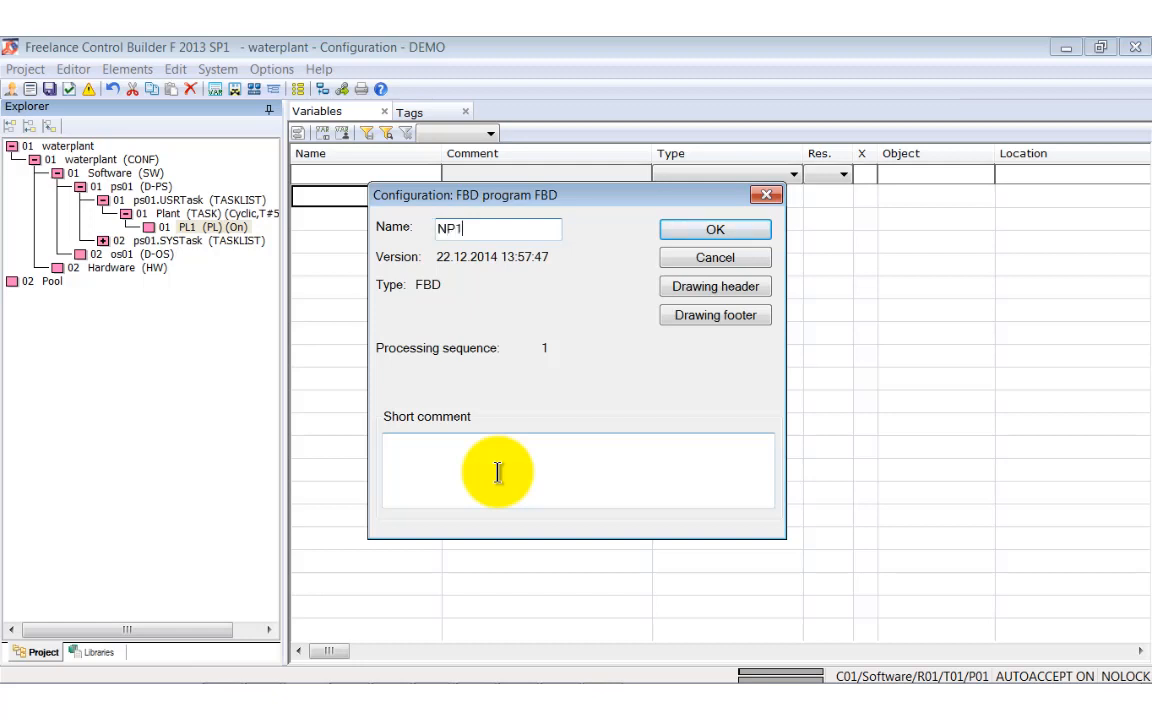
type("0")
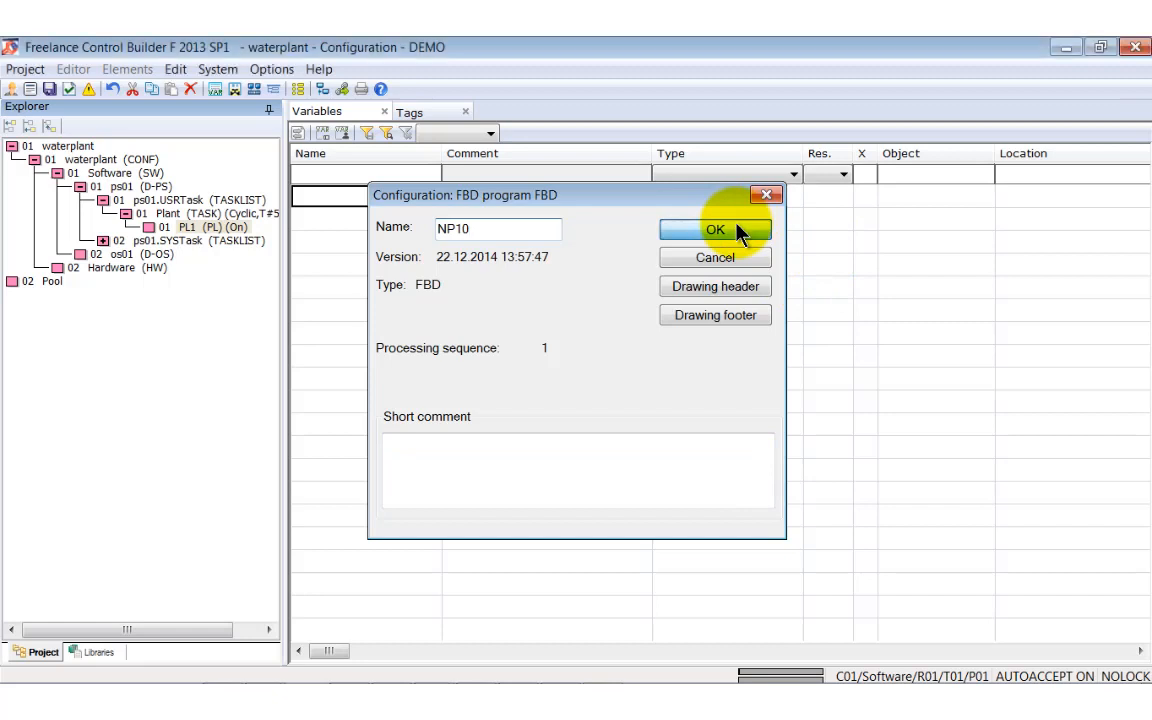
left_click(716, 230)
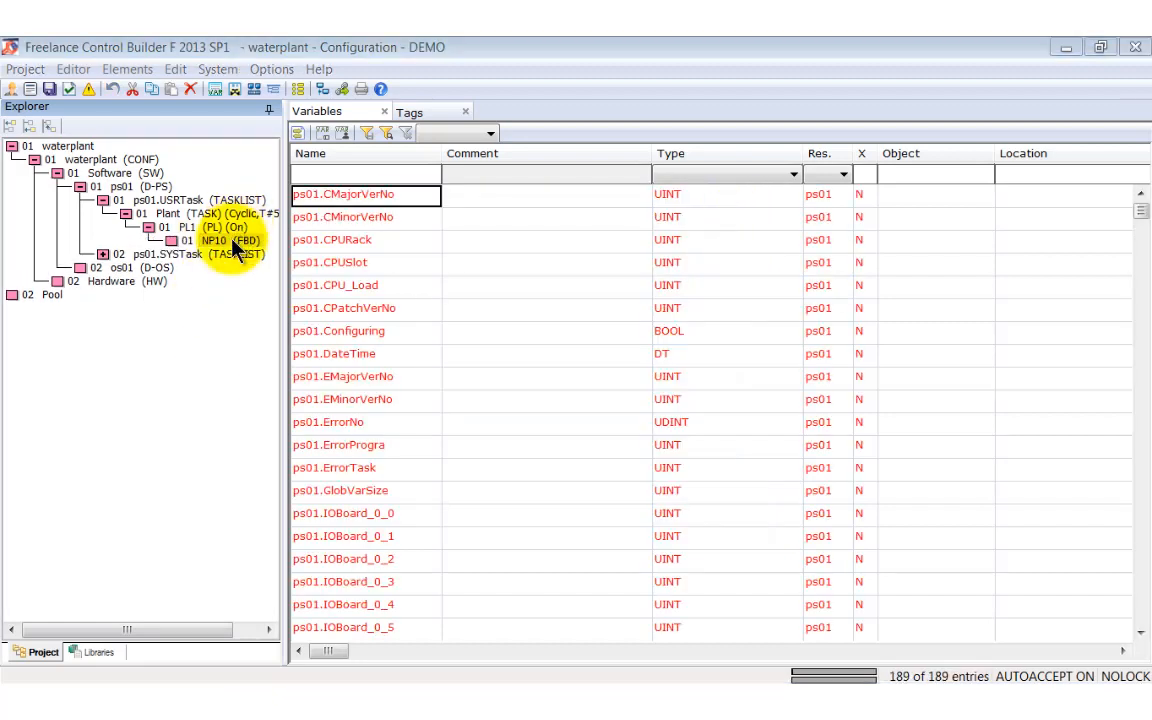
left_click(216, 240)
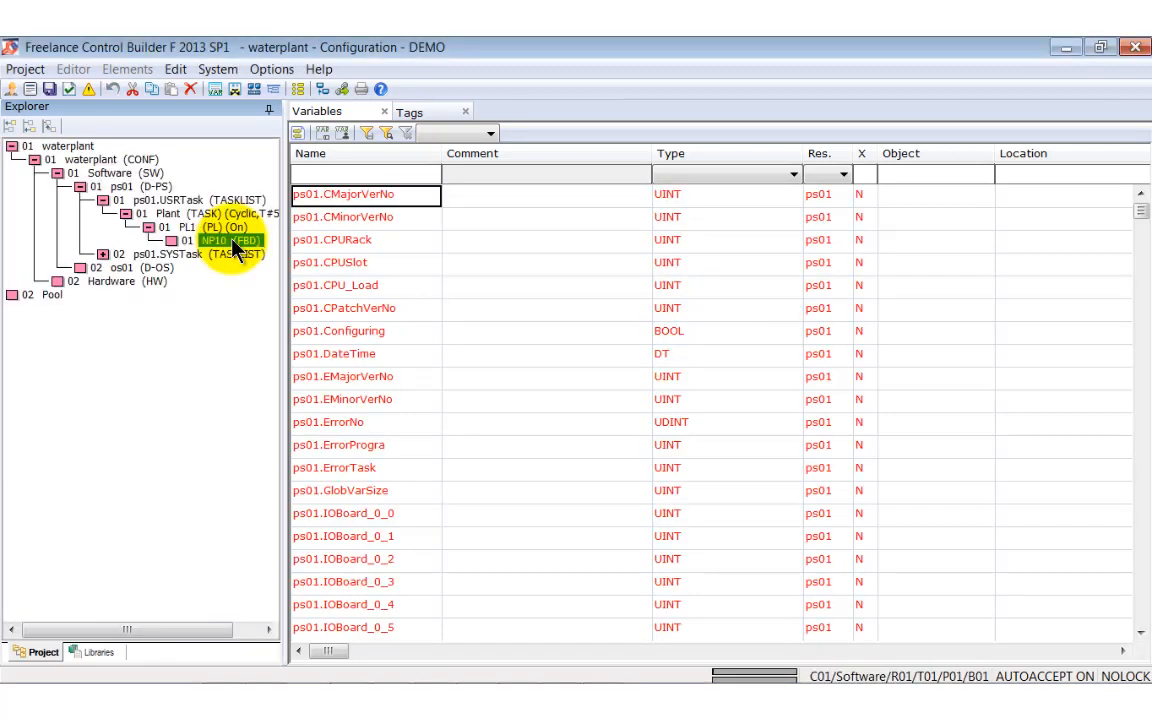
Edit NP10 and expand the Open-loop control library for the IDF_1 block.
double_click(226, 240)
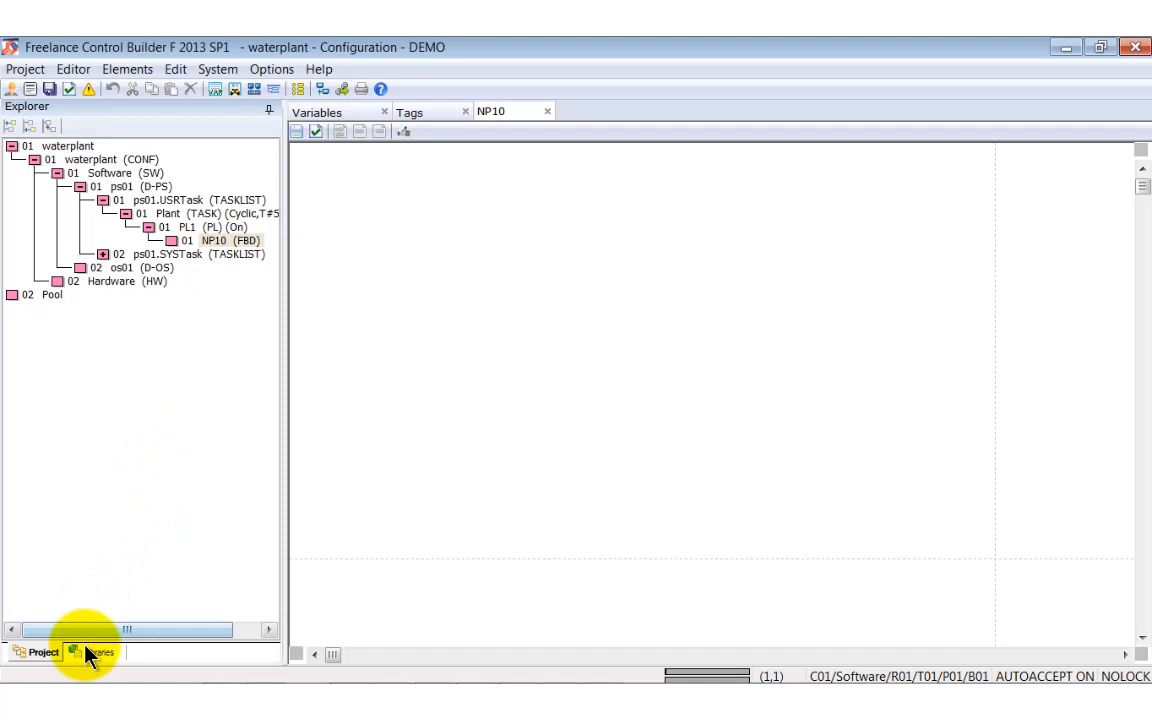
left_click(98, 652)
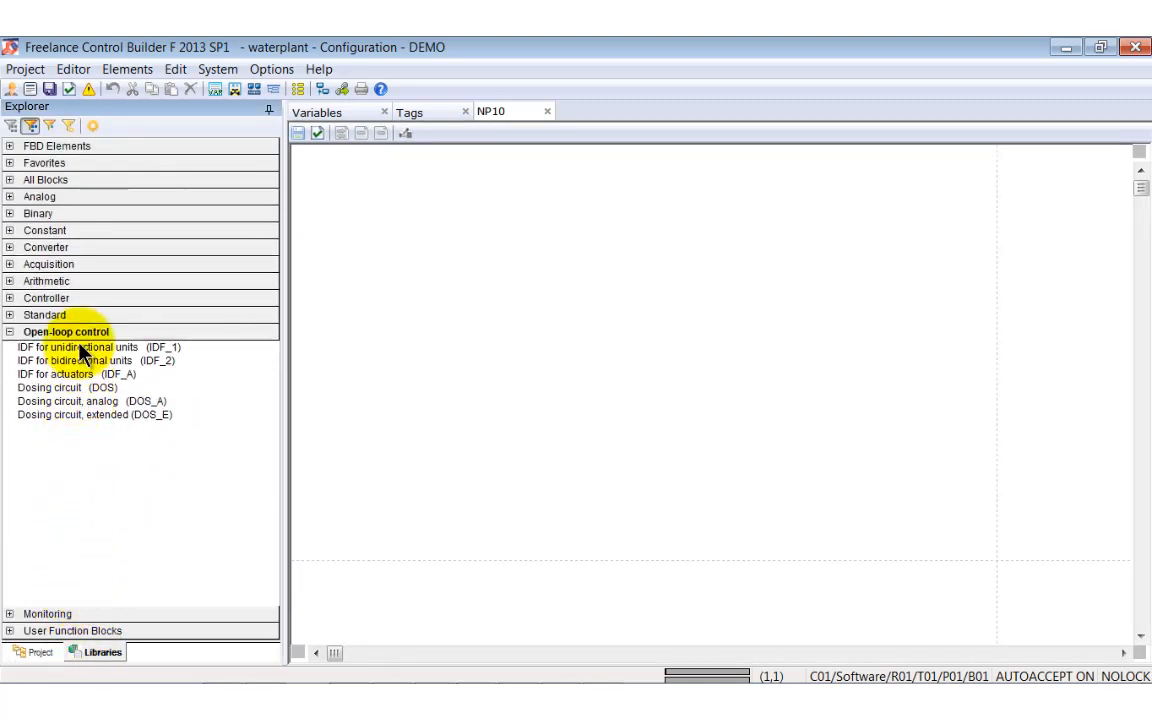
left_click(84, 348)
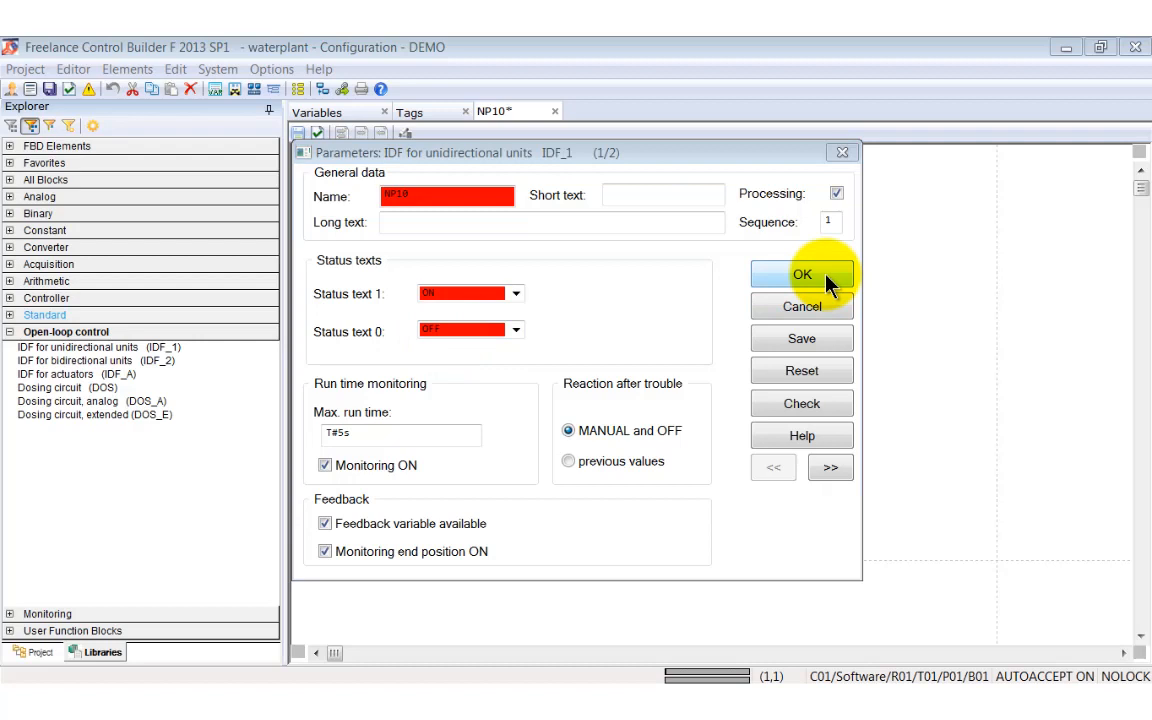
Accept the IDF_1 block parameters: name NP10, status texts ON/OFF.
left_click(800, 274)
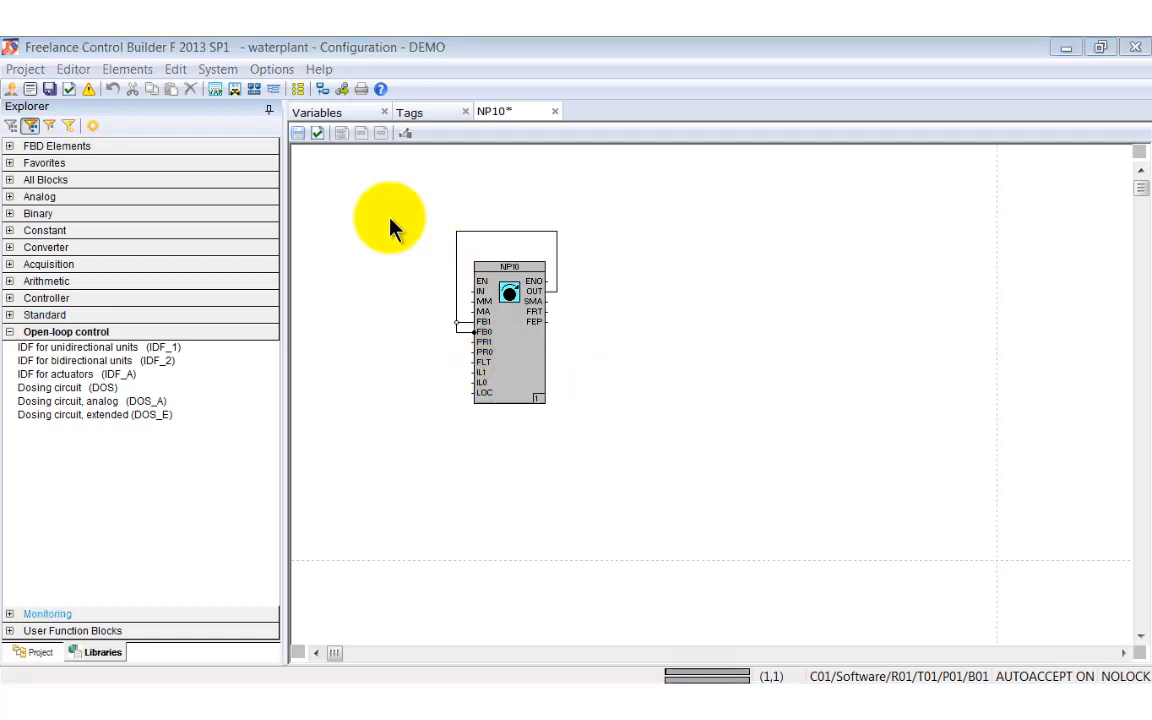
Run an error-free plausibility check on NP10 and return to the project tree.
left_click(318, 132)
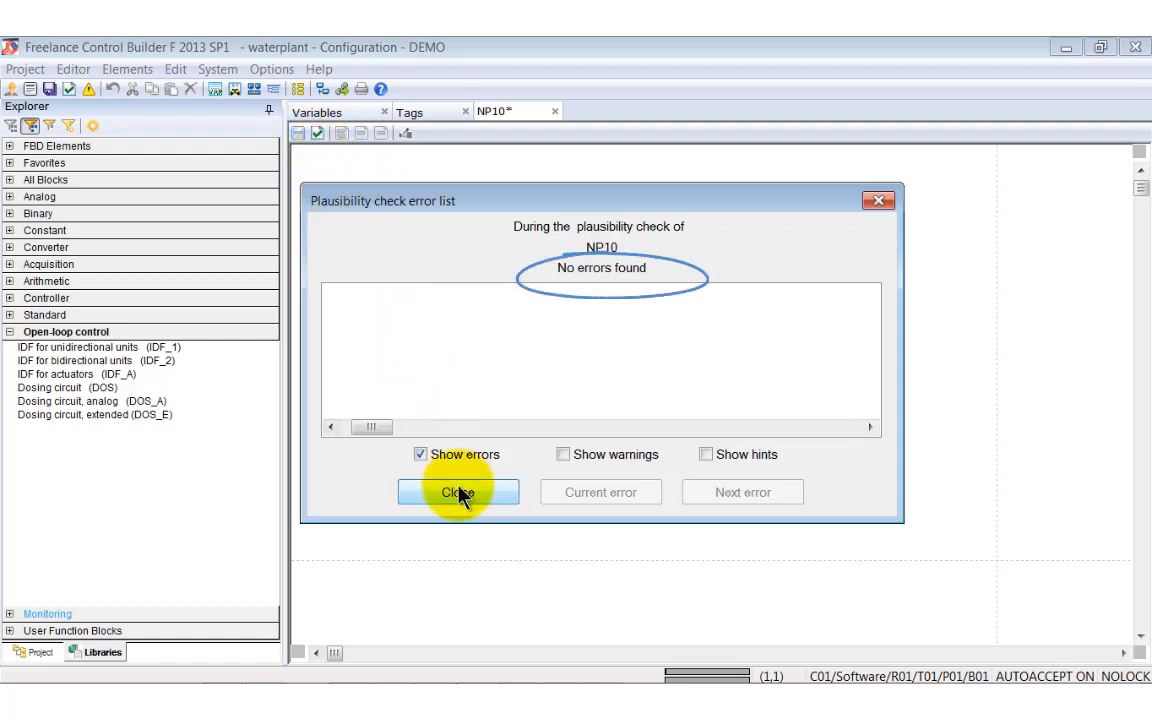
left_click(458, 492)
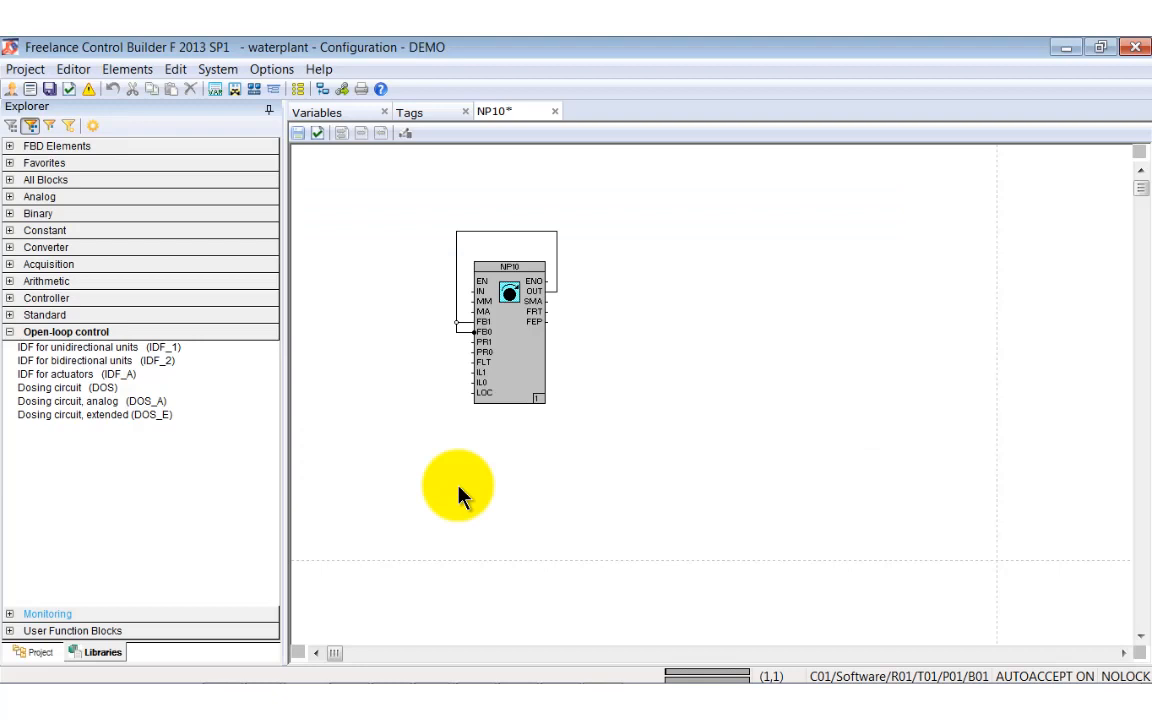
left_click(36, 652)
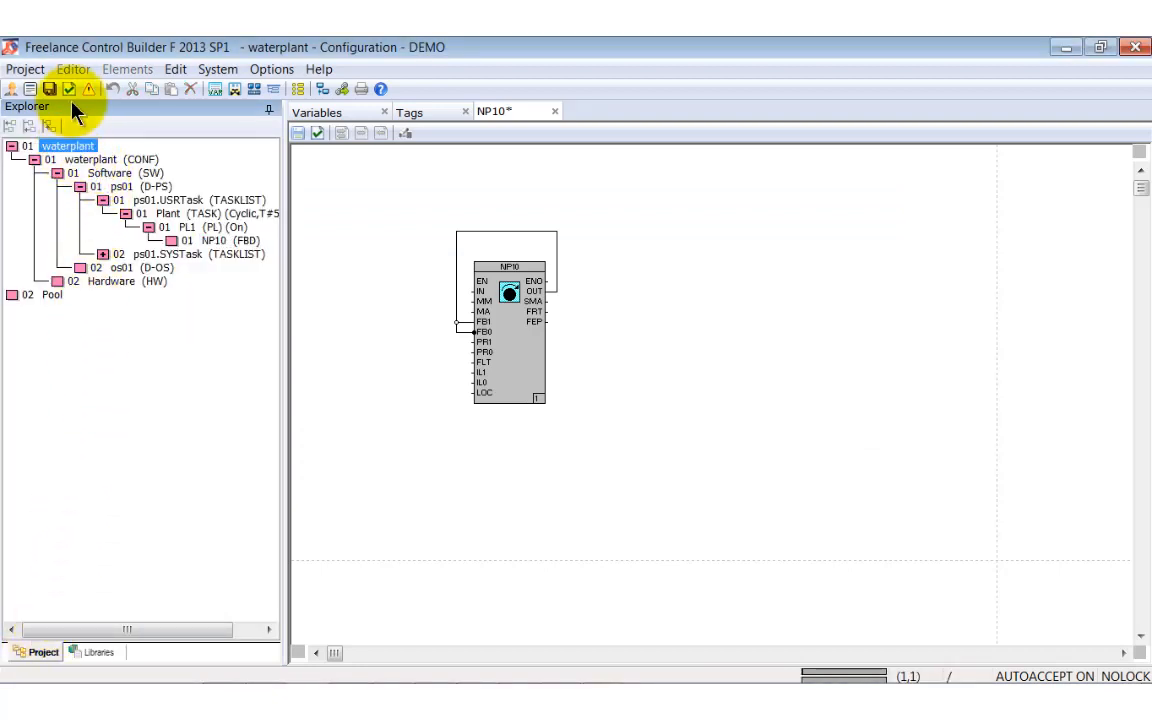
Check the whole waterplant project, reporting ps01 and os01 unallocated in hardware.
left_click(68, 88)
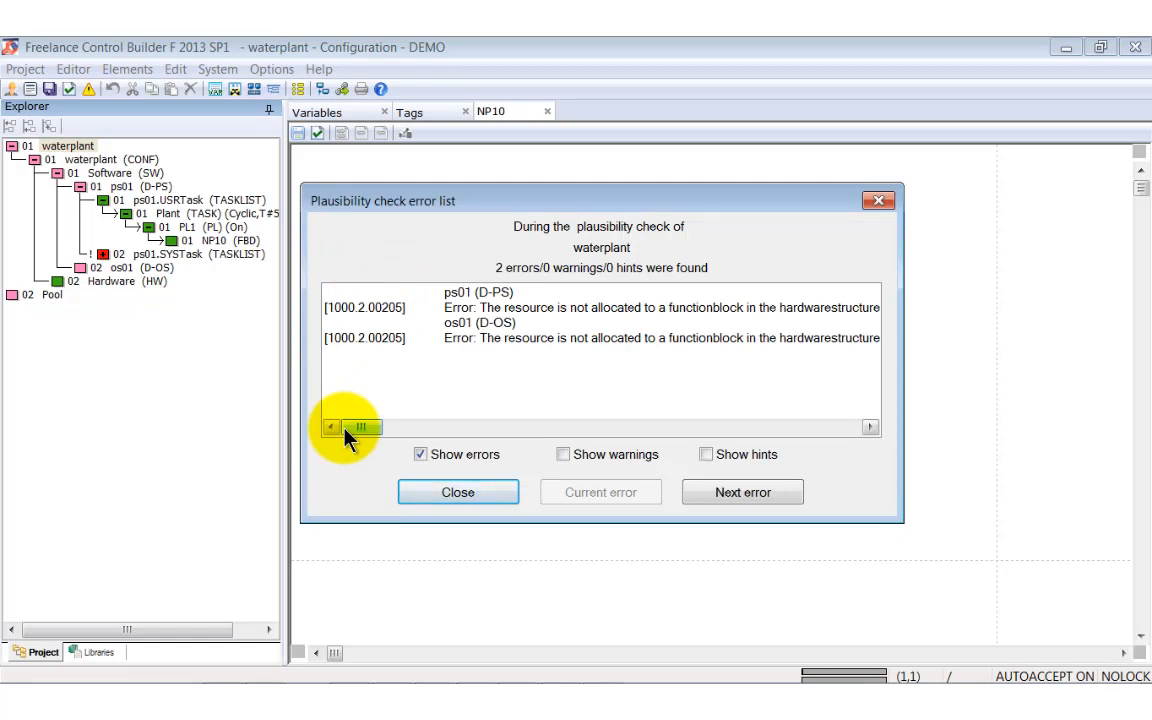
left_click(456, 492)
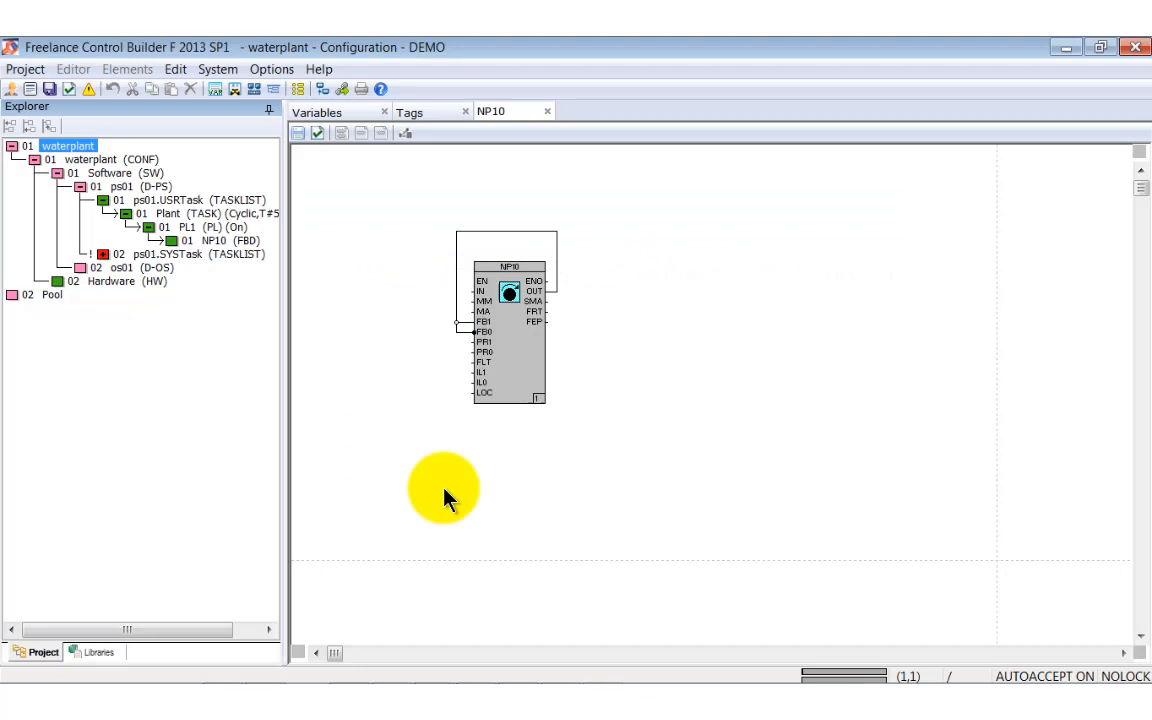
mouse_move(258, 88)
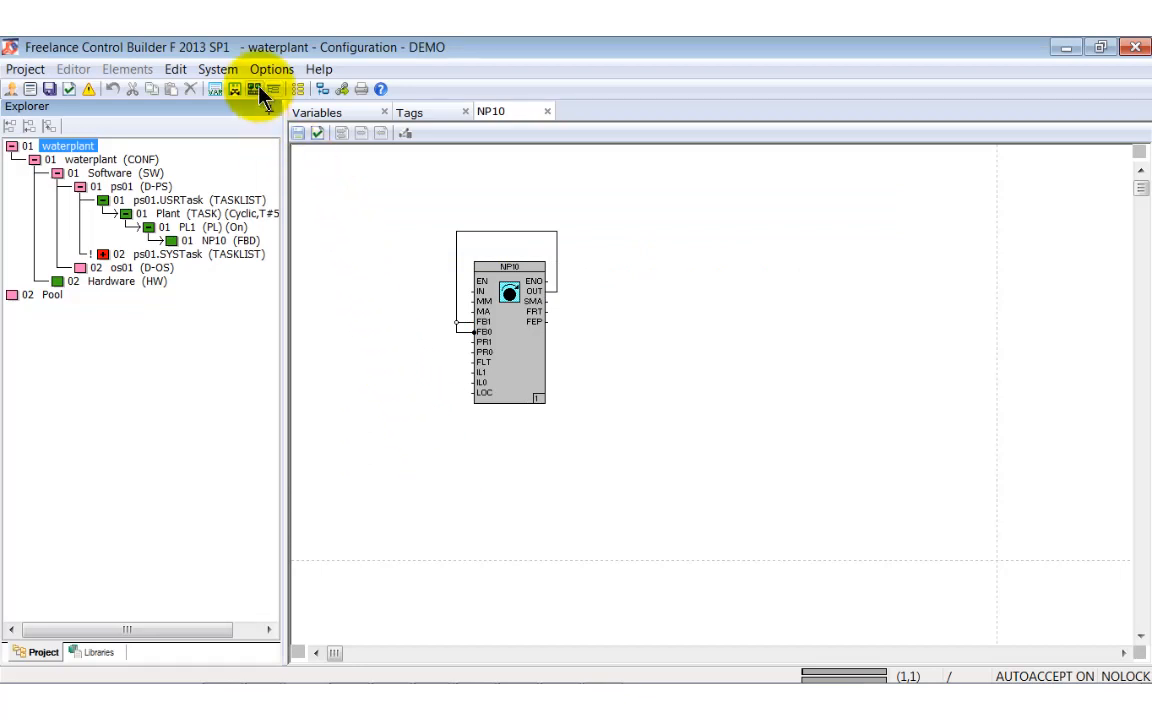
Insert a VIS operator station in the hardware structure allocated to resource os01.
left_click(252, 88)
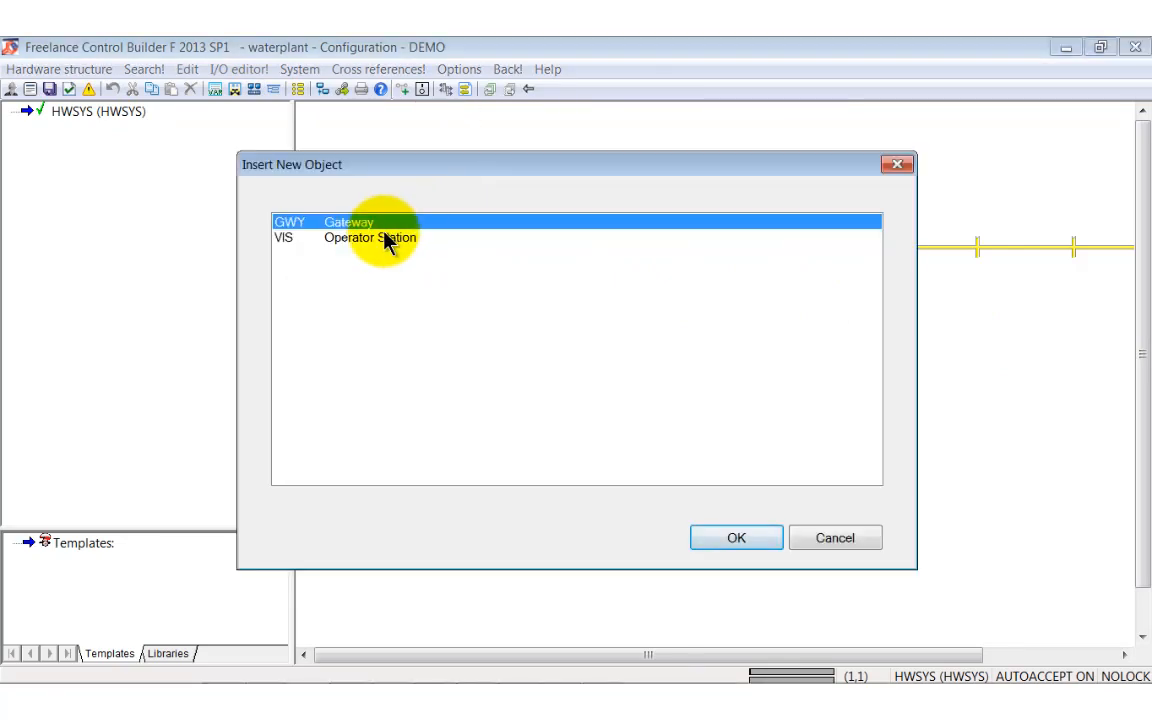
left_click(736, 536)
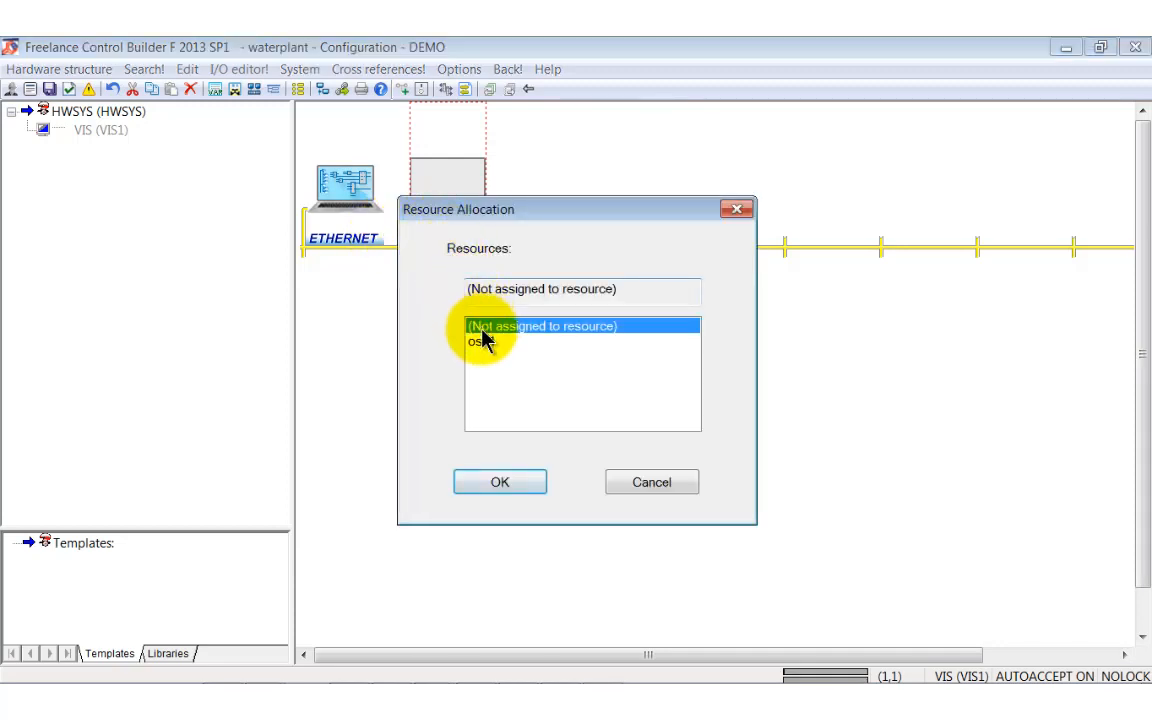
left_click(484, 340)
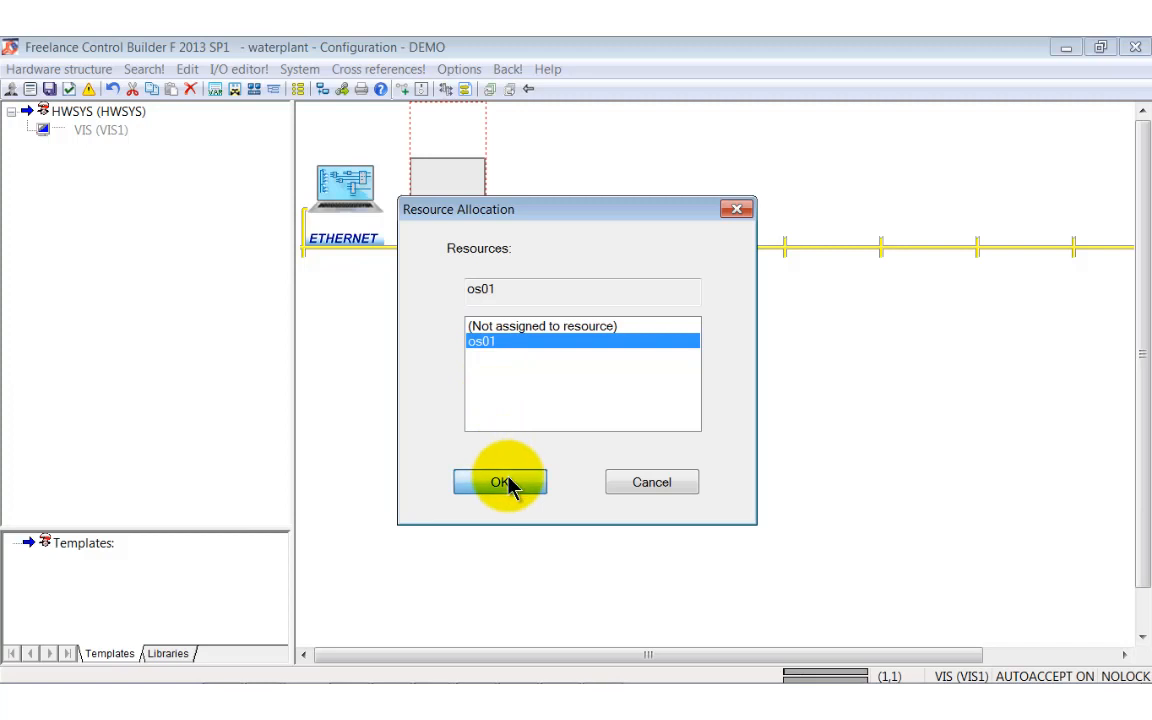
left_click(500, 480)
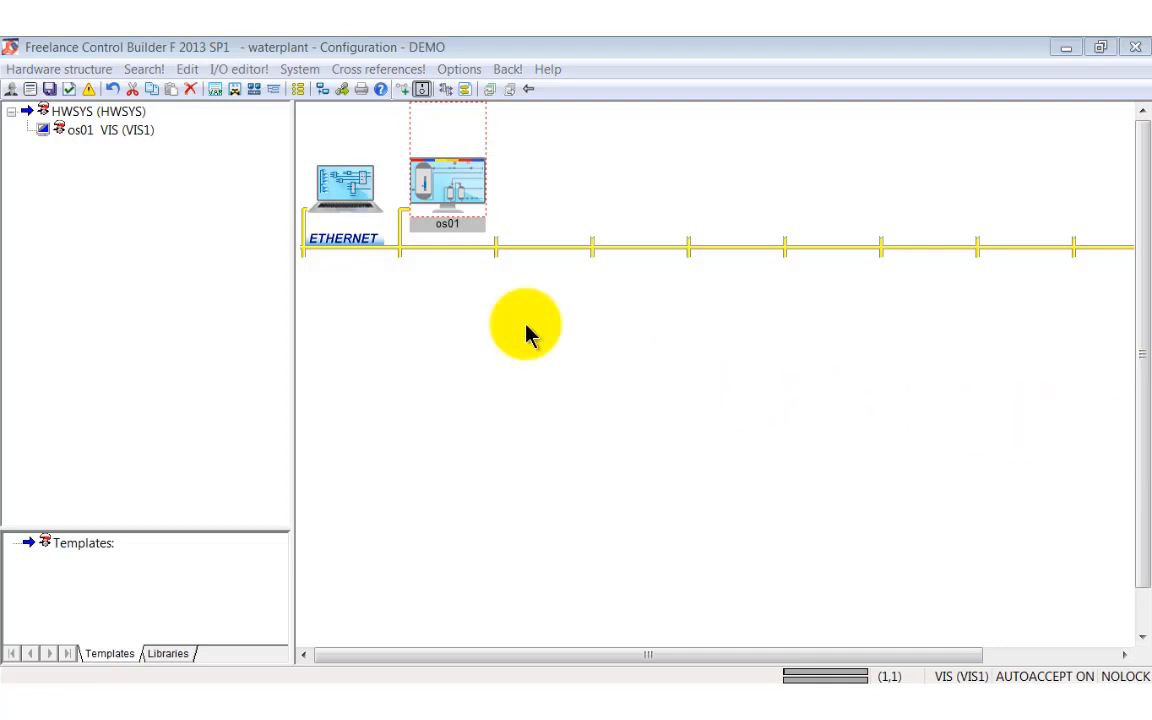
mouse_move(296, 304)
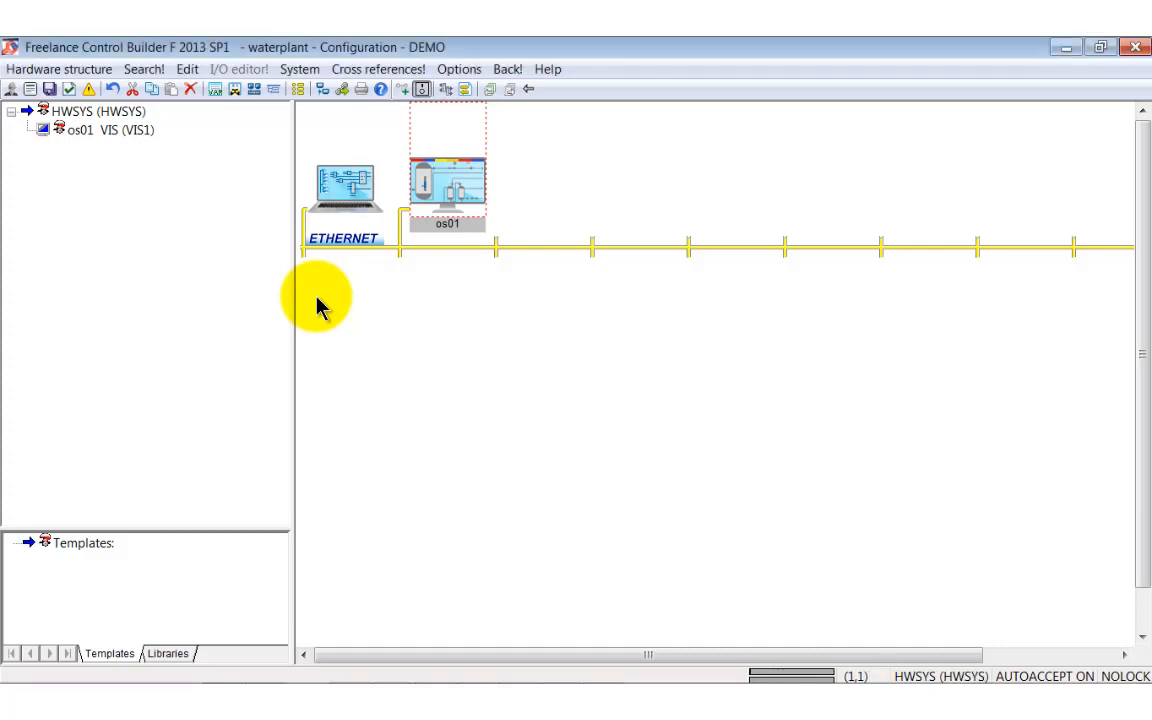
Insert an EMULATOR controller emulator in the empty slot, allocated to ps01.
right_click(320, 300)
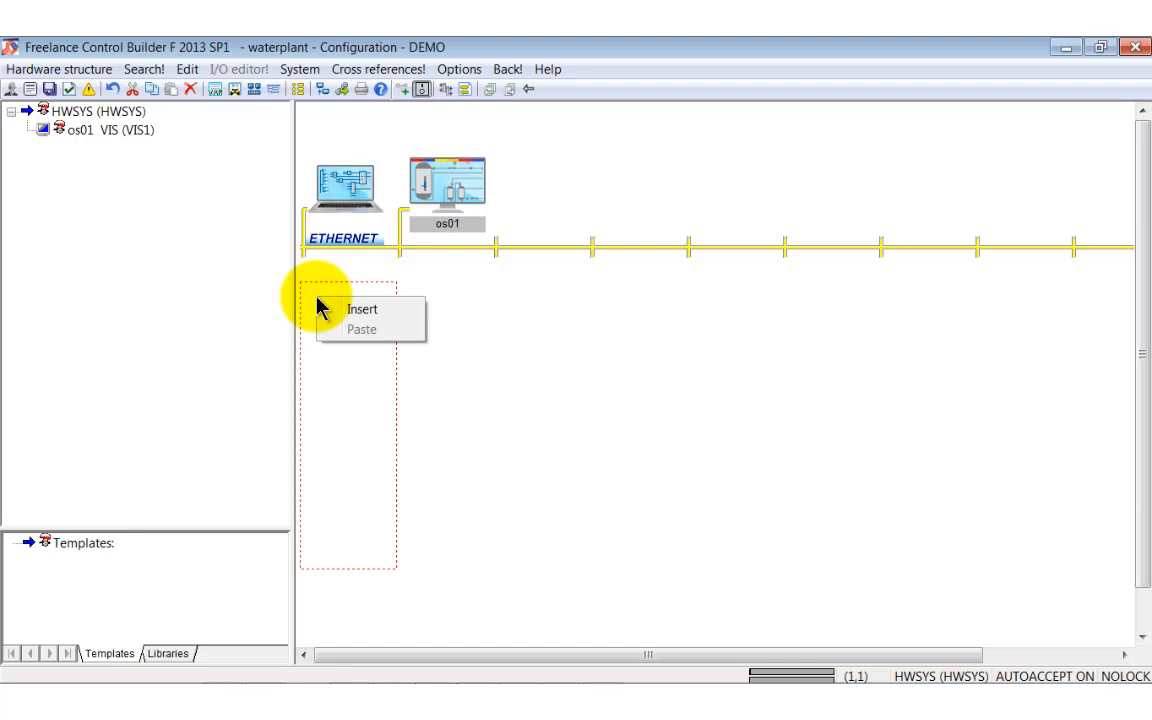
left_click(360, 308)
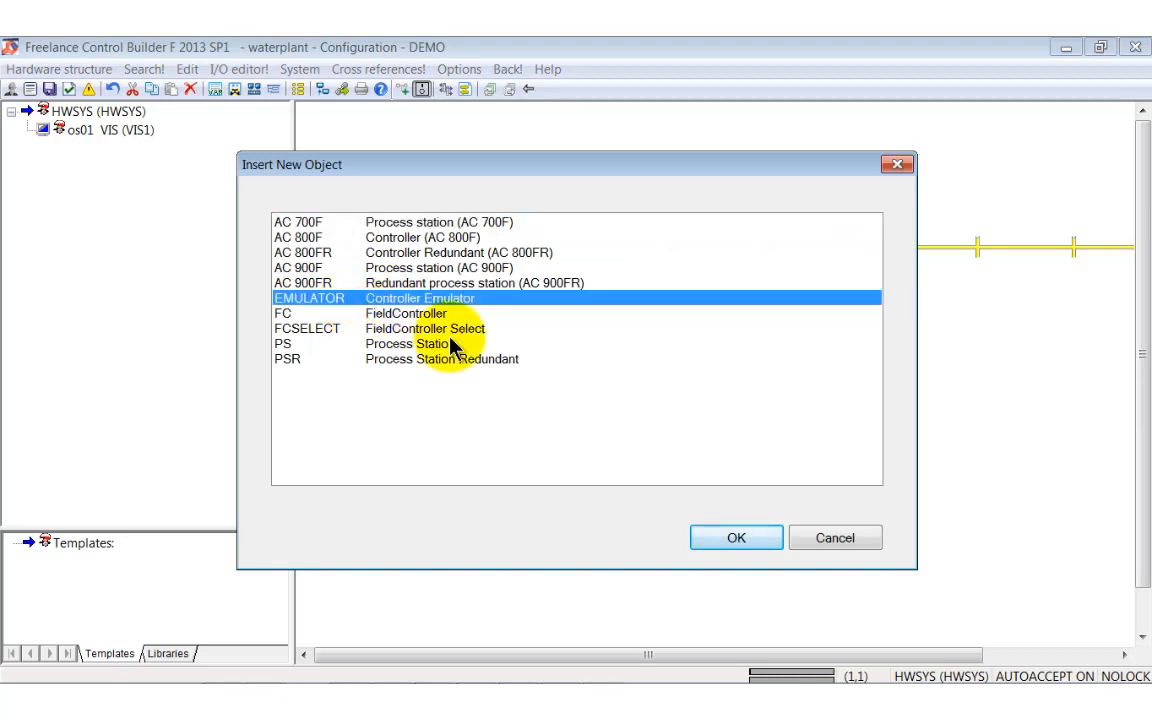
left_click(736, 536)
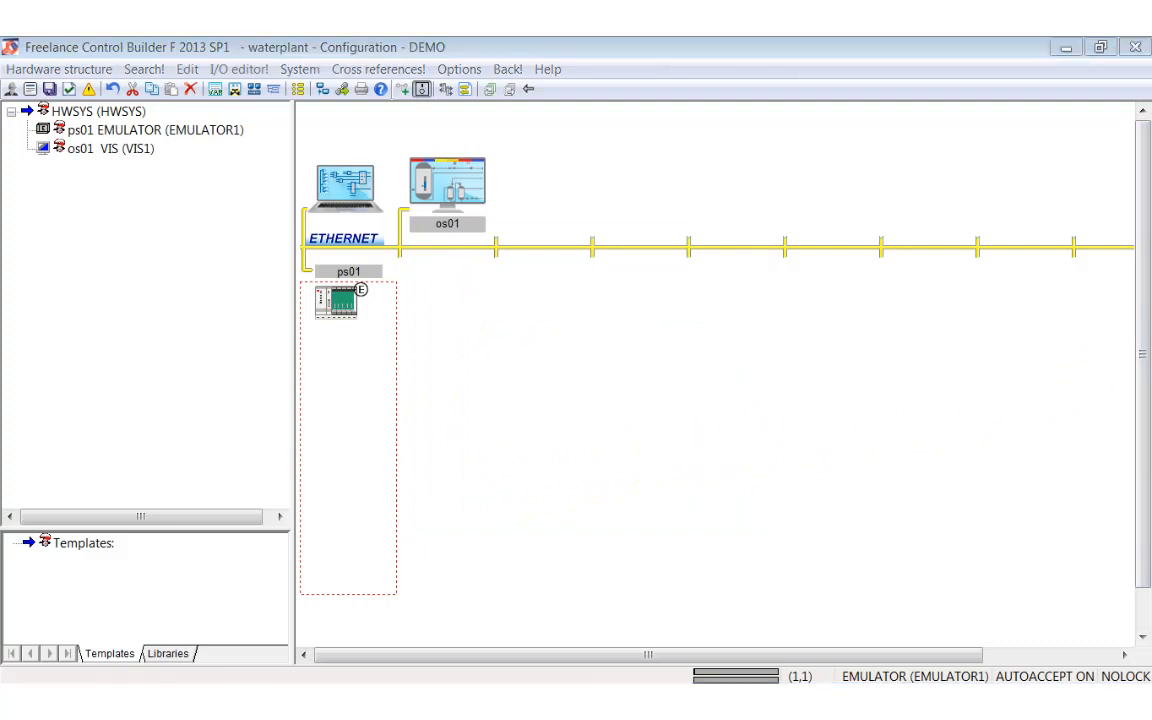
left_click(340, 300)
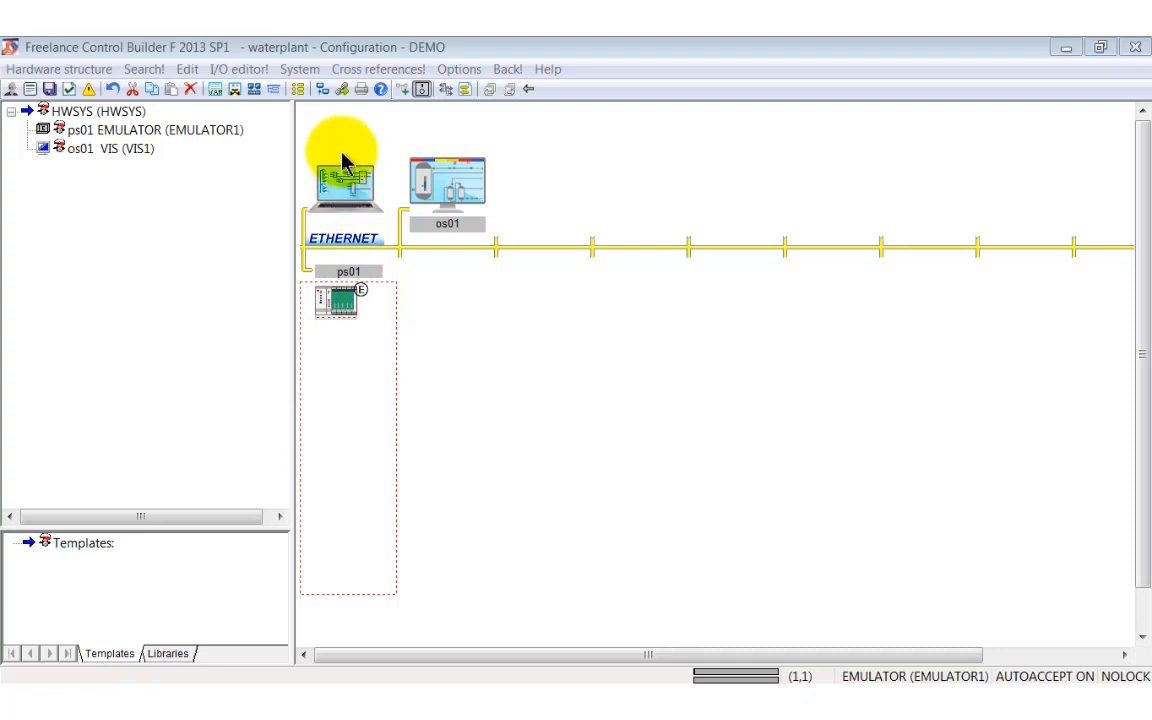
mouse_move(324, 92)
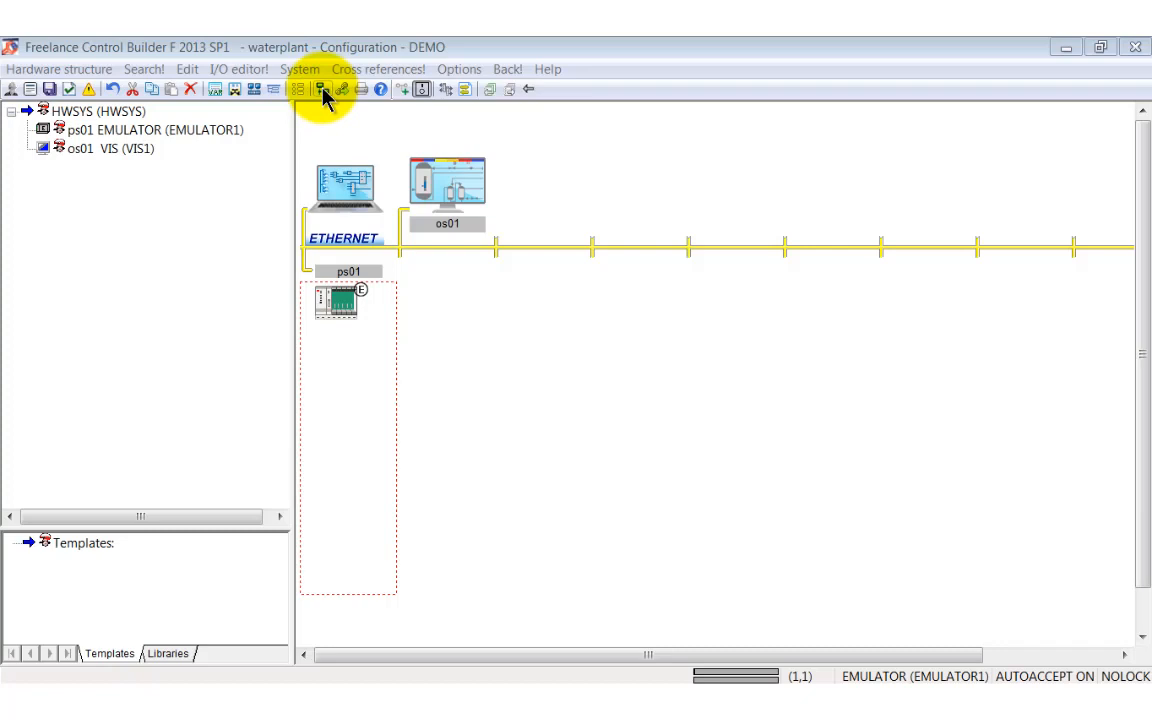
In Network Configuration, give VIS1 the IP address 127.0.0.1.
left_click(322, 88)
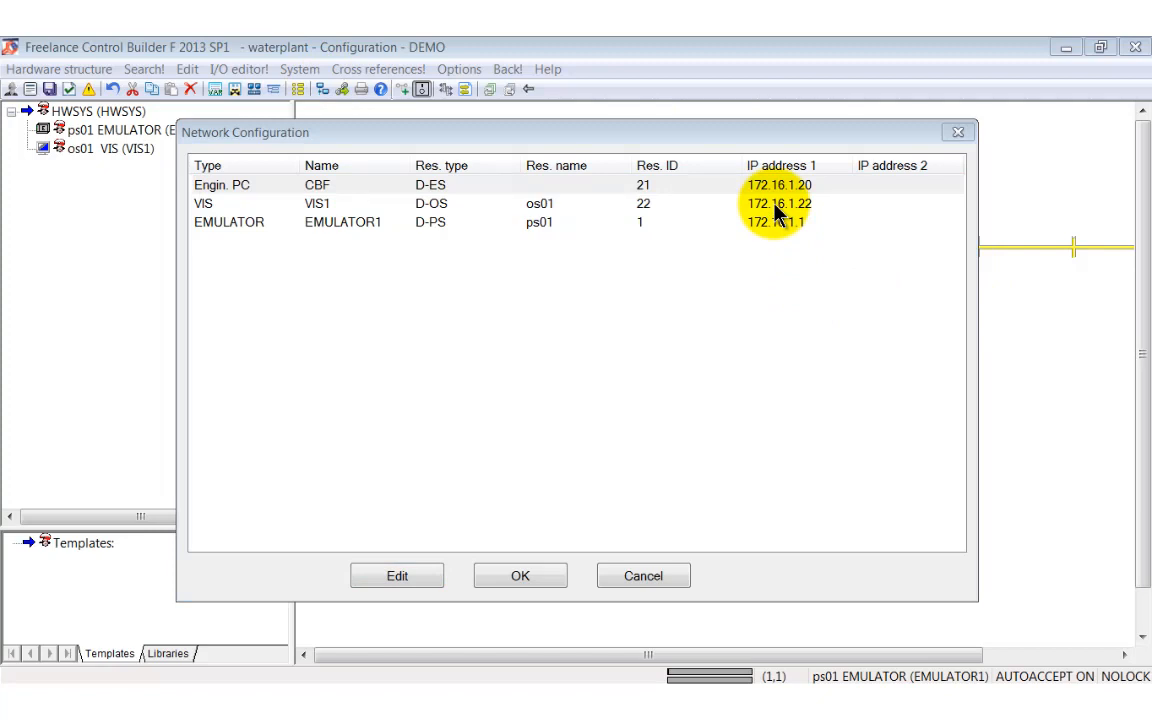
left_click(396, 576)
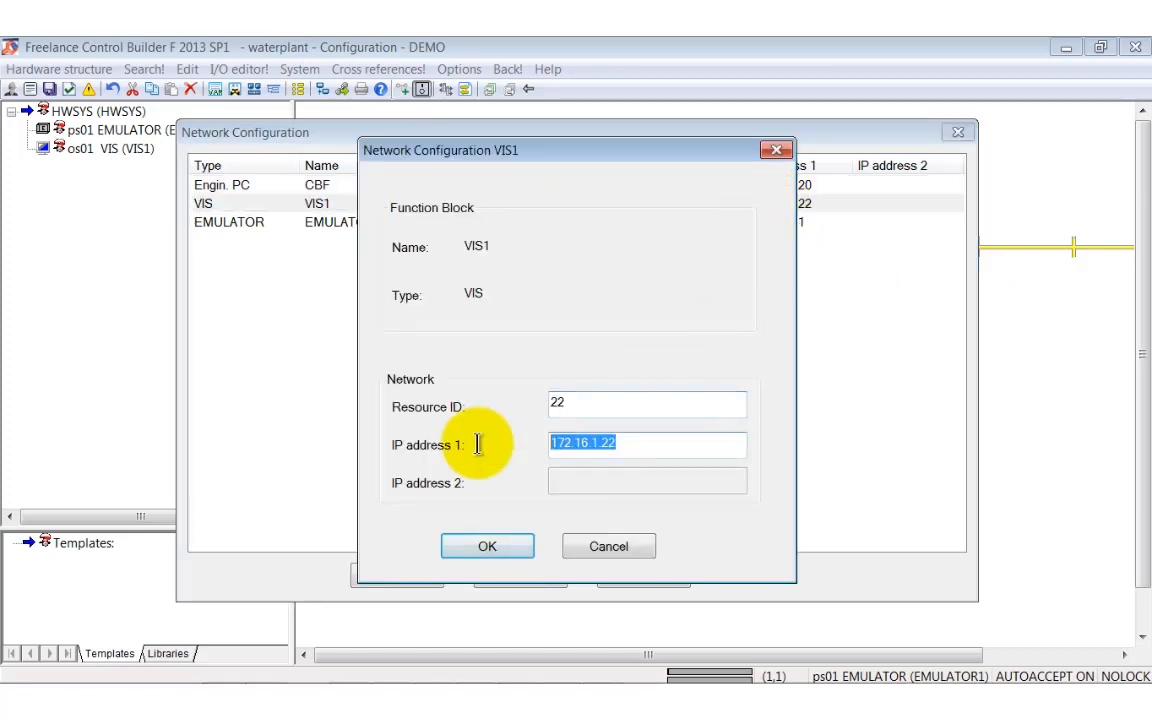
type("127.0.0.1")
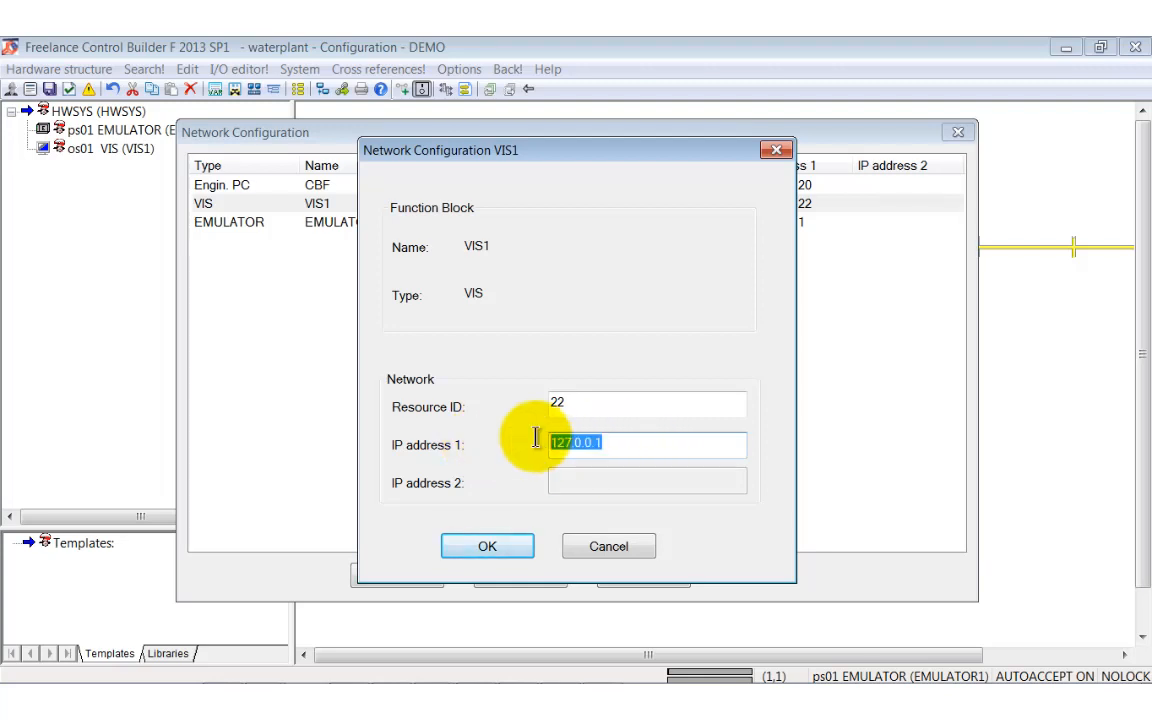
left_click(488, 546)
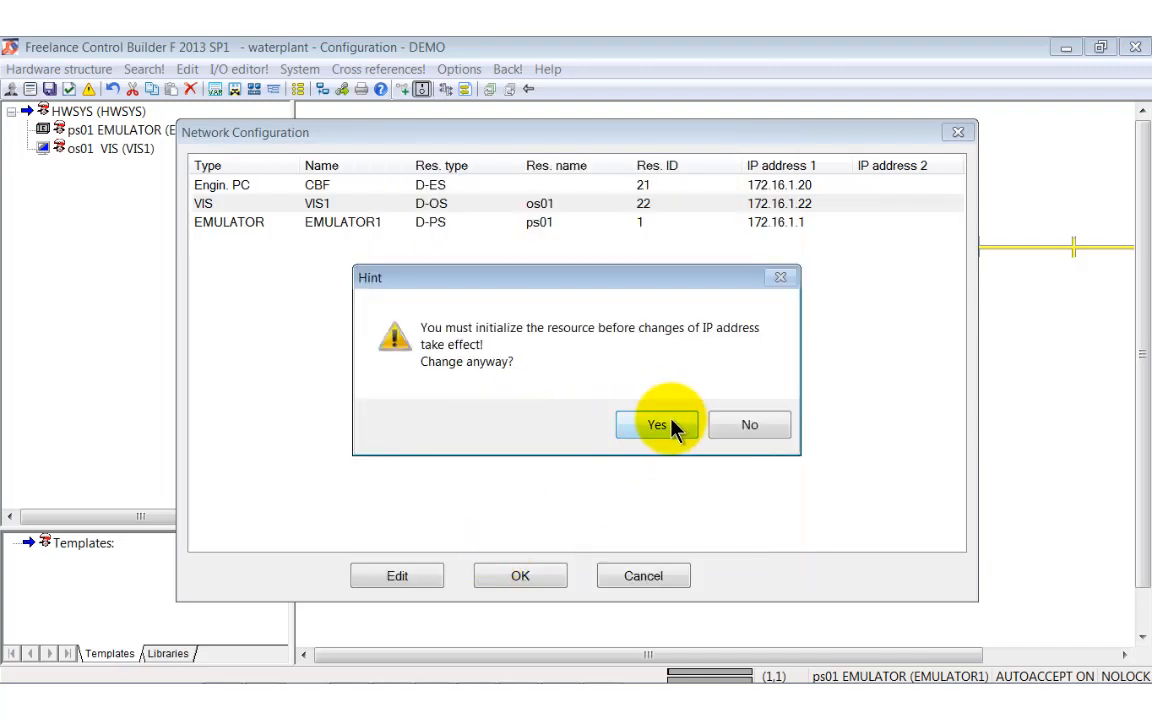
Give EMULATOR1 the IP address 127.0.0.1, keep the network changes and leave the hardware structure.
left_click(656, 424)
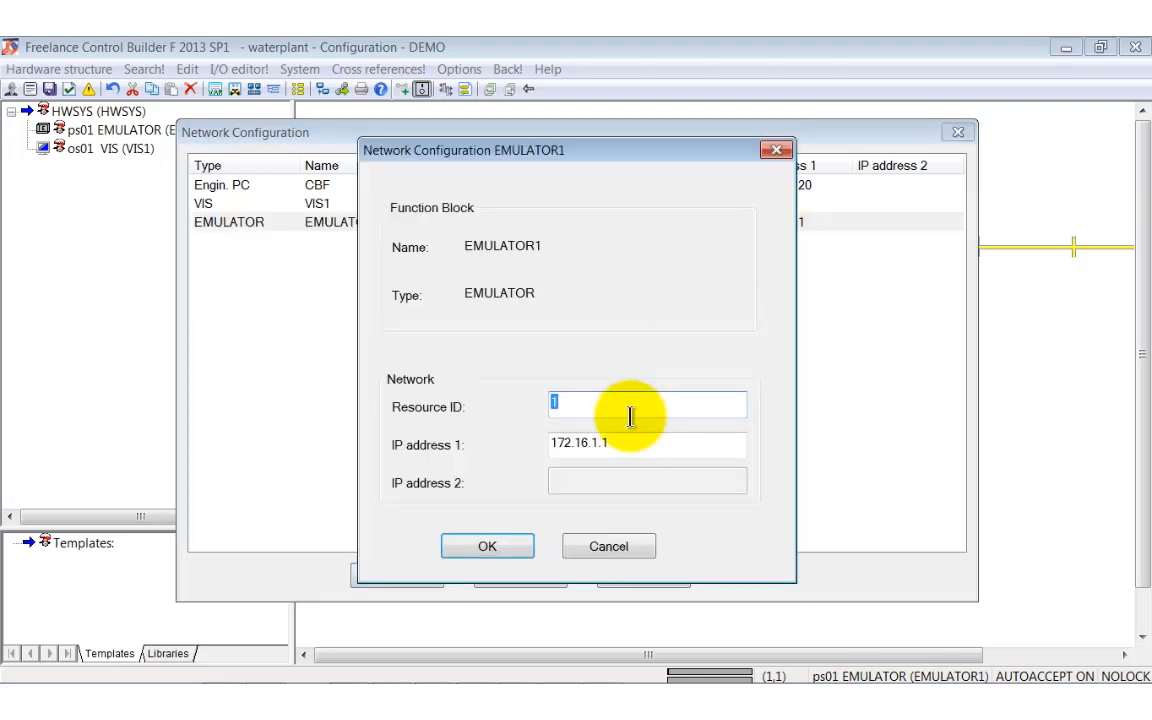
type("127.0.0.1")
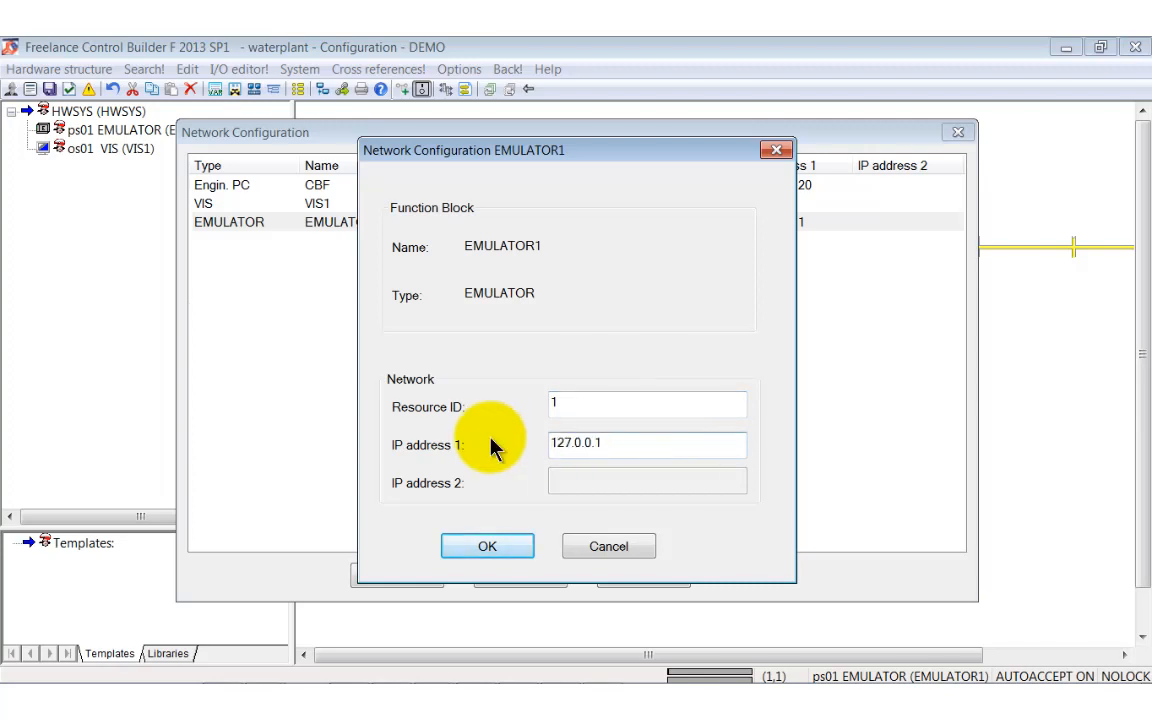
left_click(488, 546)
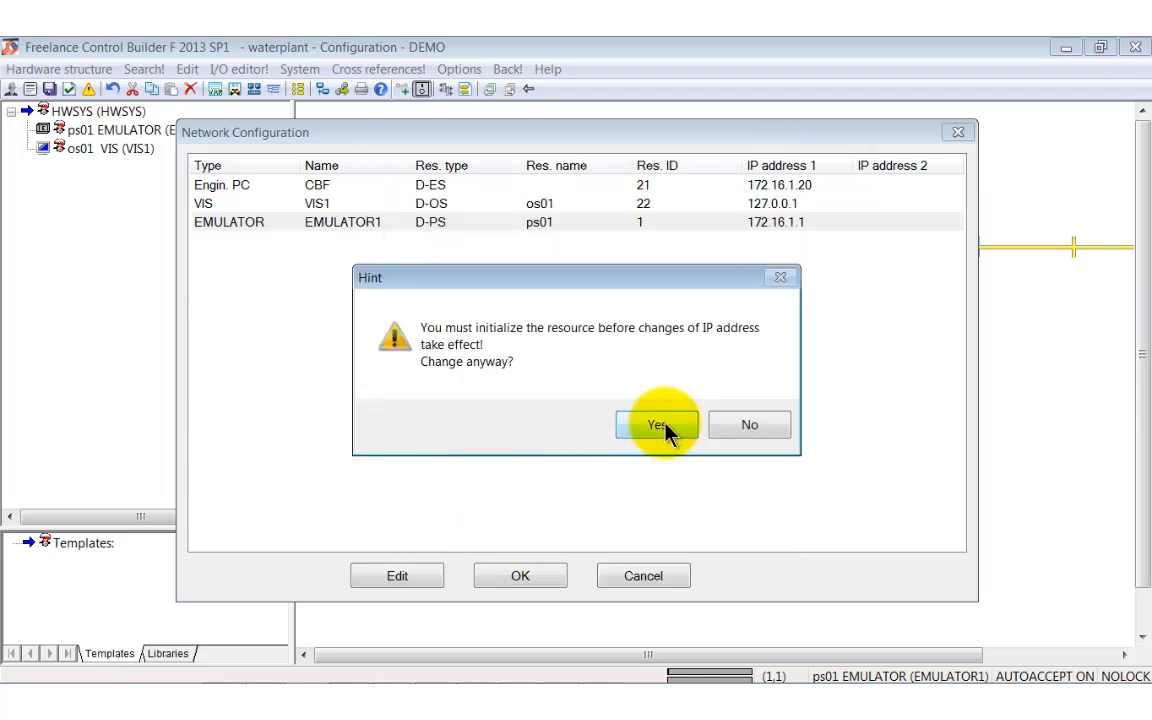
left_click(656, 424)
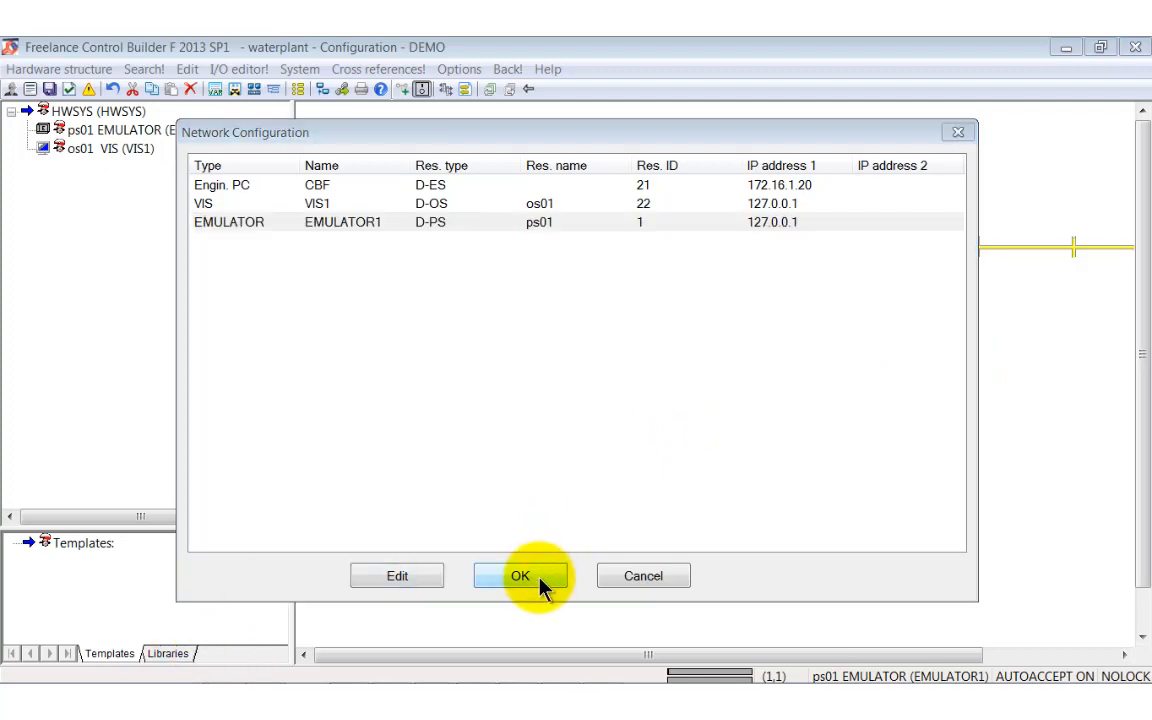
left_click(520, 576)
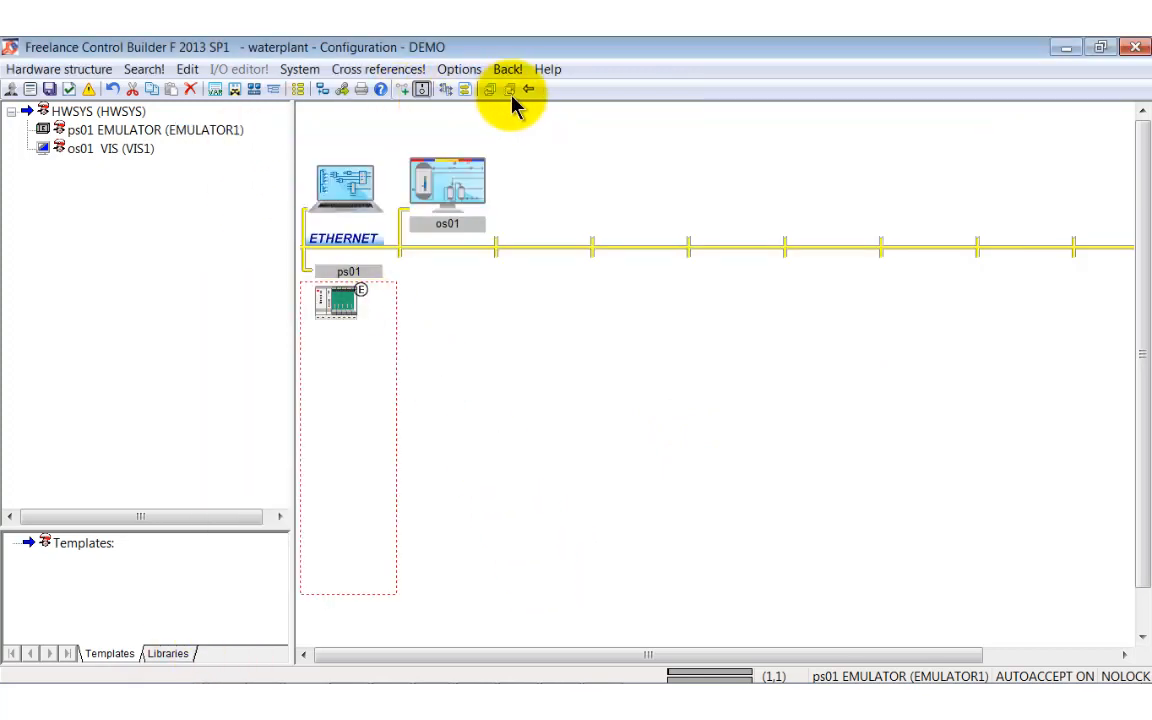
left_click(508, 68)
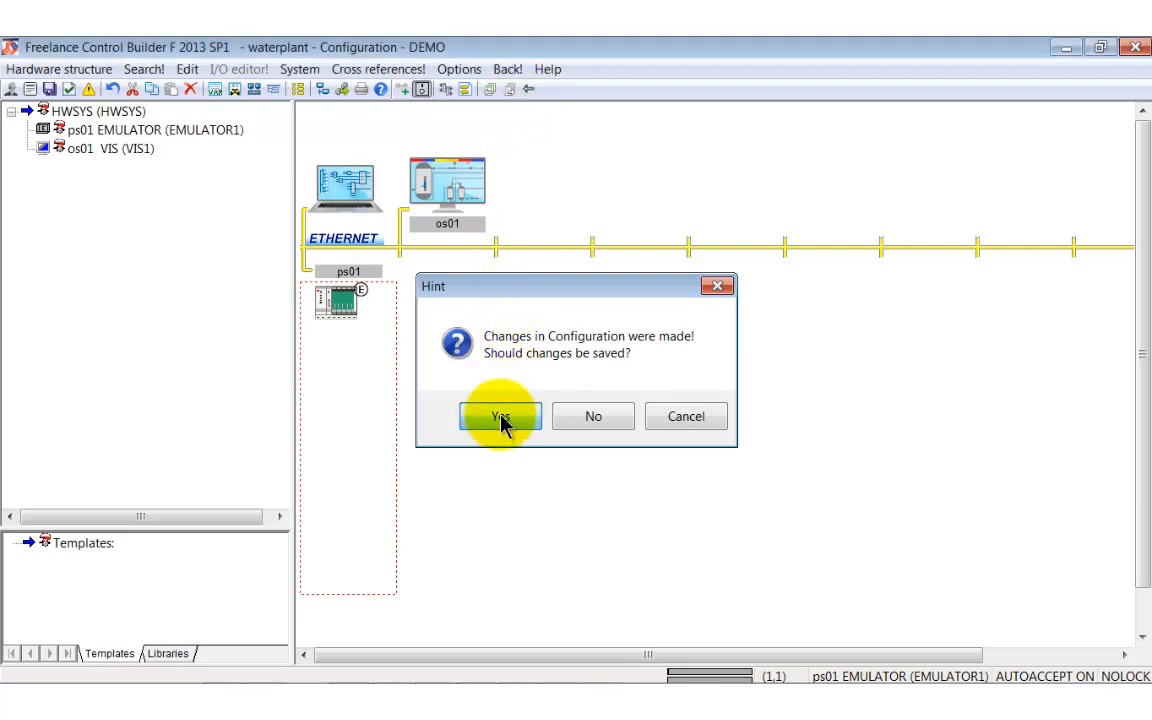
Save the configuration, enter commissioning mode and select the waterplant project and os01.
left_click(500, 416)
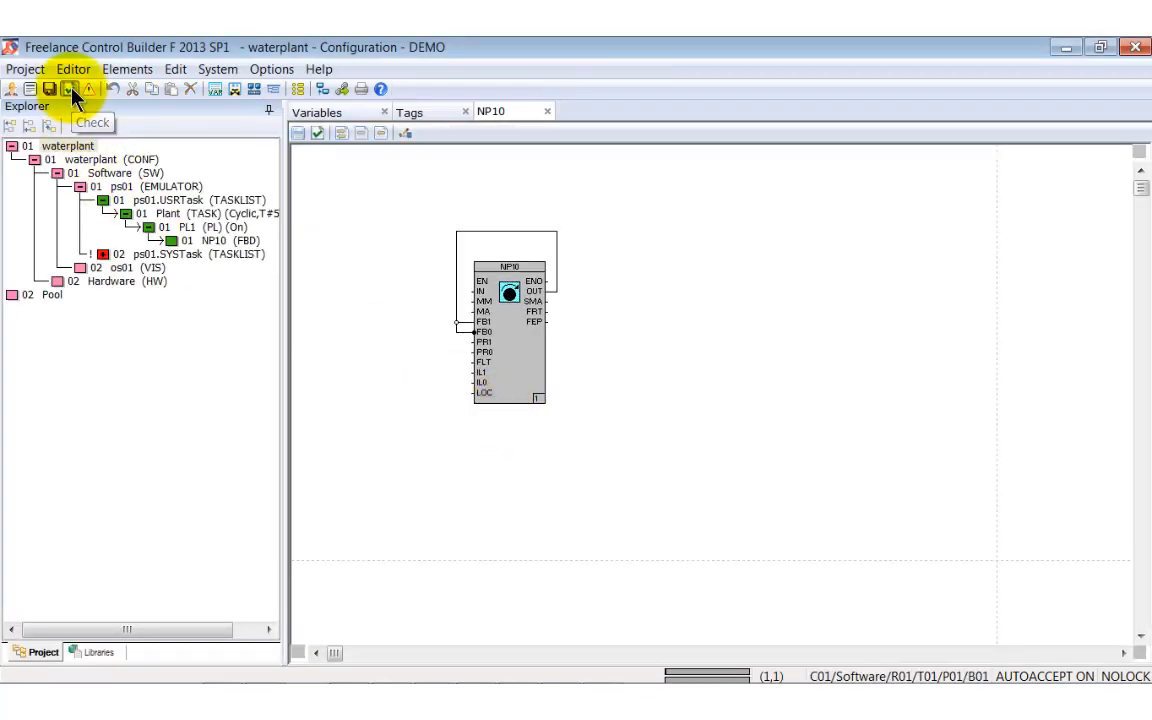
left_click(68, 88)
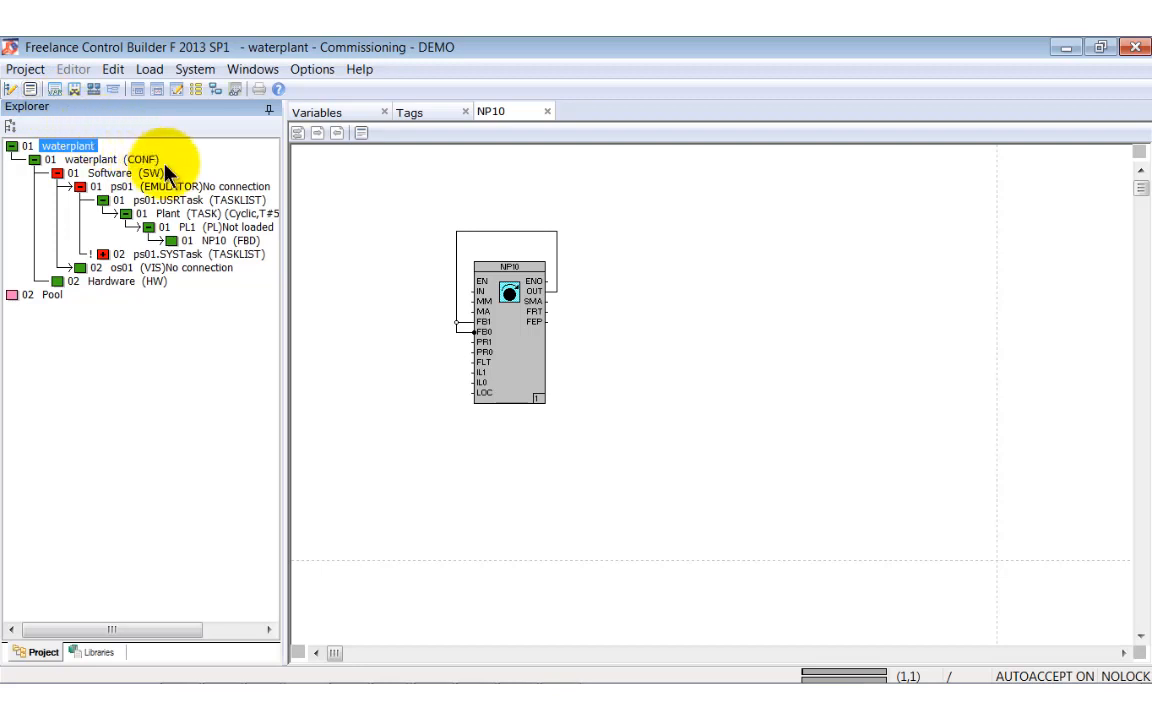
left_click(160, 186)
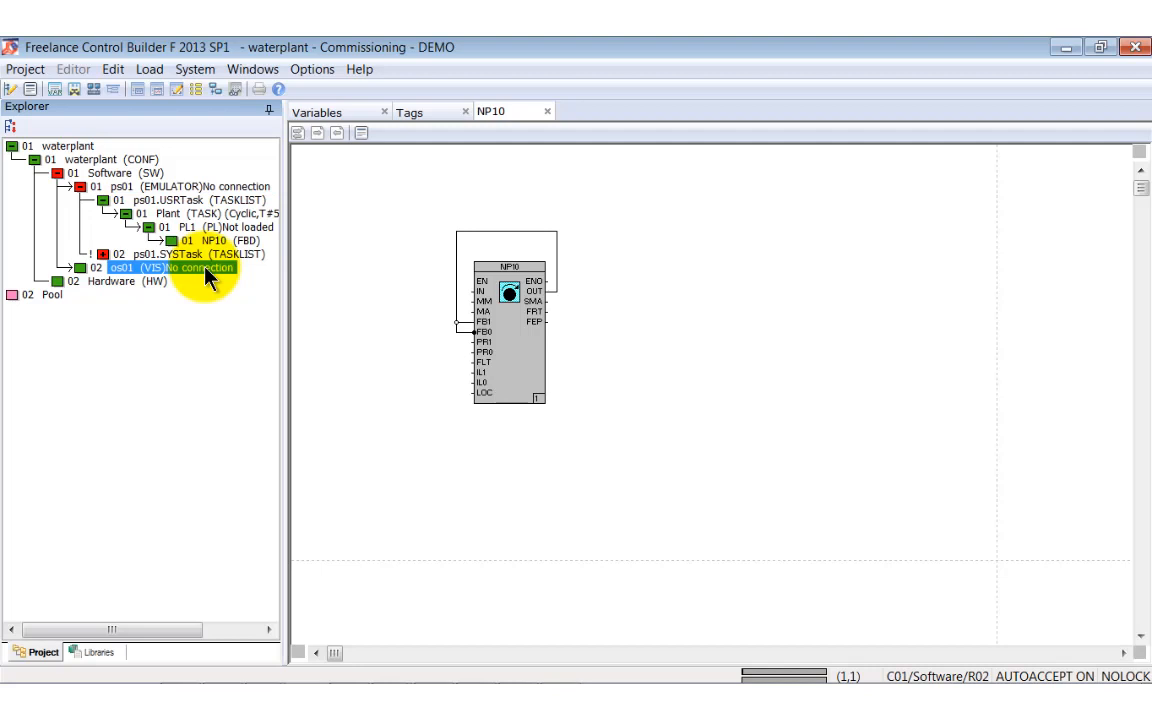
left_click(28, 660)
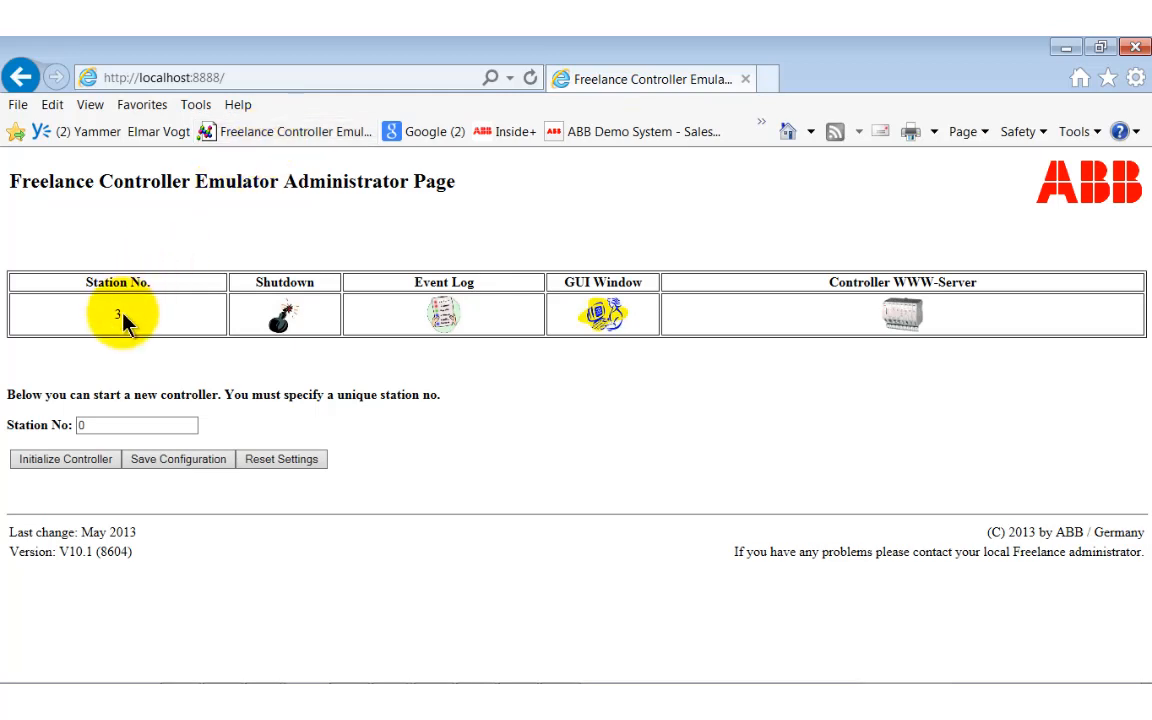
Initialize a new emulated controller with station number 1.
type("1")
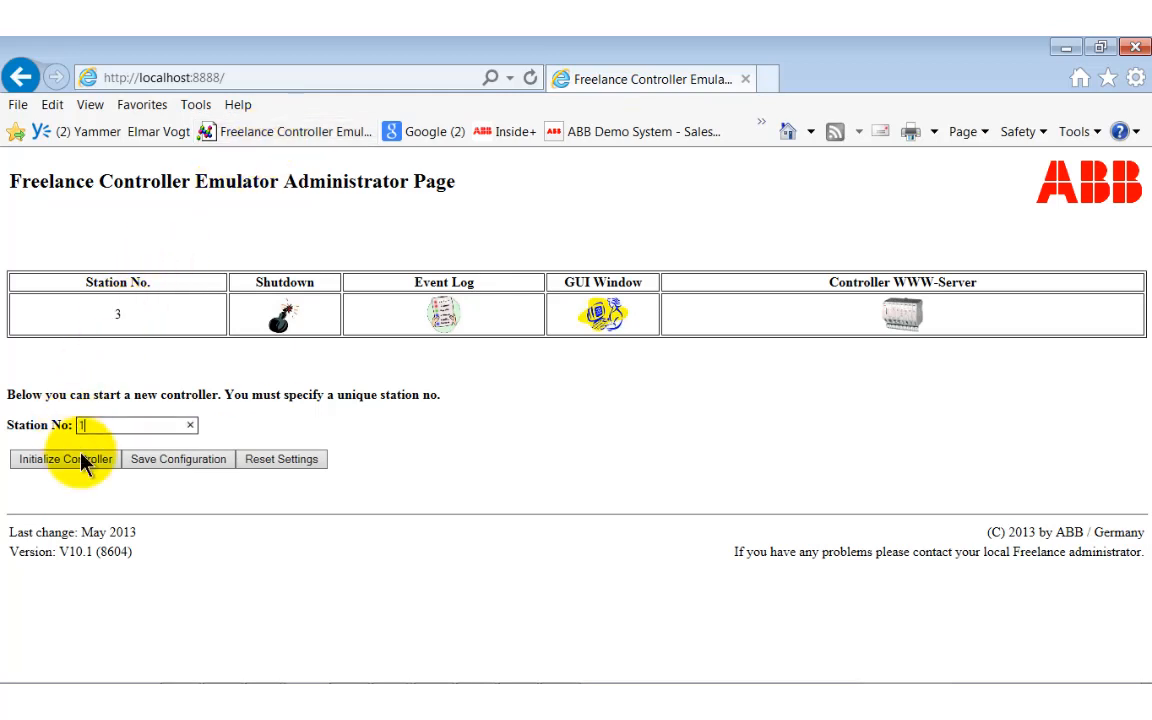
left_click(64, 458)
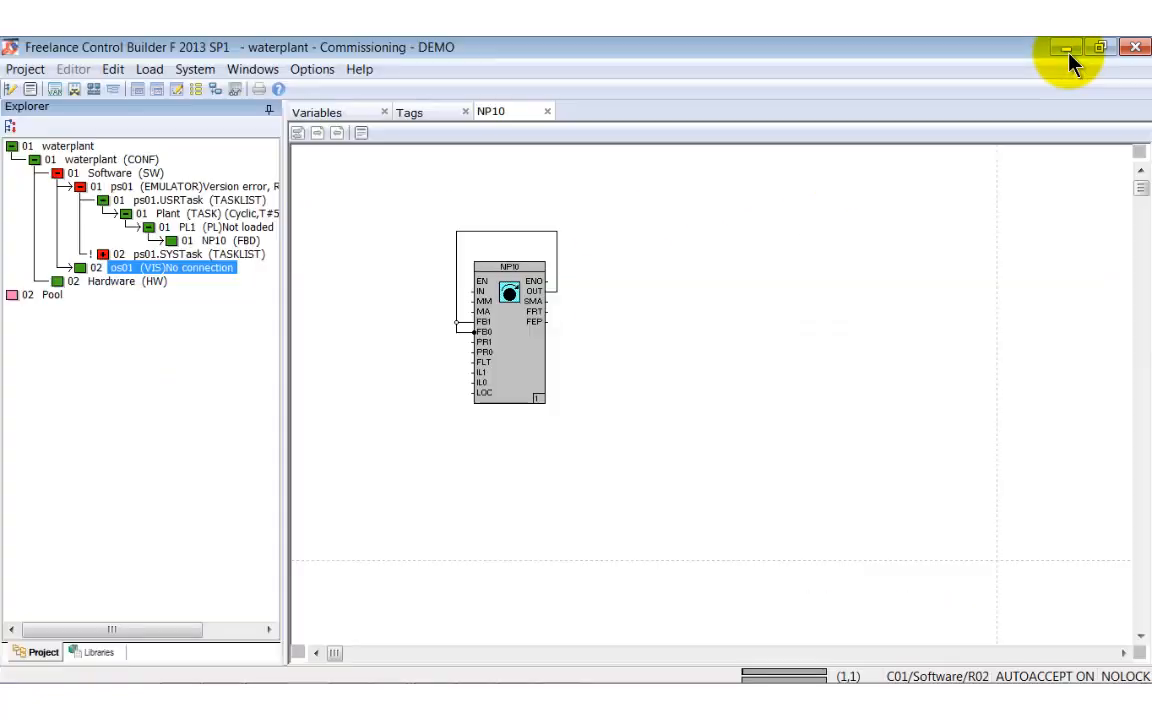
mouse_move(1064, 48)
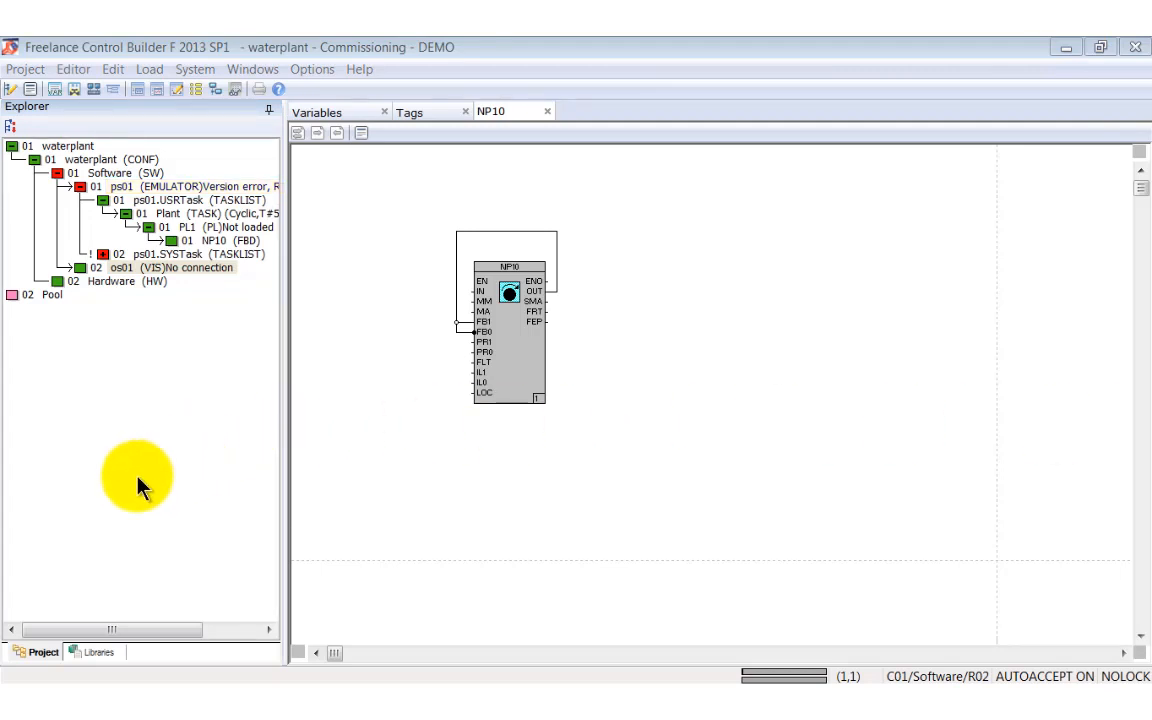
Bring up the Windows Start menu over Control Builder F.
left_click(22, 656)
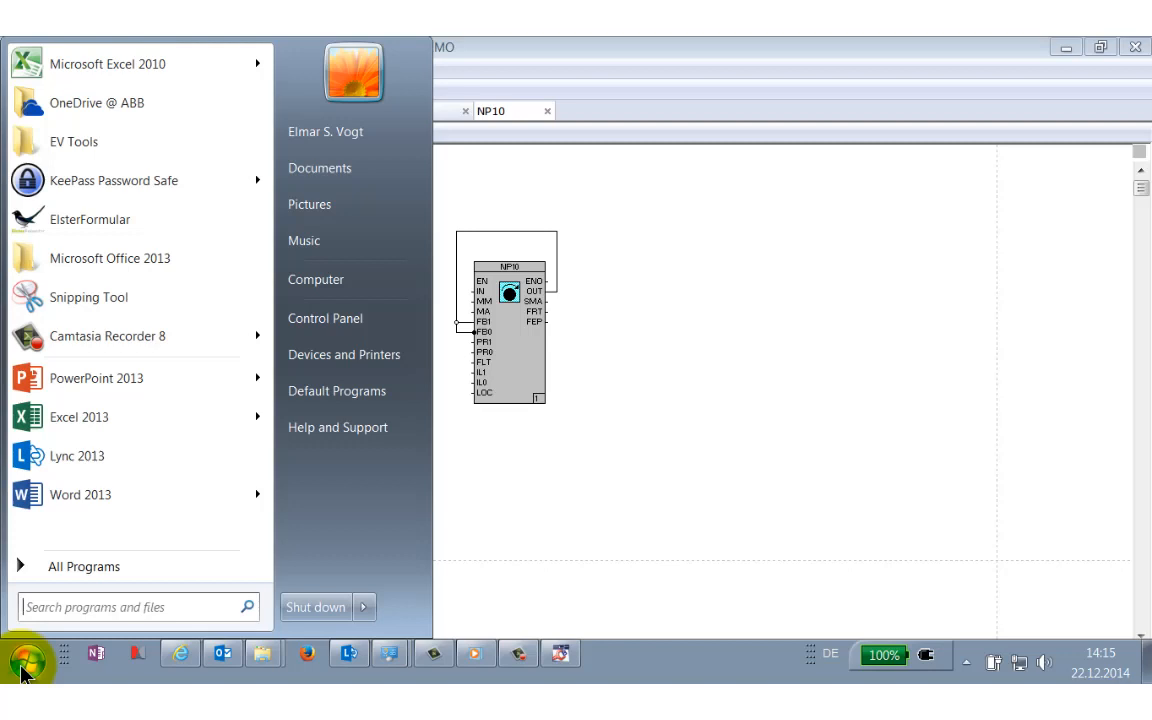
Launch DigiVis from All Programs > ABB Industrial IT > Freelance 2013 SP1.
left_click(84, 566)
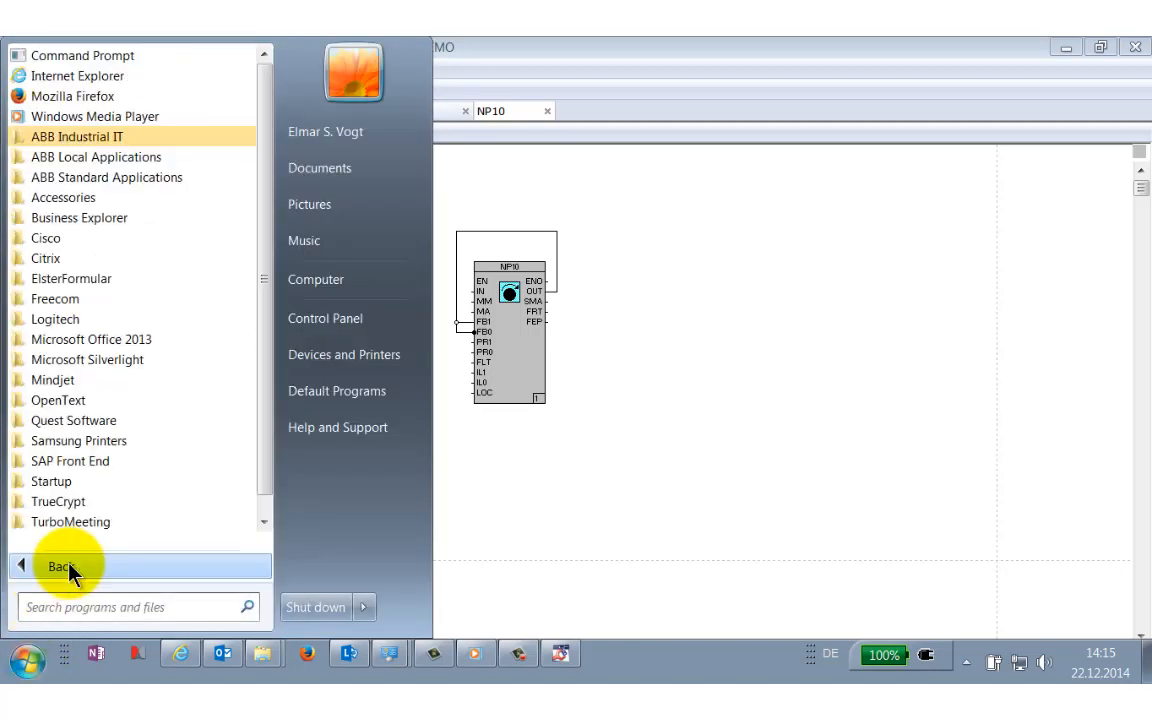
left_click(76, 136)
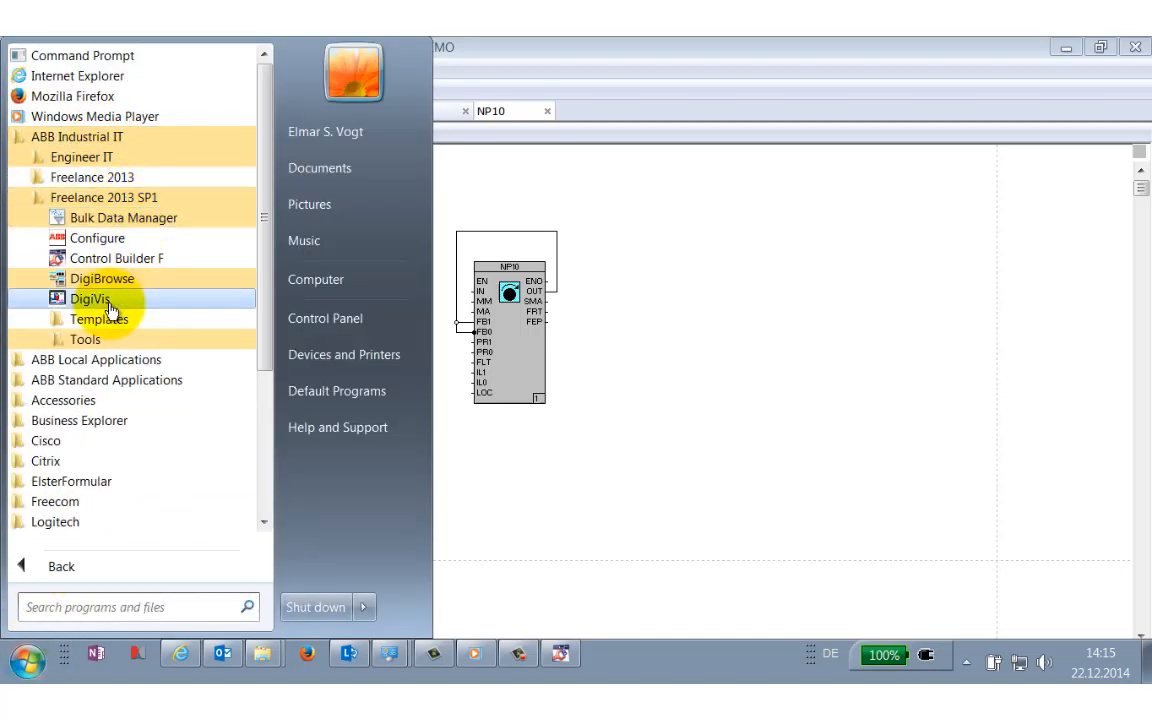
left_click(90, 300)
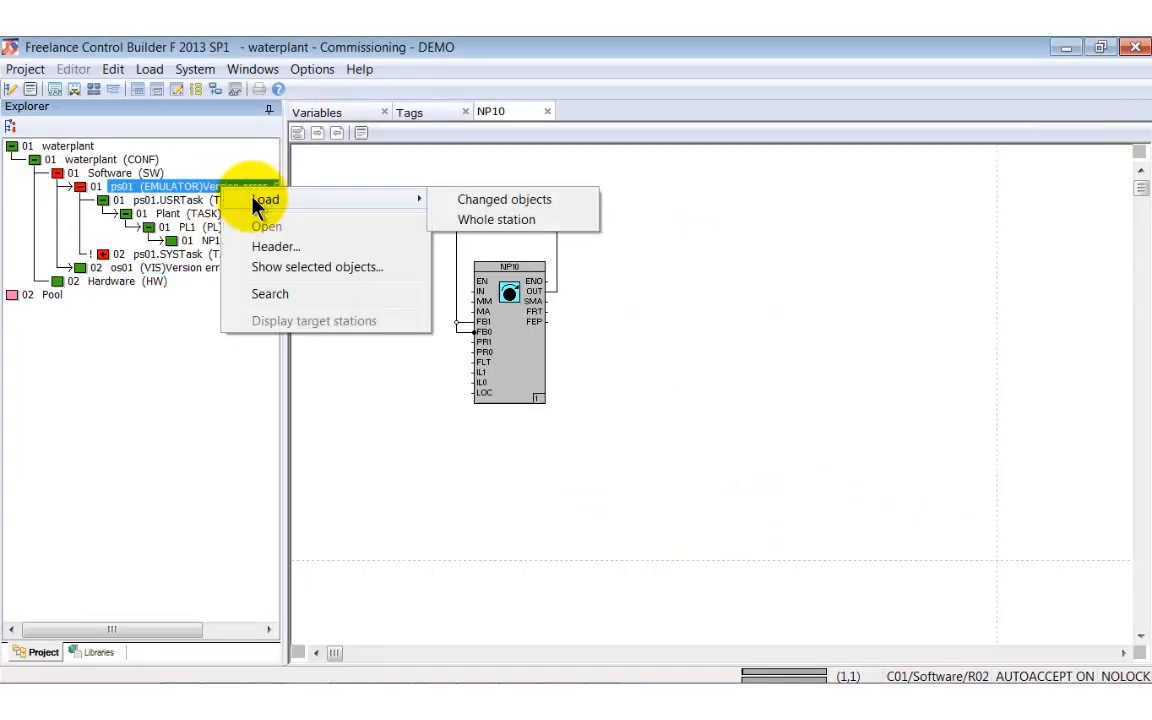
Load the whole ps01 emulator station, then load the whole os01 station and confirm.
left_click(496, 218)
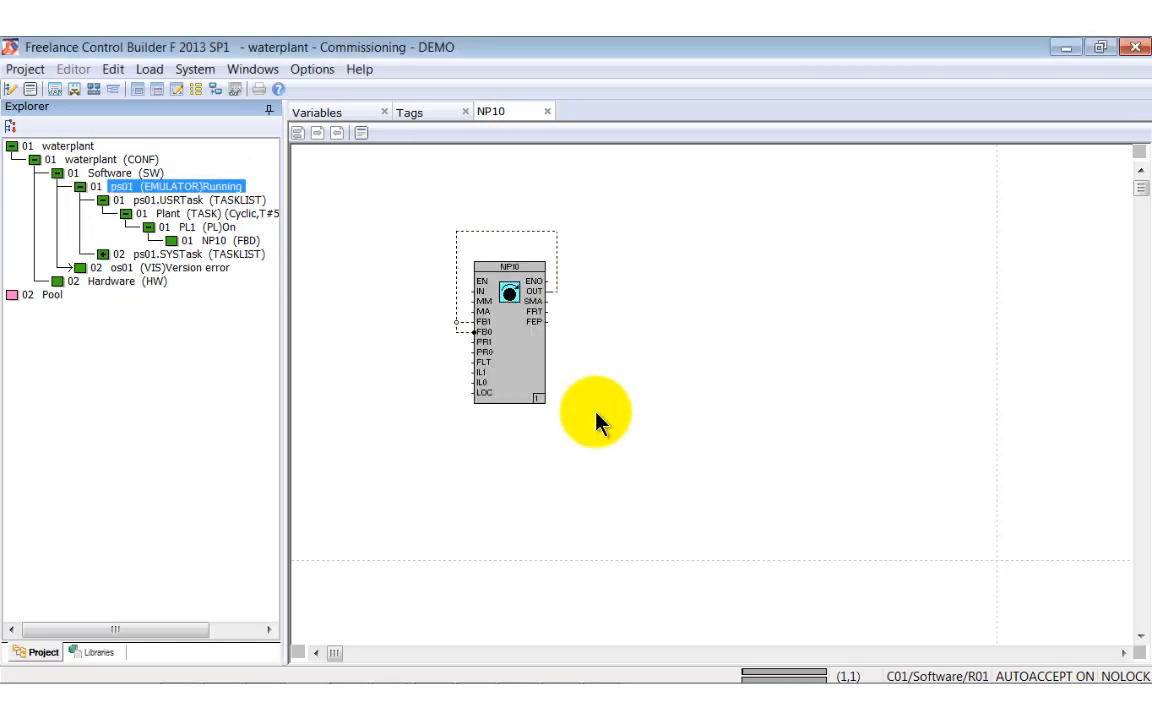
right_click(150, 268)
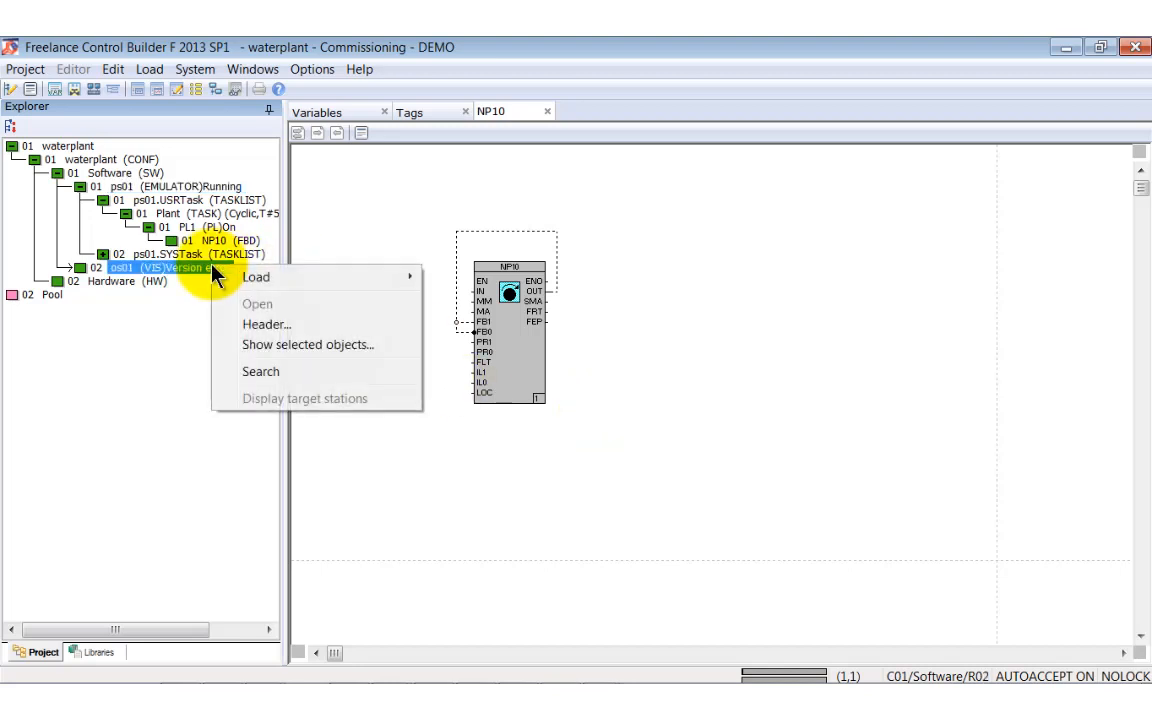
left_click(256, 276)
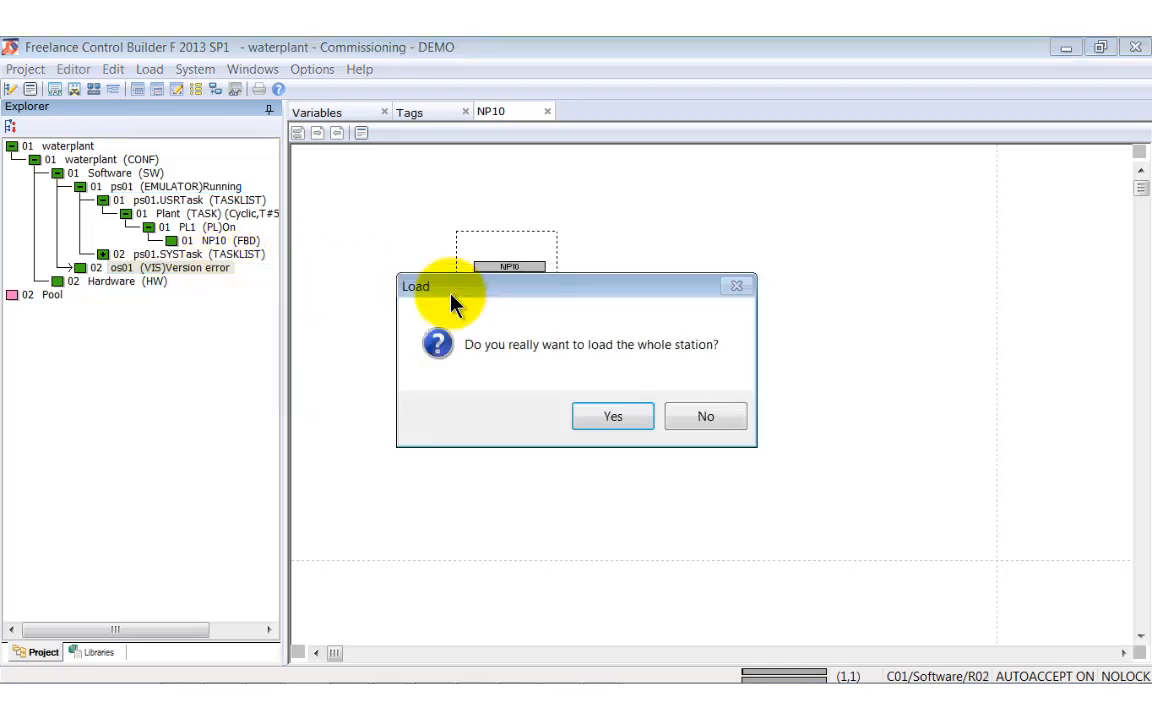
left_click(612, 416)
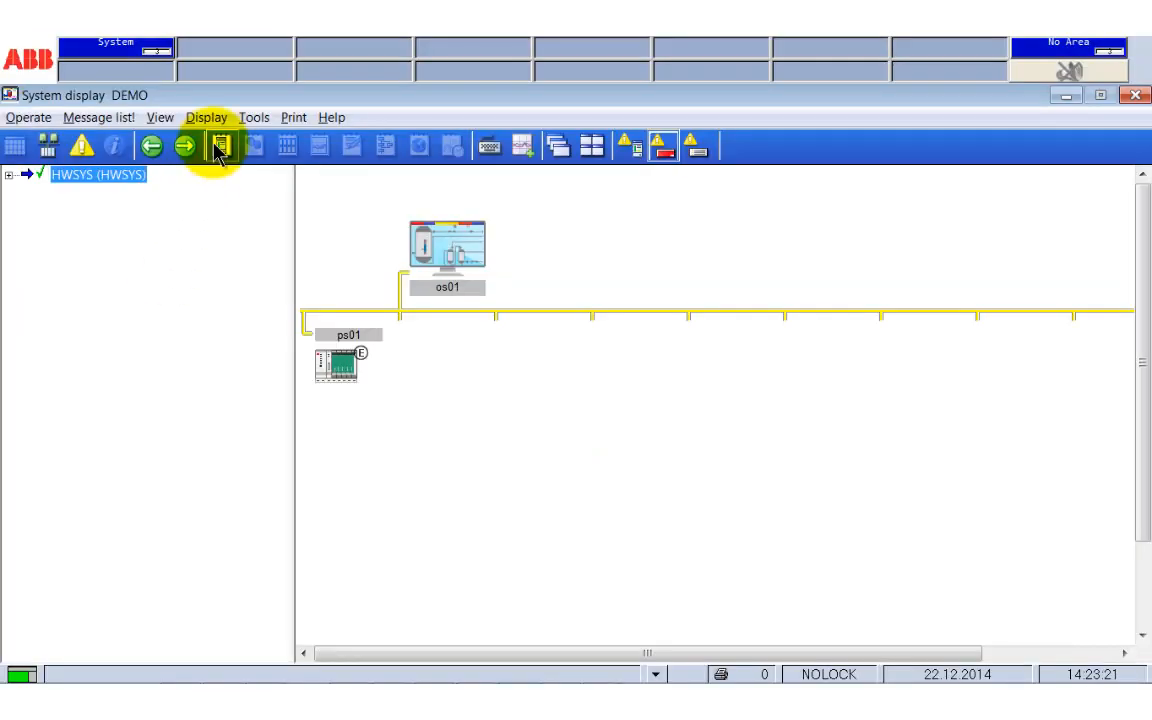
From the Display Explorer, bring up the NP10 motor faceplate.
left_click(220, 144)
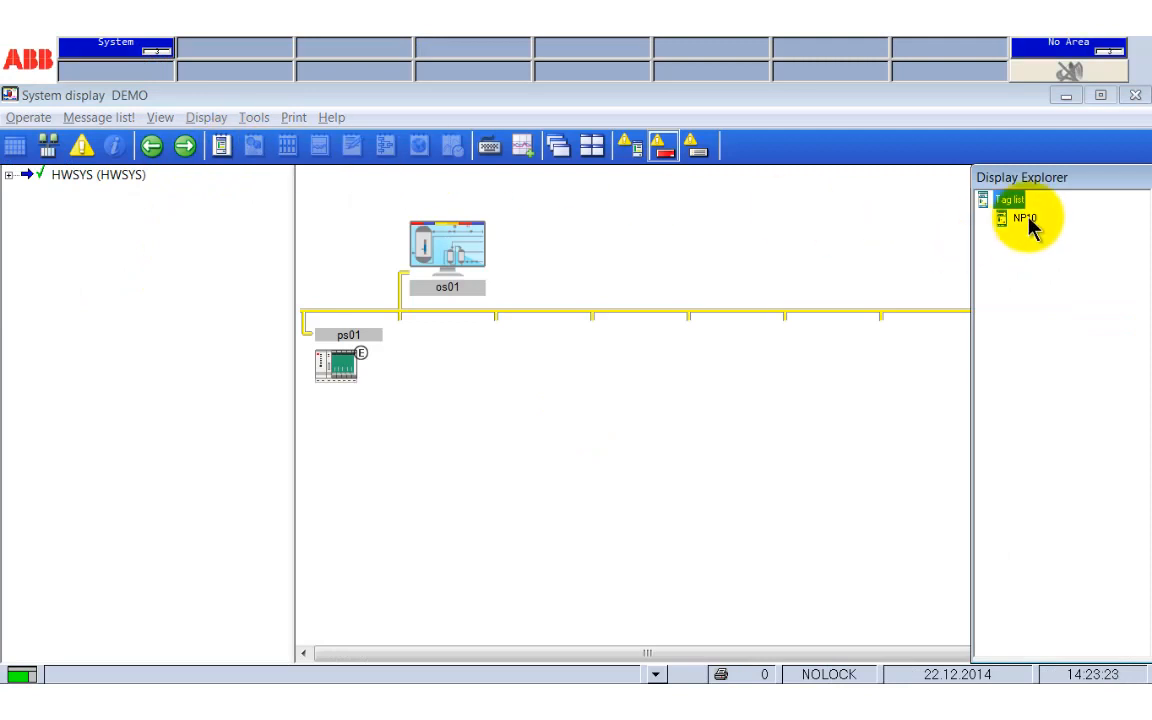
double_click(1024, 218)
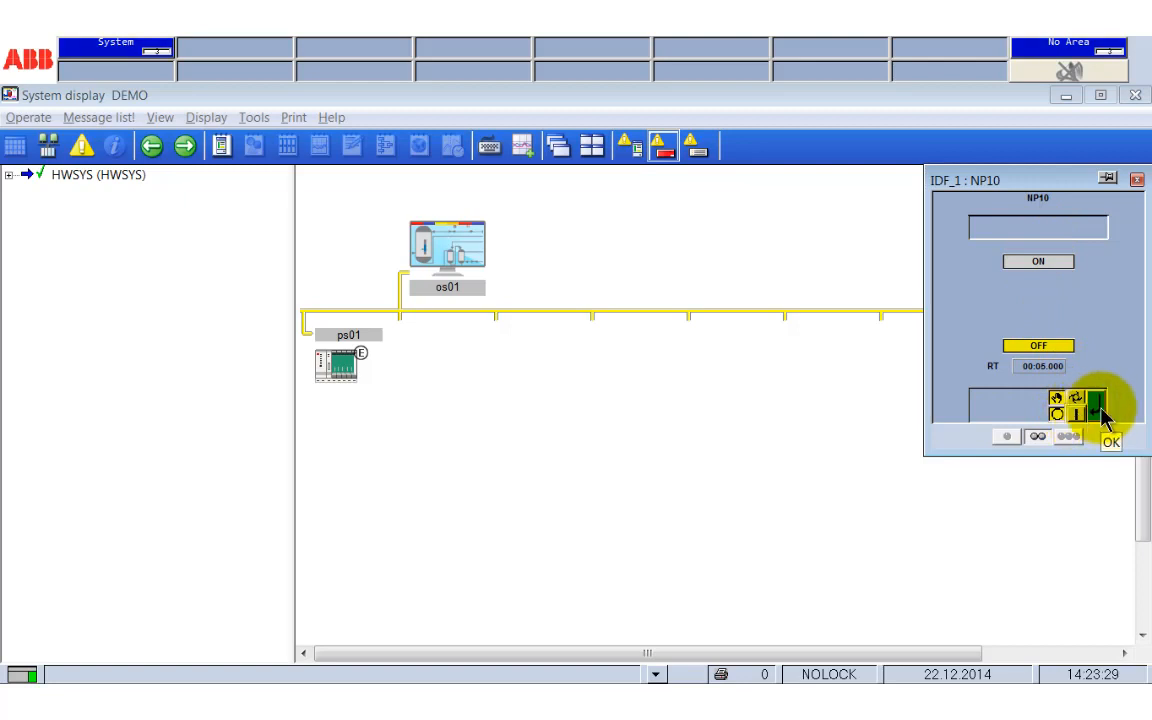
left_click(1090, 410)
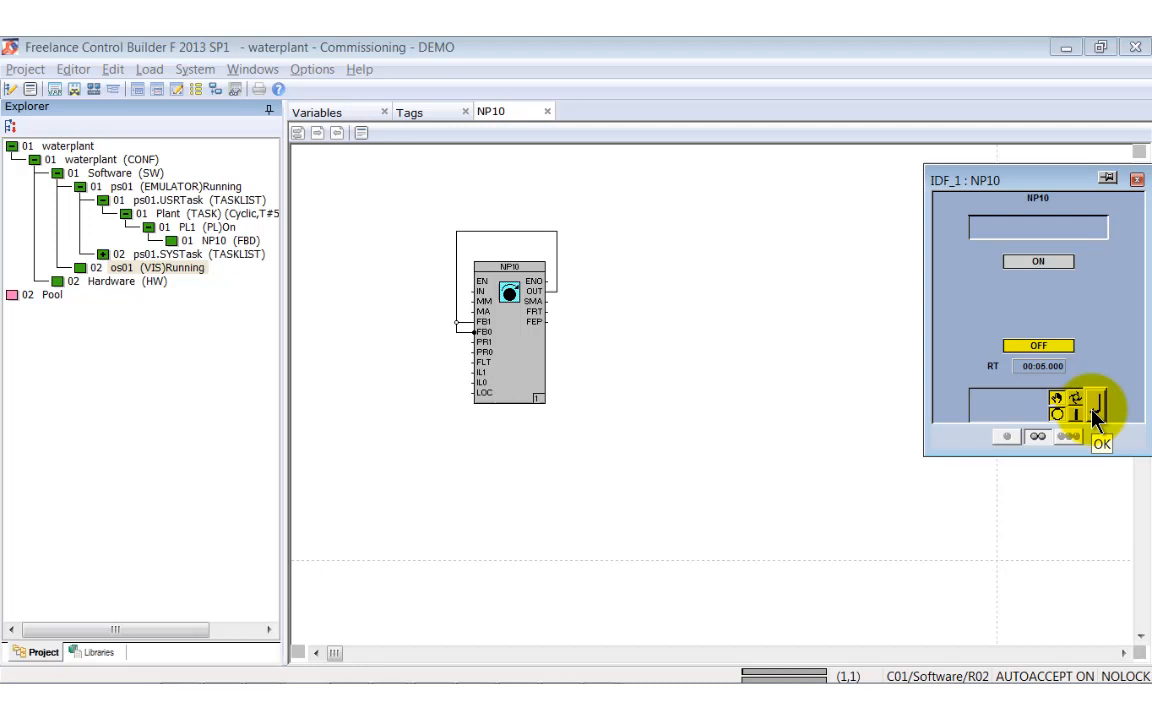
In NP10 parameters page 2, set Manual start mode to OFF, write it and close.
left_click(1092, 412)
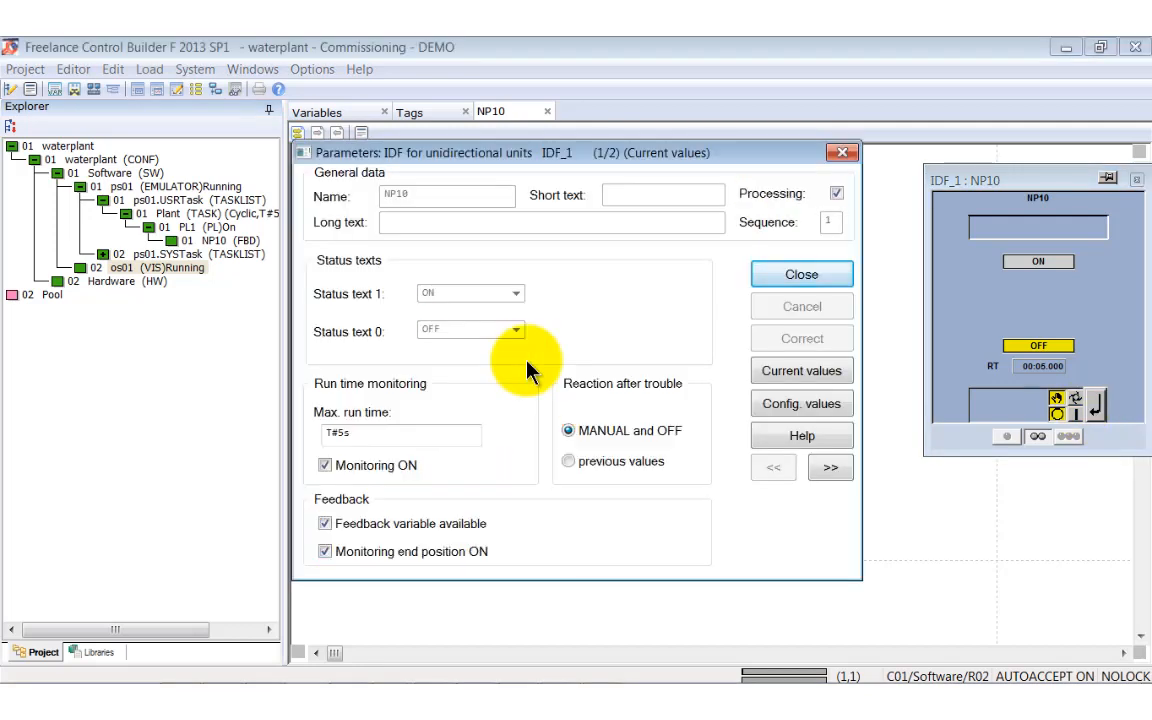
left_click(828, 468)
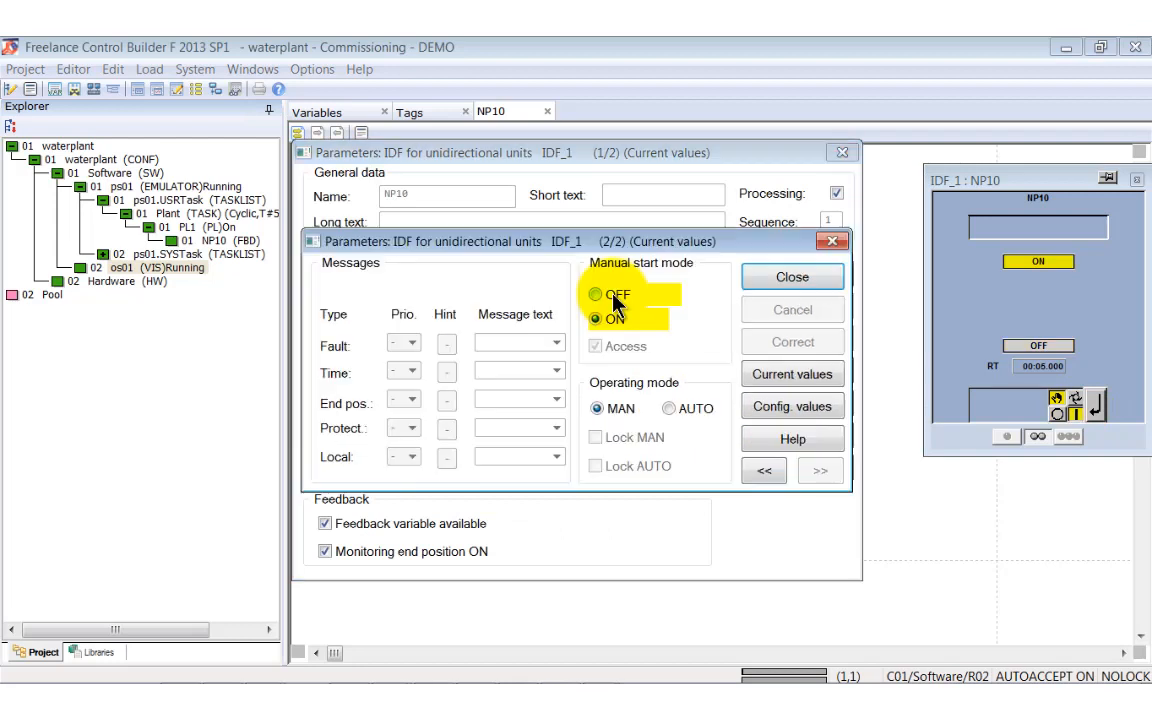
left_click(596, 296)
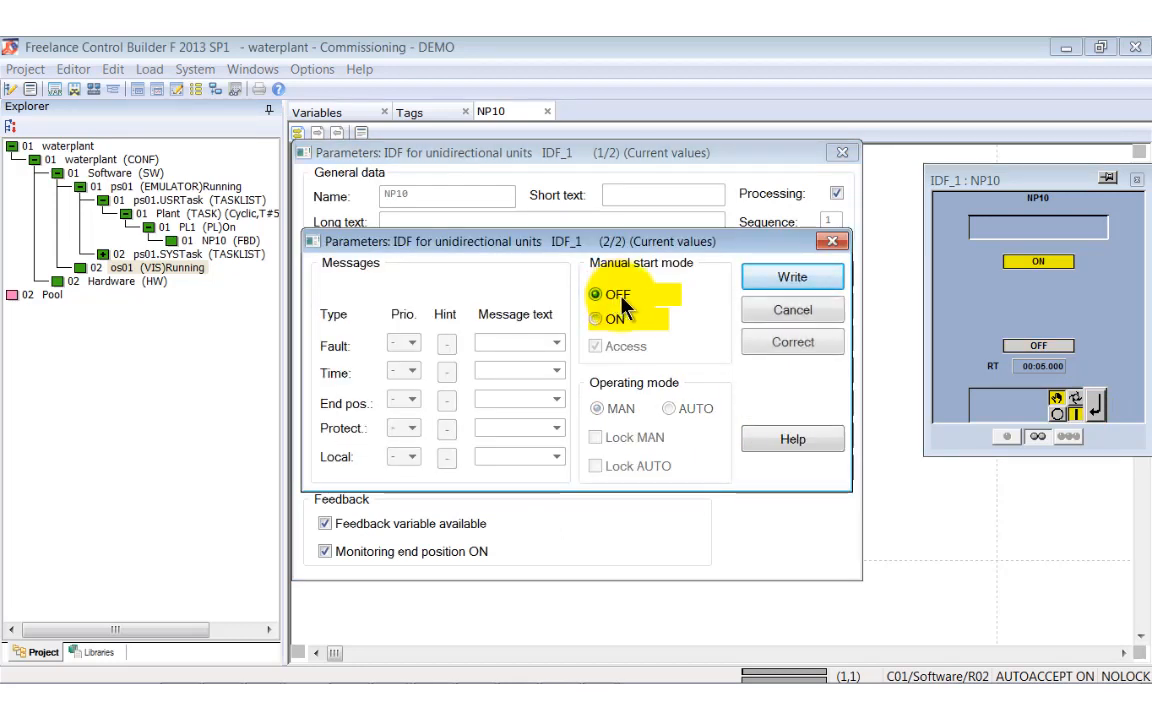
left_click(792, 276)
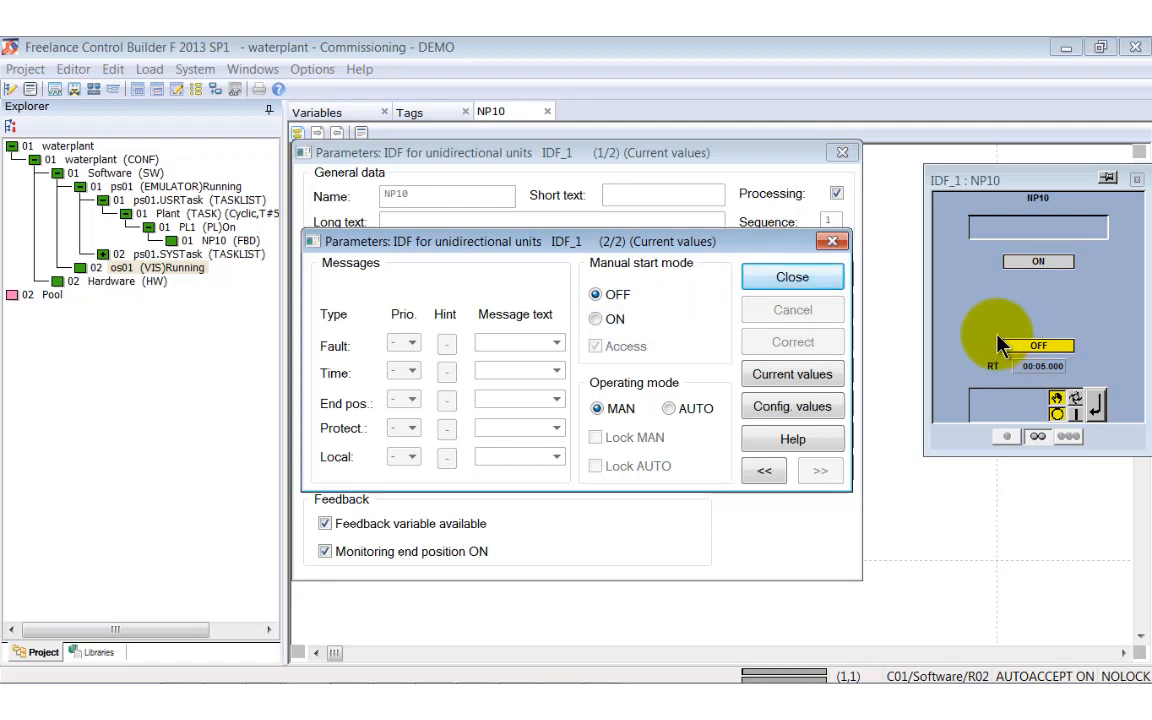
left_click(792, 276)
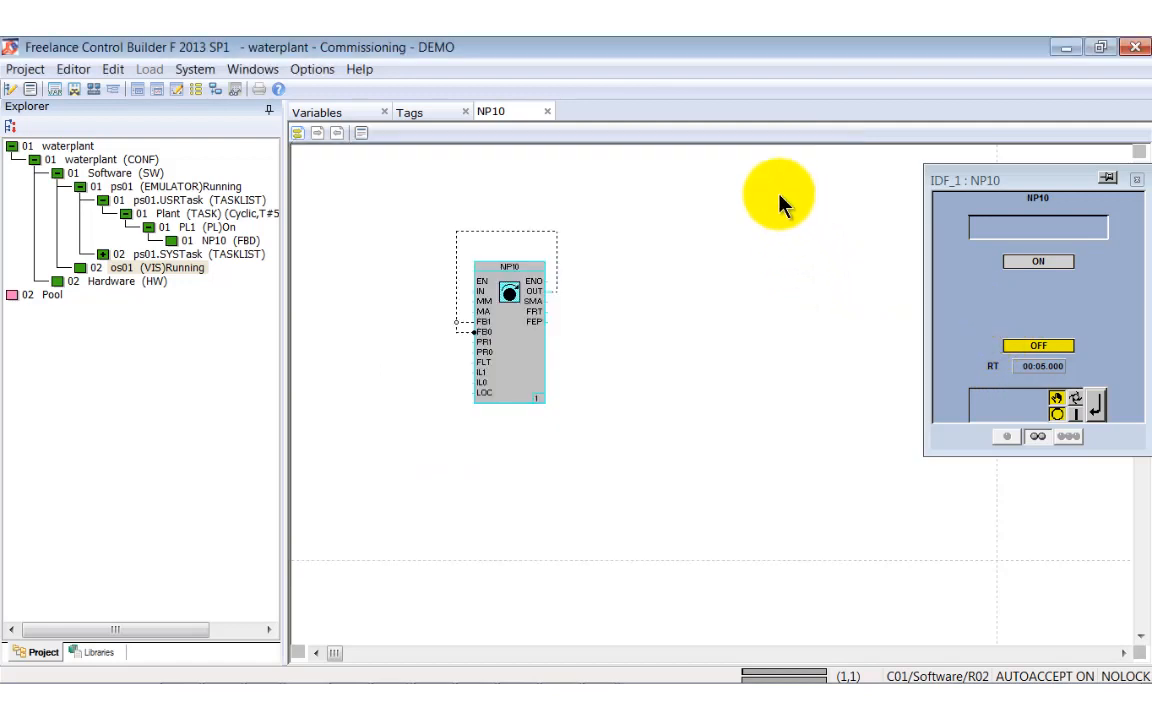
mouse_move(878, 218)
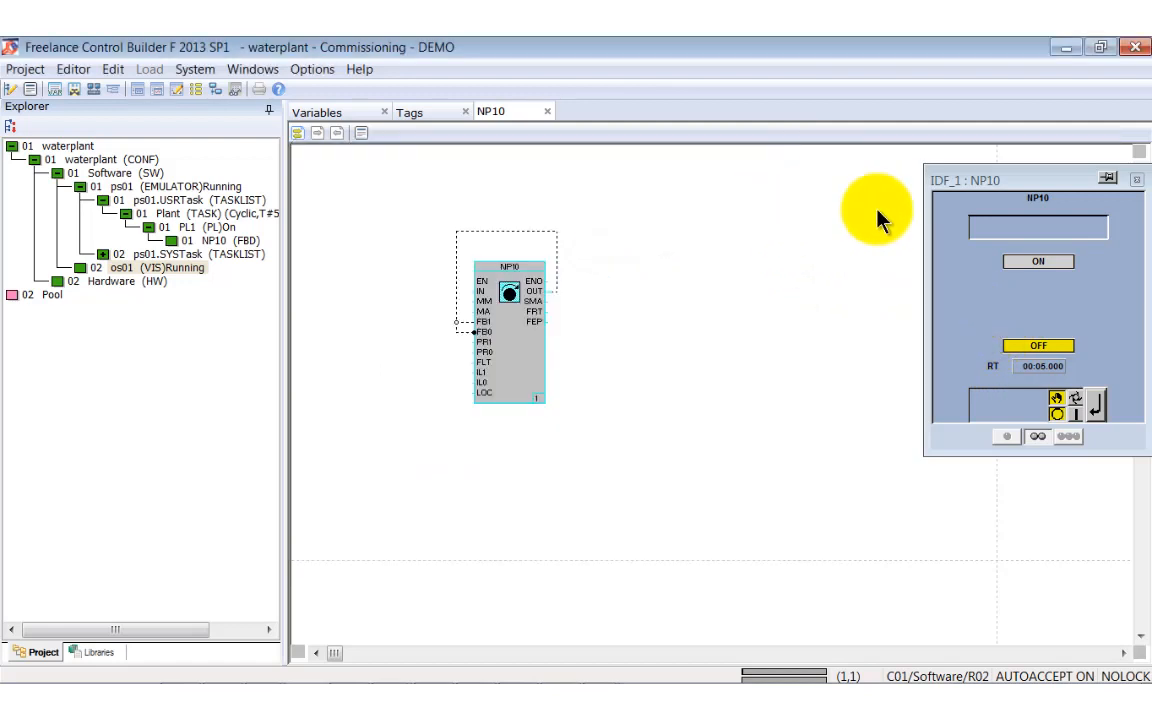